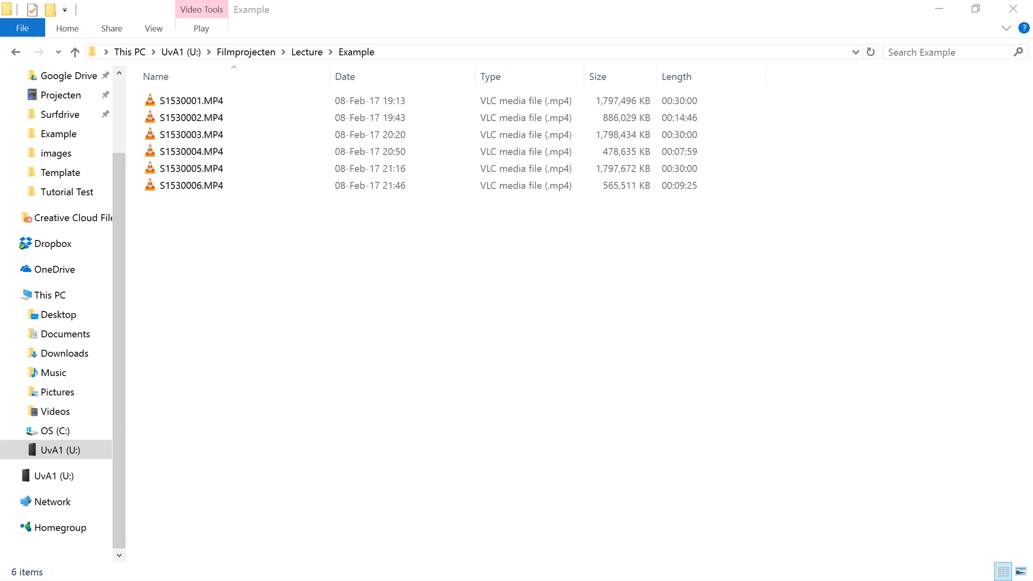
# Browse through the entries of the lecture clip folder in the file list
pyautogui.click(192, 134)
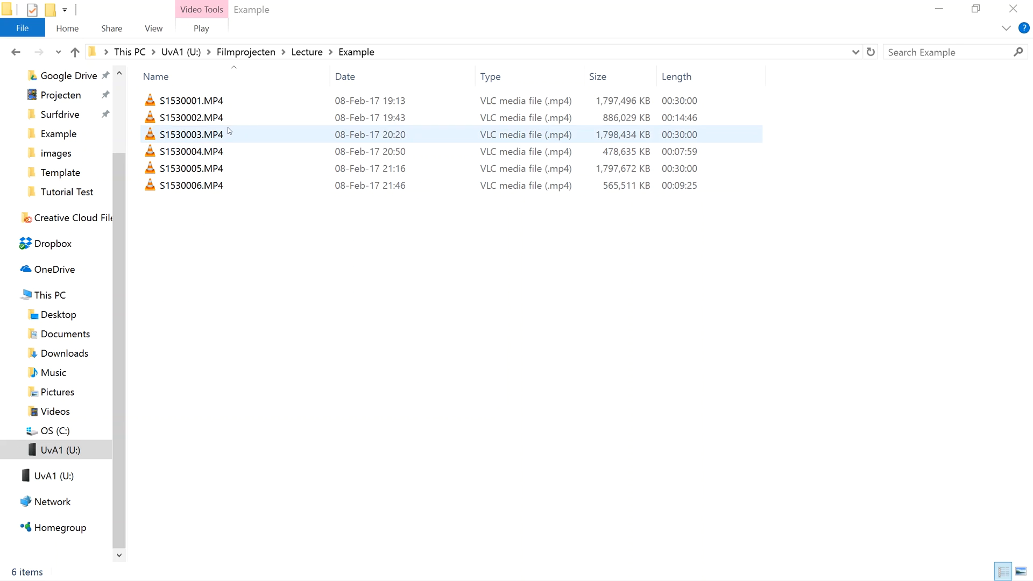
pyautogui.click(215, 198)
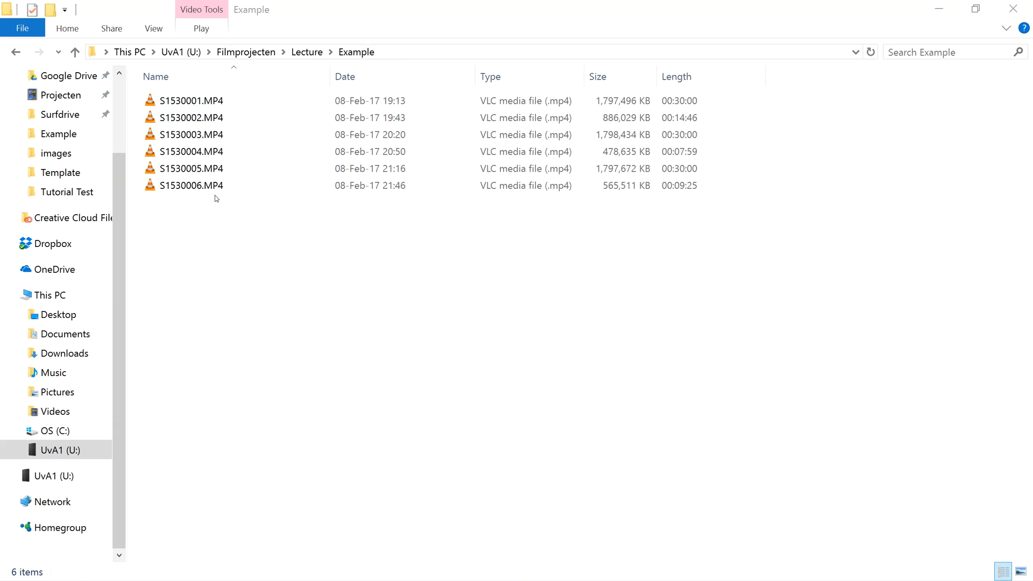
pyautogui.click(193, 101)
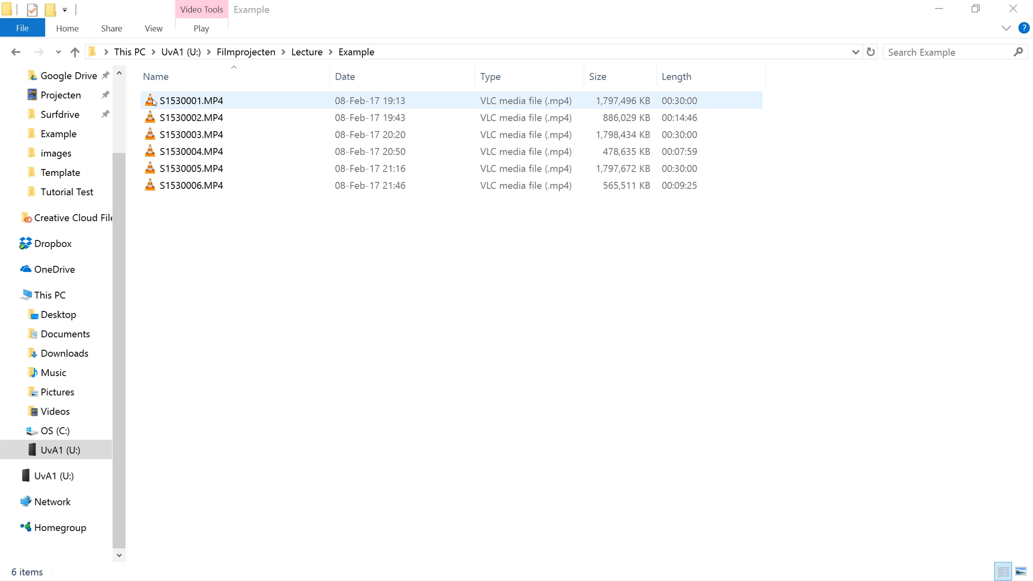
pyautogui.click(193, 117)
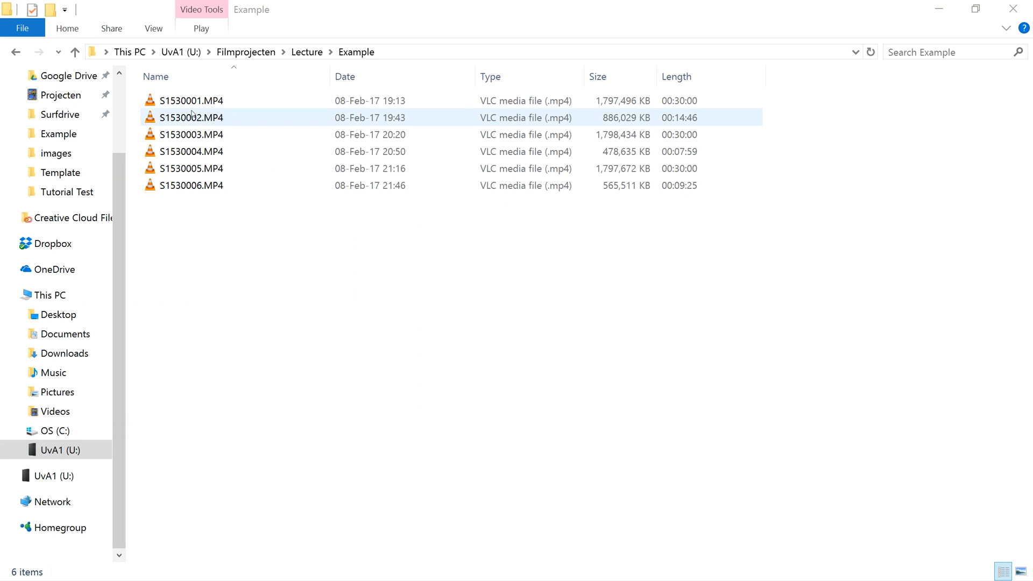
pyautogui.click(230, 198)
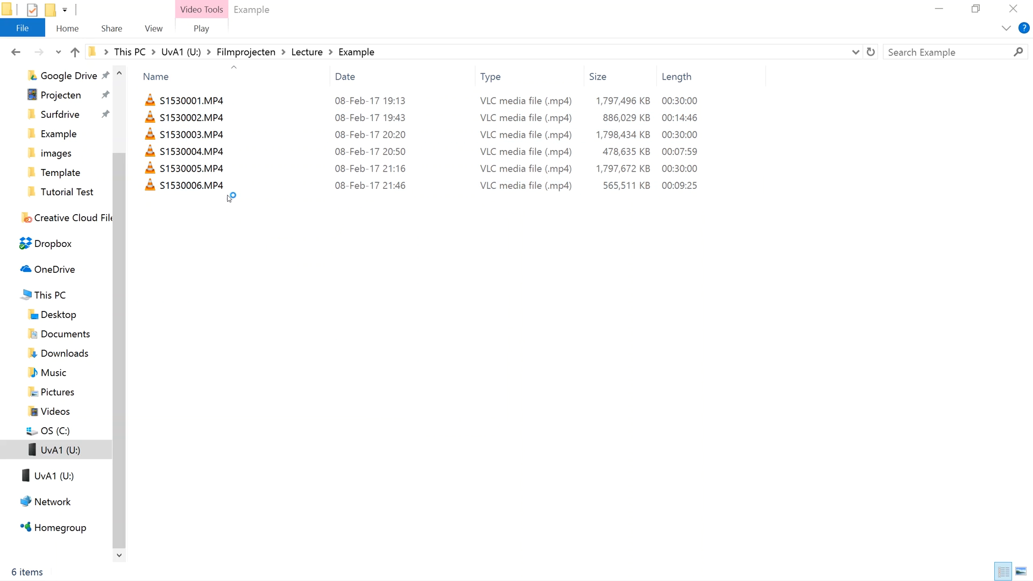
pyautogui.click(192, 100)
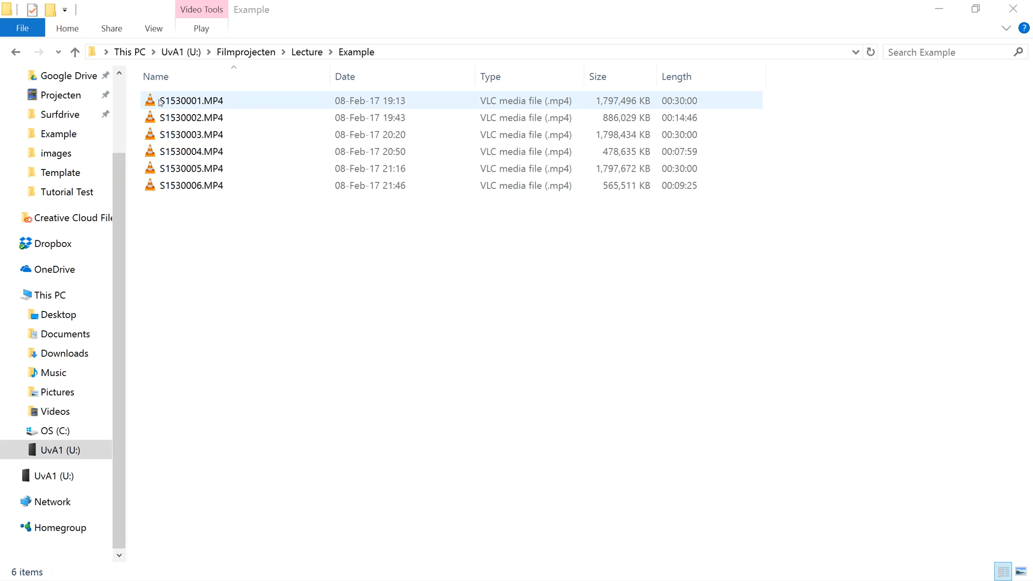
pyautogui.moveTo(207, 95)
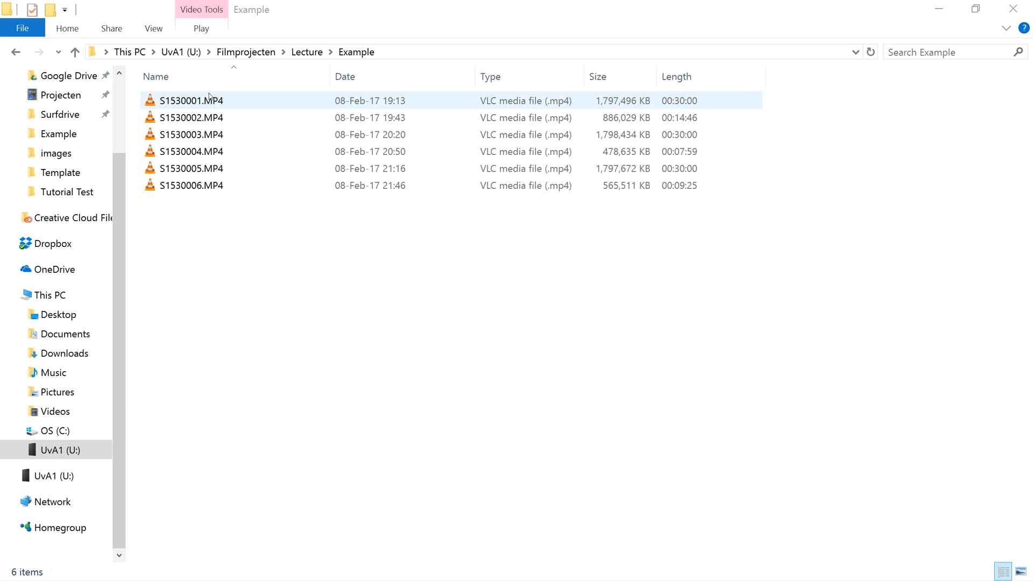
pyautogui.moveTo(626, 92)
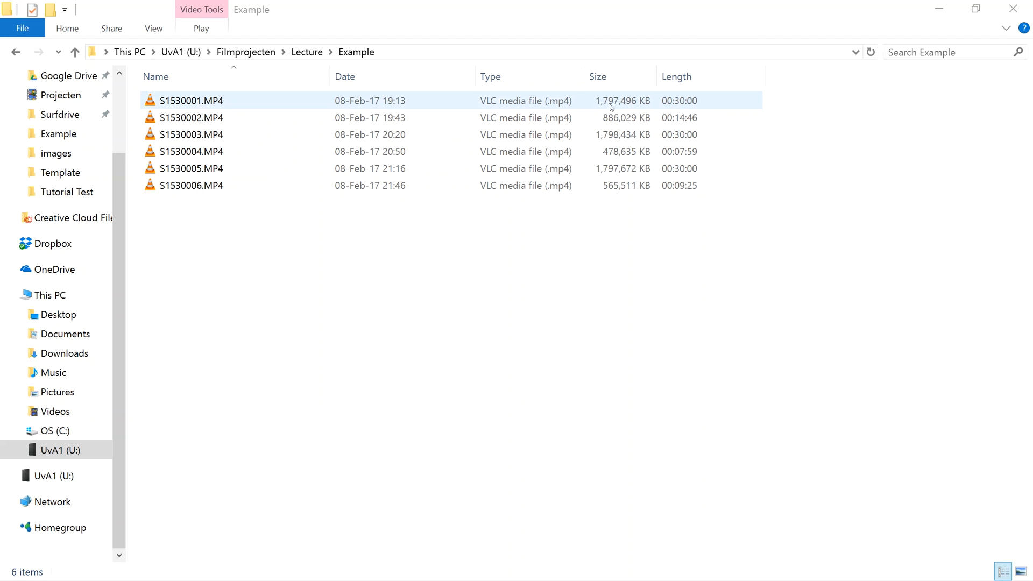
pyautogui.click(192, 117)
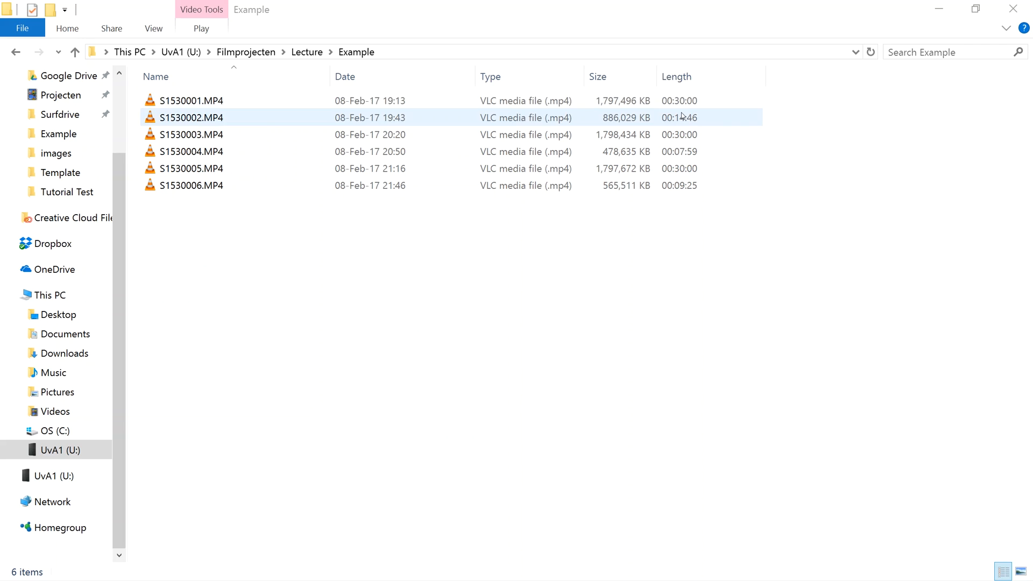
pyautogui.click(191, 100)
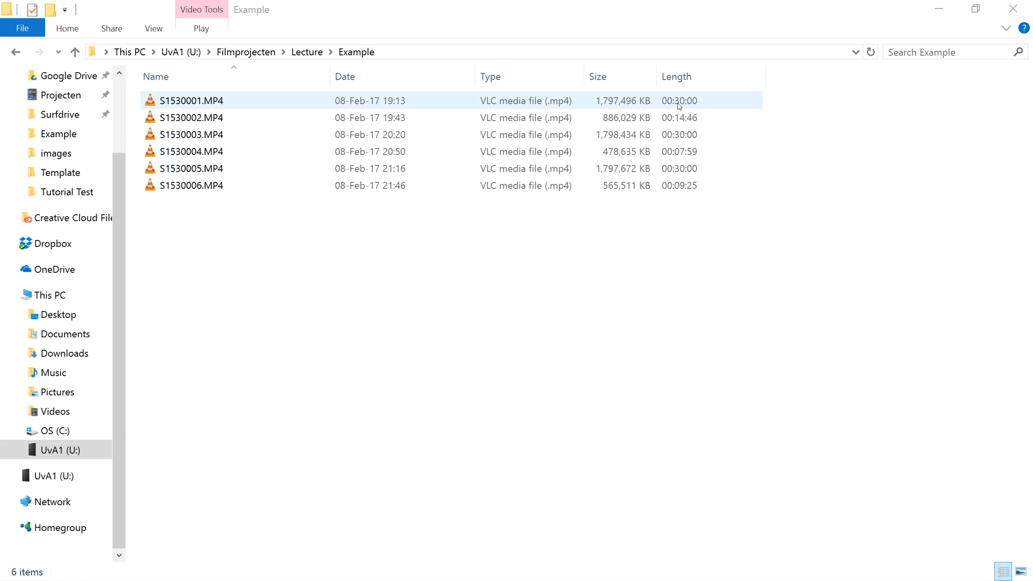
pyautogui.moveTo(687, 106)
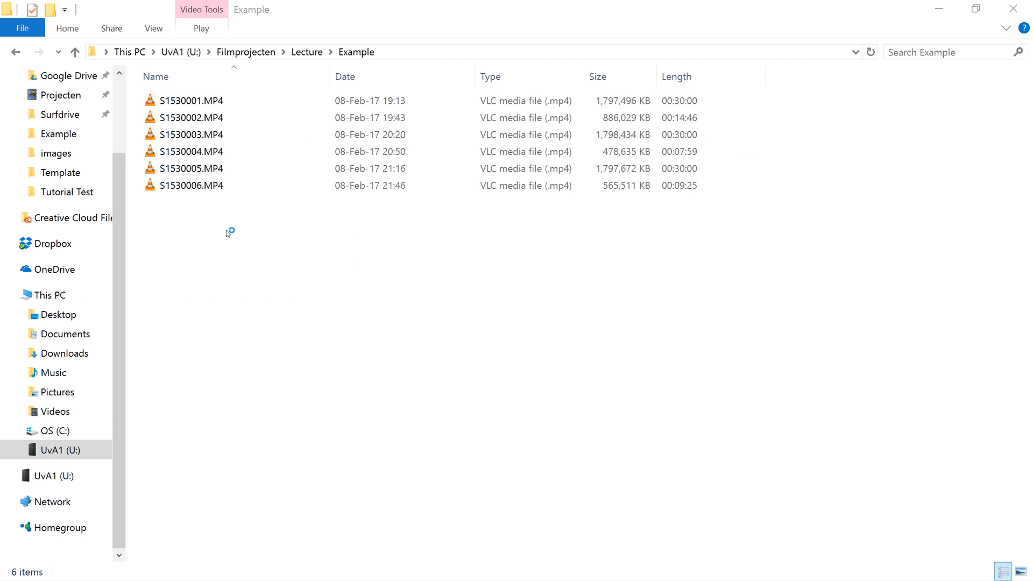
pyautogui.moveTo(241, 230)
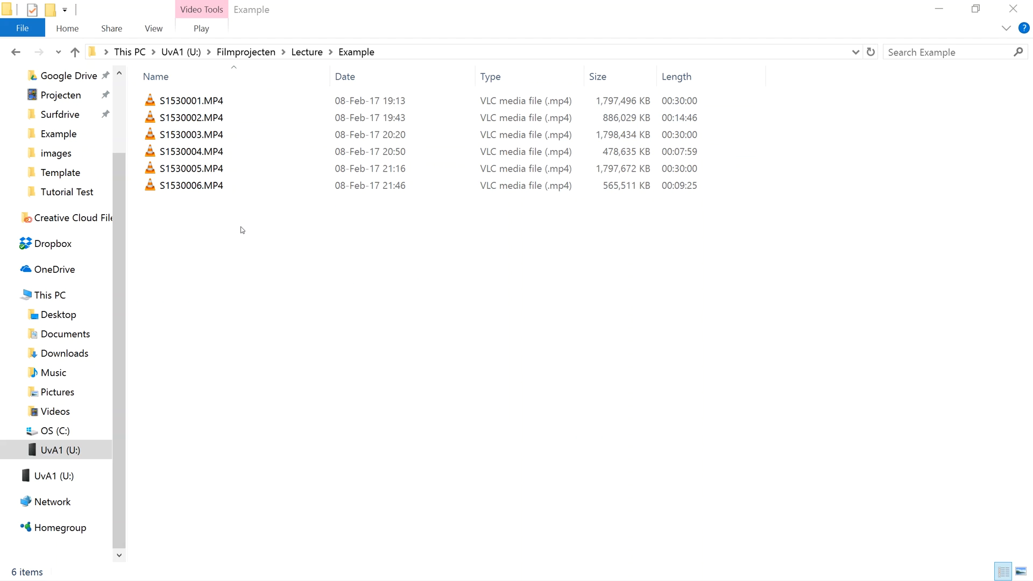
pyautogui.moveTo(256, 227)
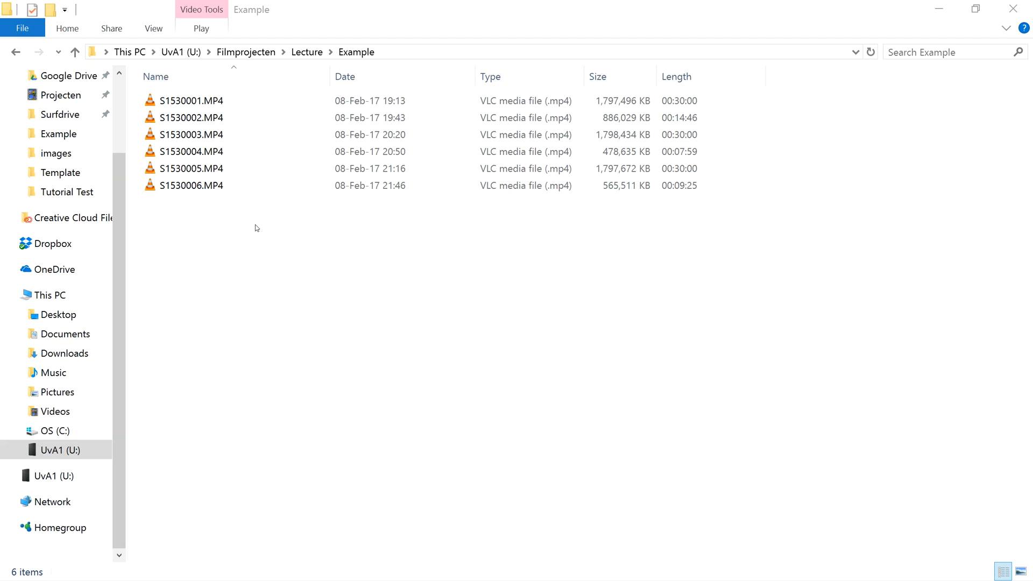
# Select the first lecture clip S1530001.MP4, view its properties and close them
pyautogui.click(191, 100)
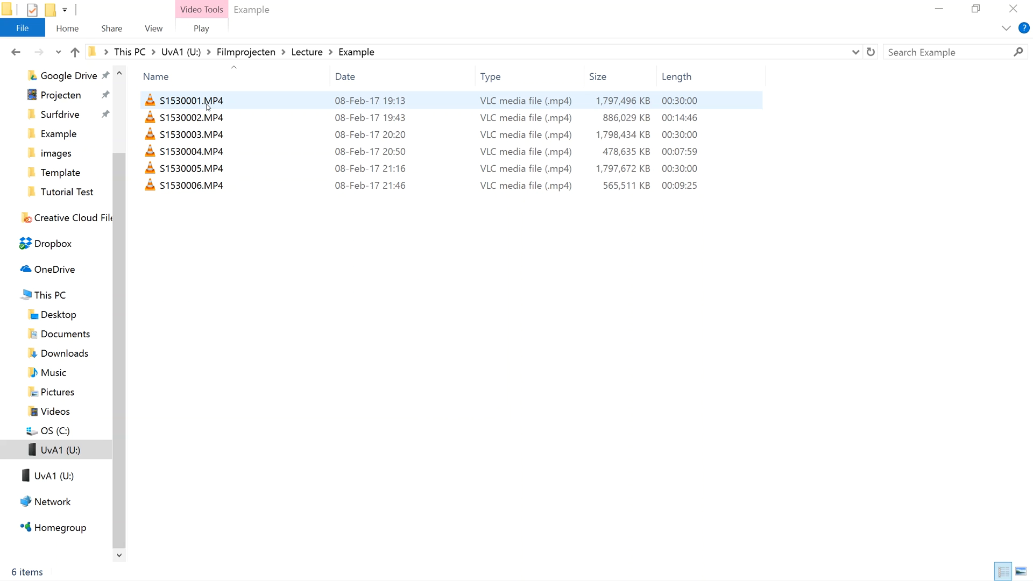
pyautogui.click(193, 100)
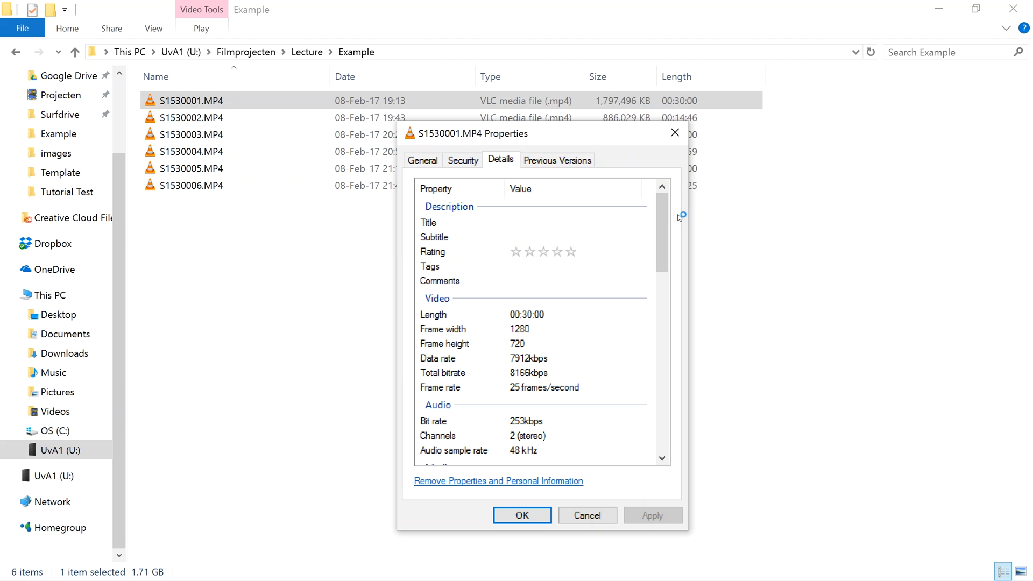
pyautogui.moveTo(512, 336)
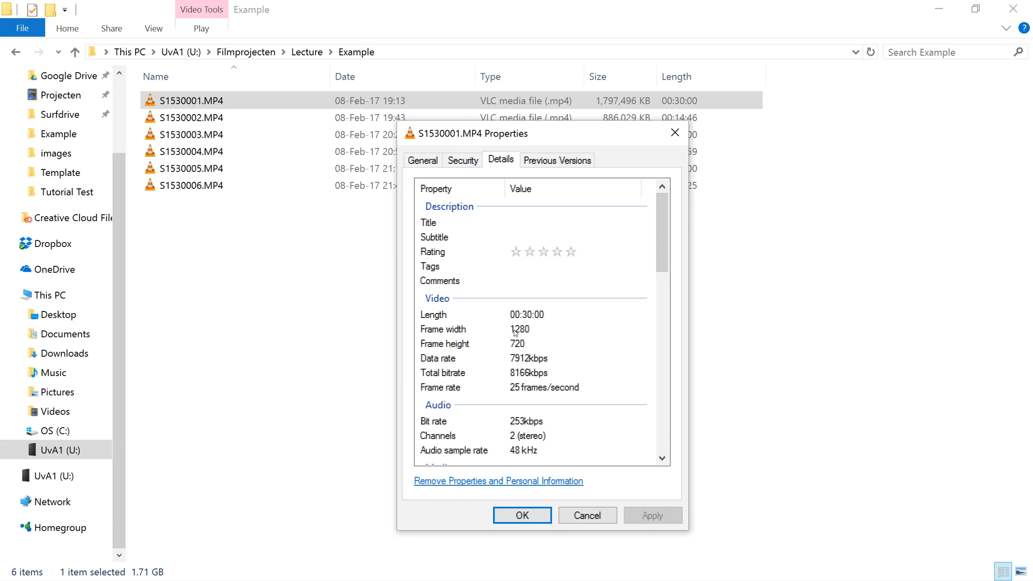
pyautogui.moveTo(527, 333)
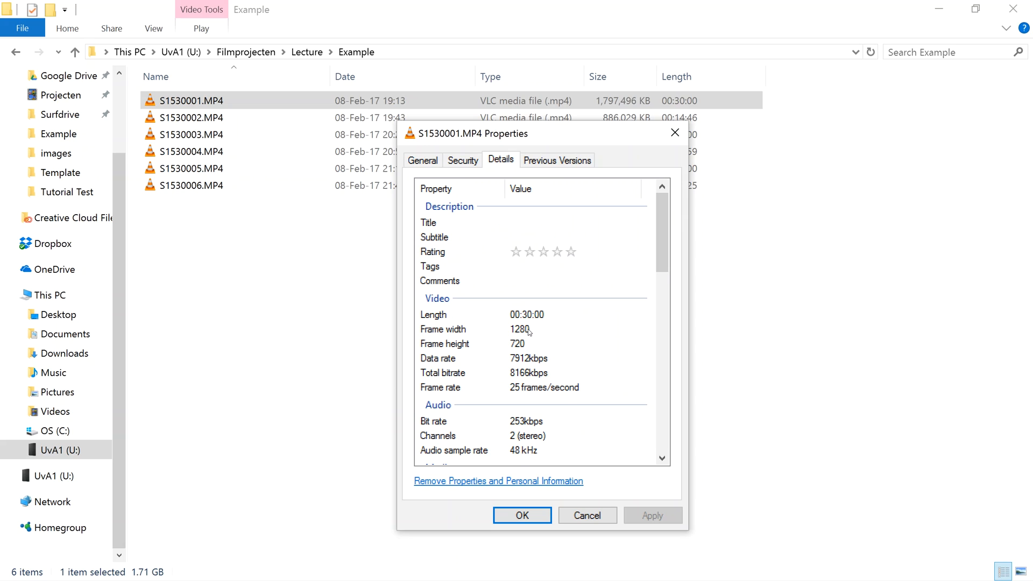
pyautogui.moveTo(525, 348)
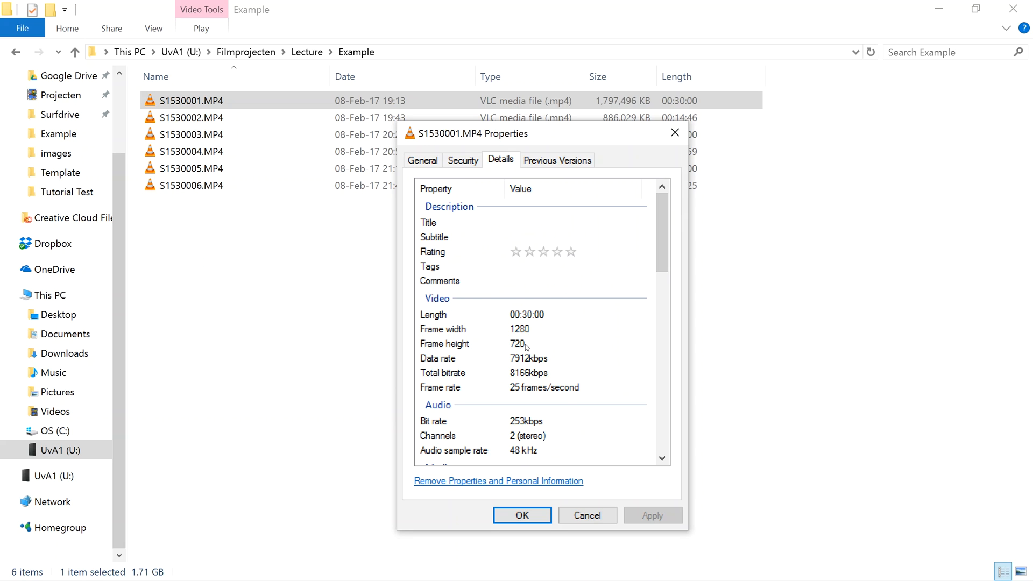
pyautogui.moveTo(506, 365)
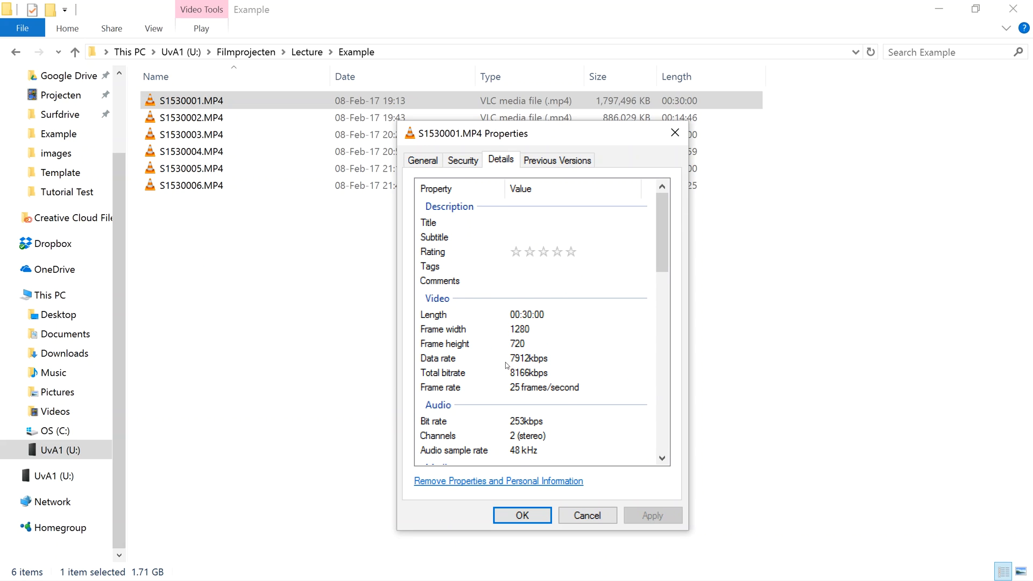
pyautogui.moveTo(551, 366)
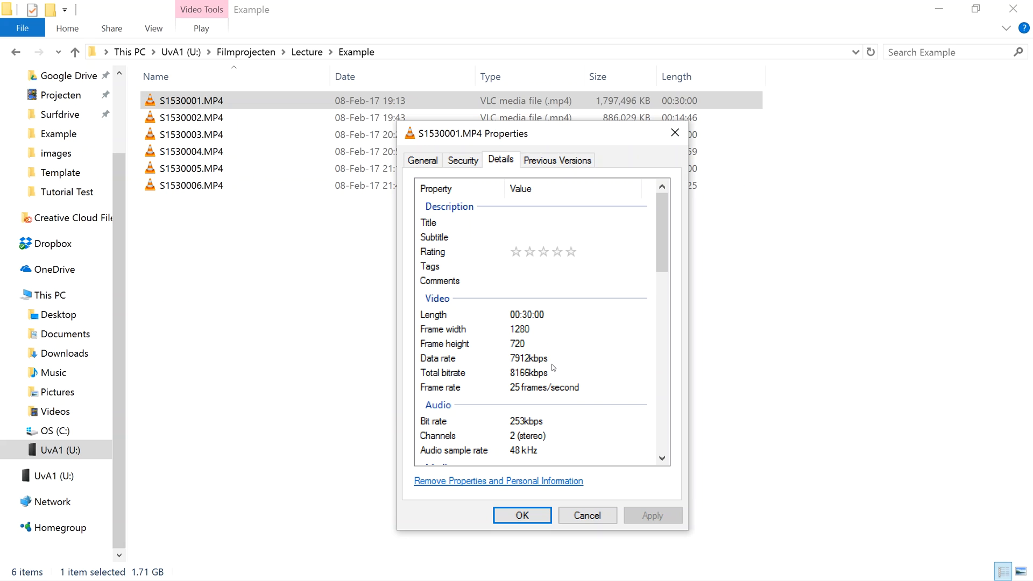
pyautogui.moveTo(495, 394)
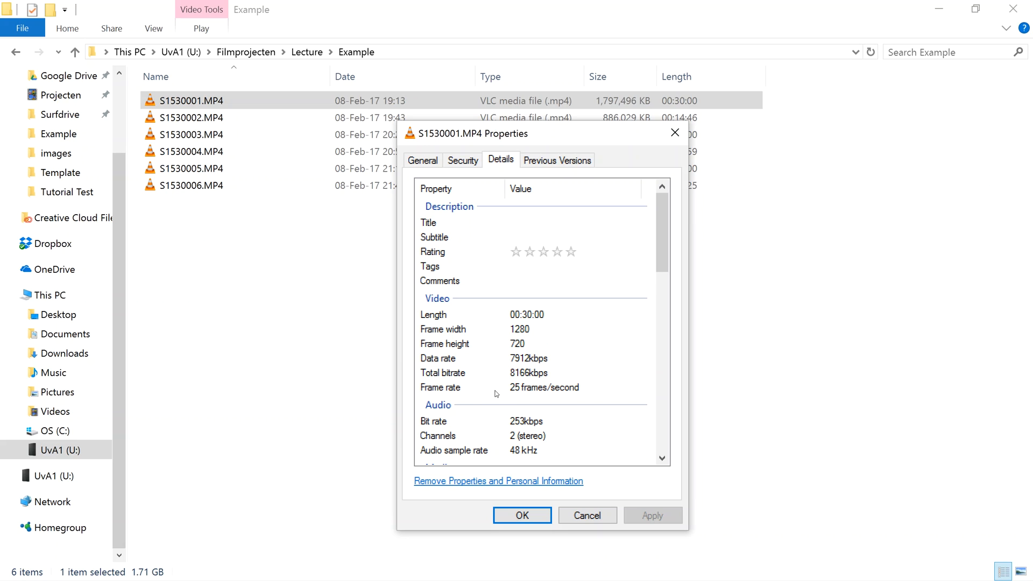
pyautogui.moveTo(592, 394)
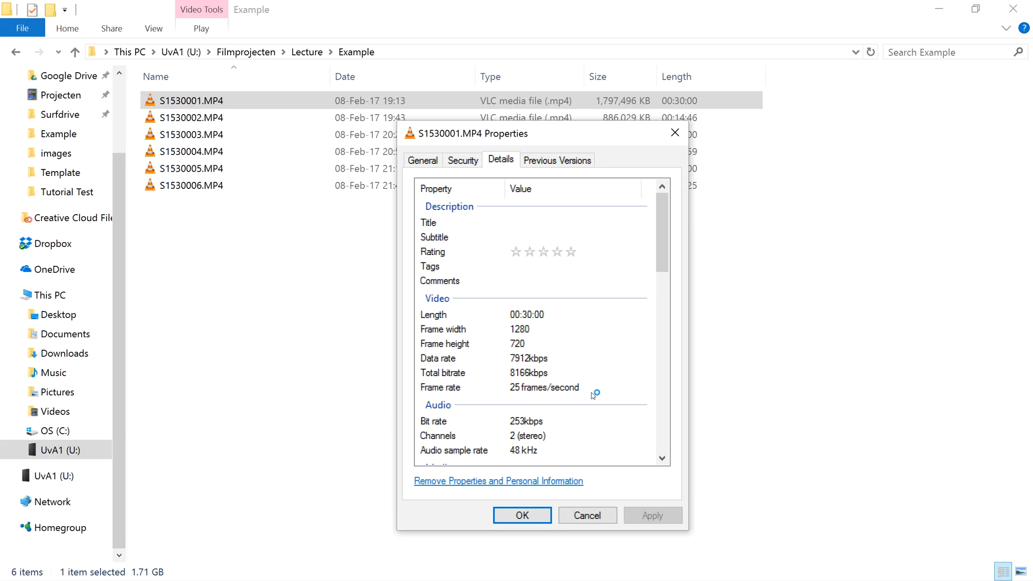
pyautogui.moveTo(540, 342)
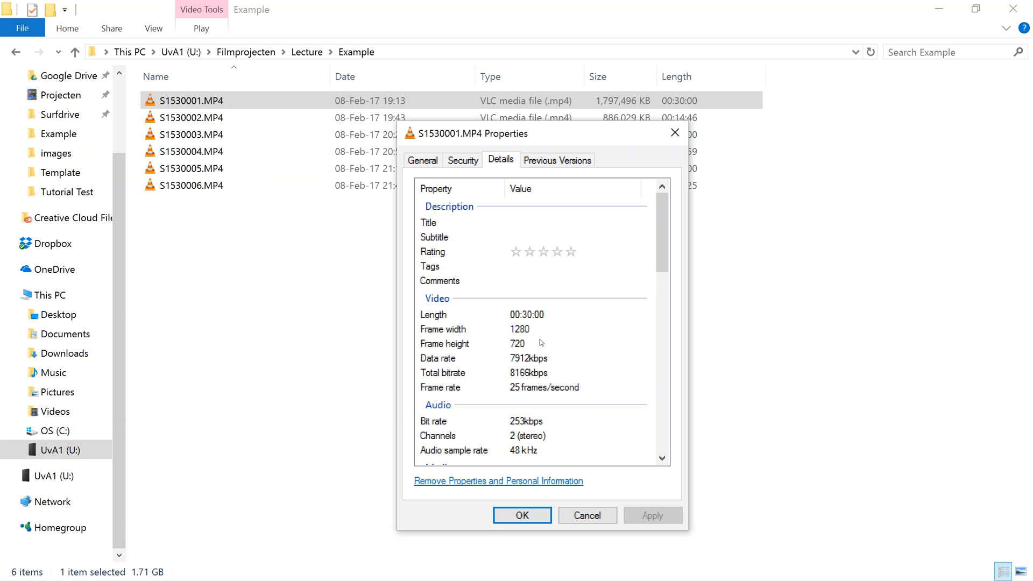
pyautogui.moveTo(516, 341)
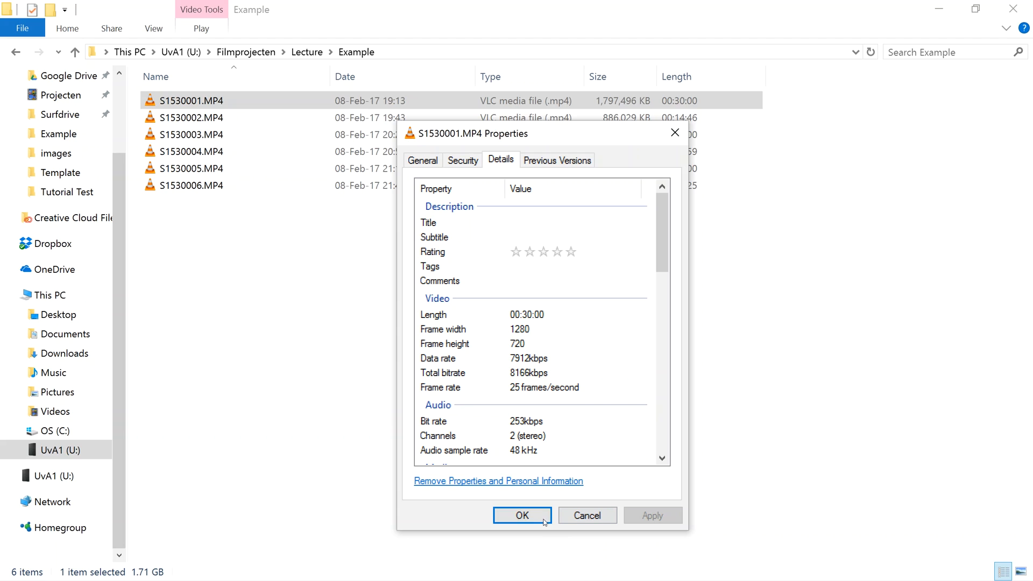
pyautogui.click(520, 515)
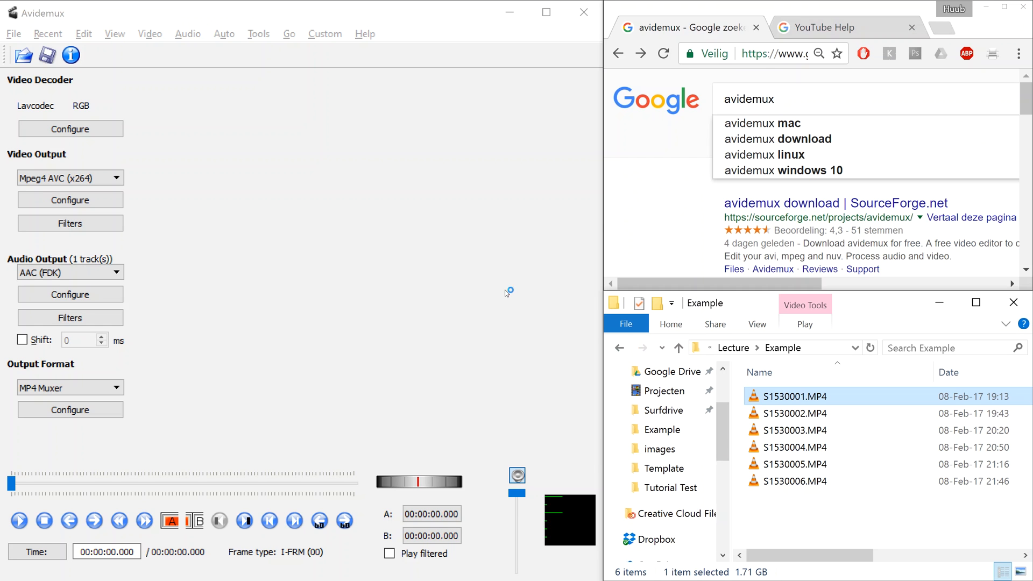
# From the 'avidemux' search results, go to the Avidemux Main Page
pyautogui.click(751, 99)
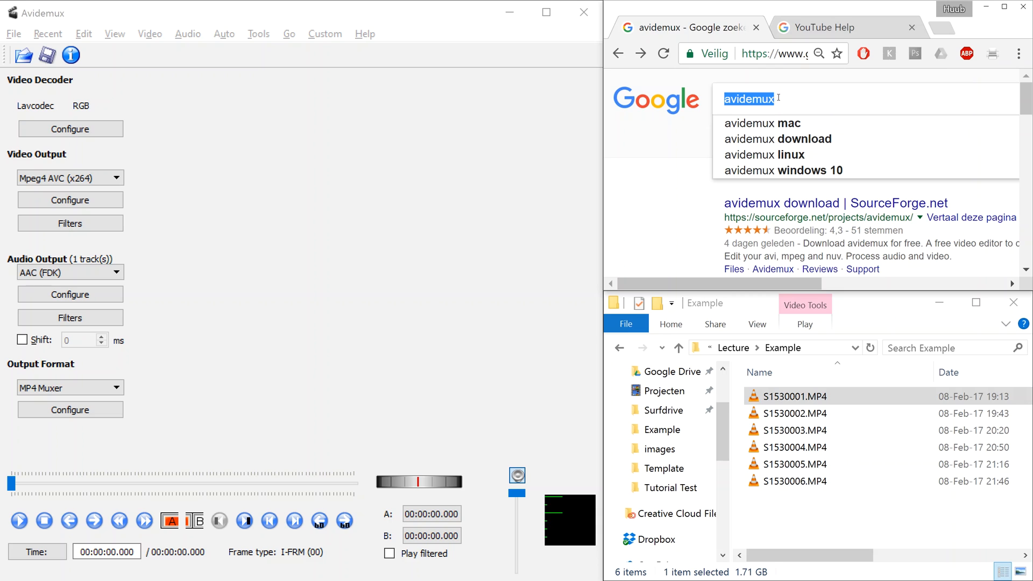
pyautogui.moveTo(798, 98)
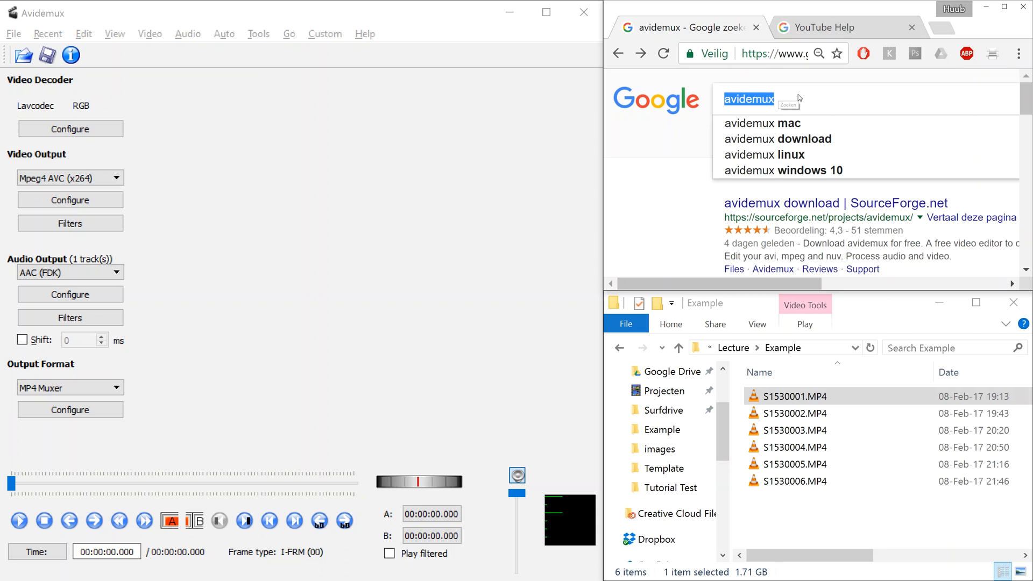
pyautogui.scroll(-3)
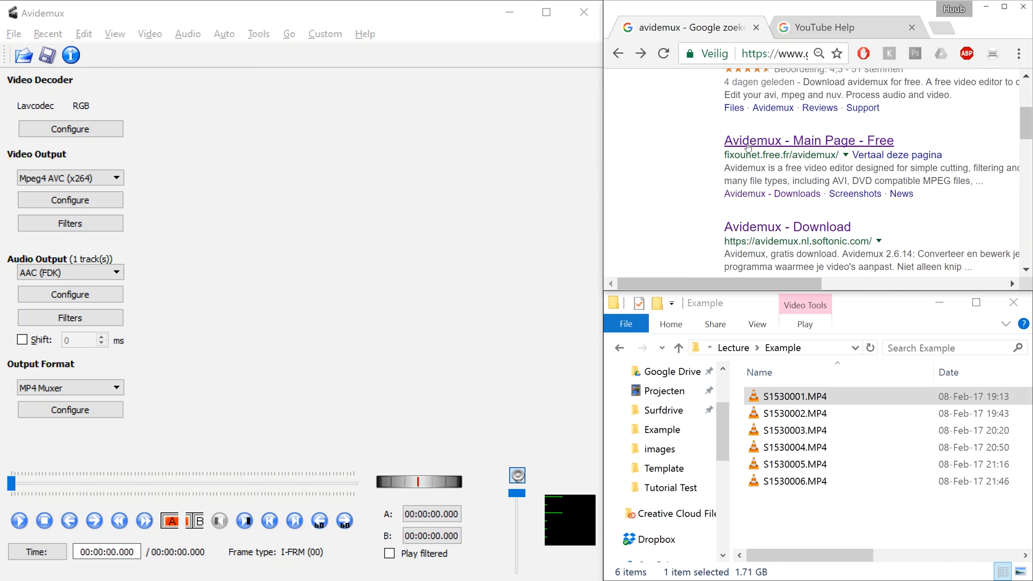
pyautogui.click(808, 140)
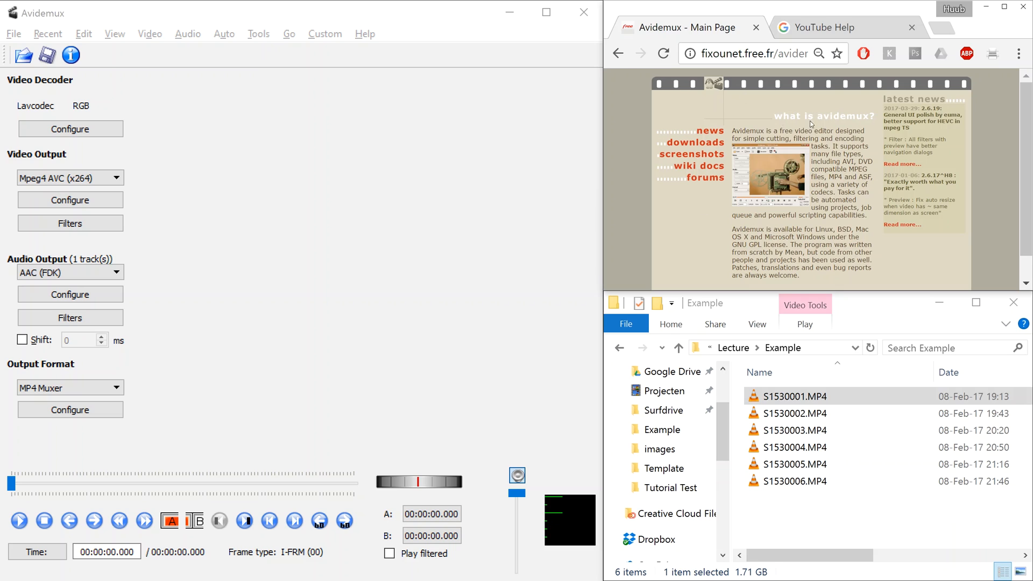
pyautogui.moveTo(847, 115)
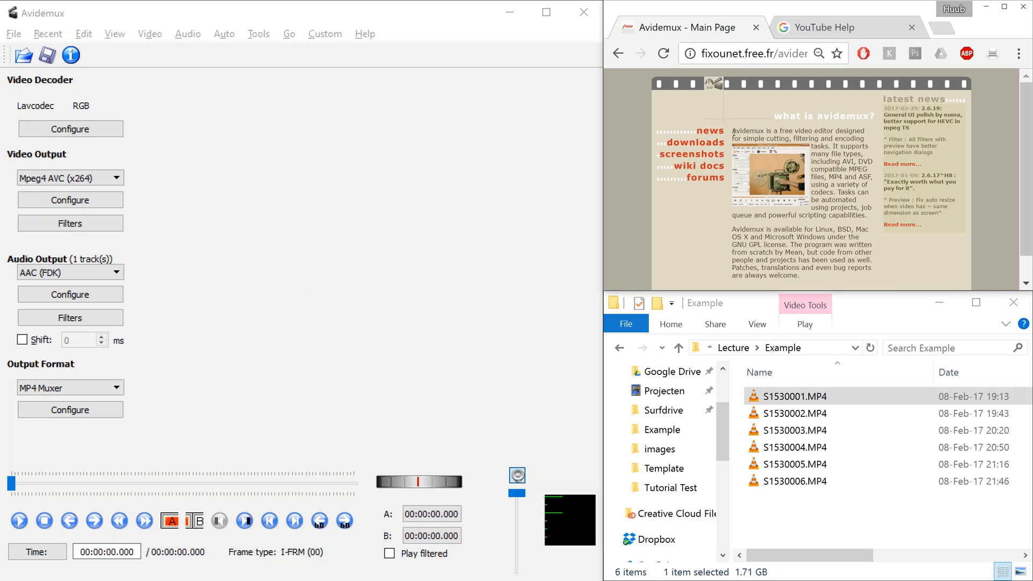
# Read Avidemux's description and supported platforms, then go to the downloads page
pyautogui.moveTo(730, 130); pyautogui.dragTo(868, 138)
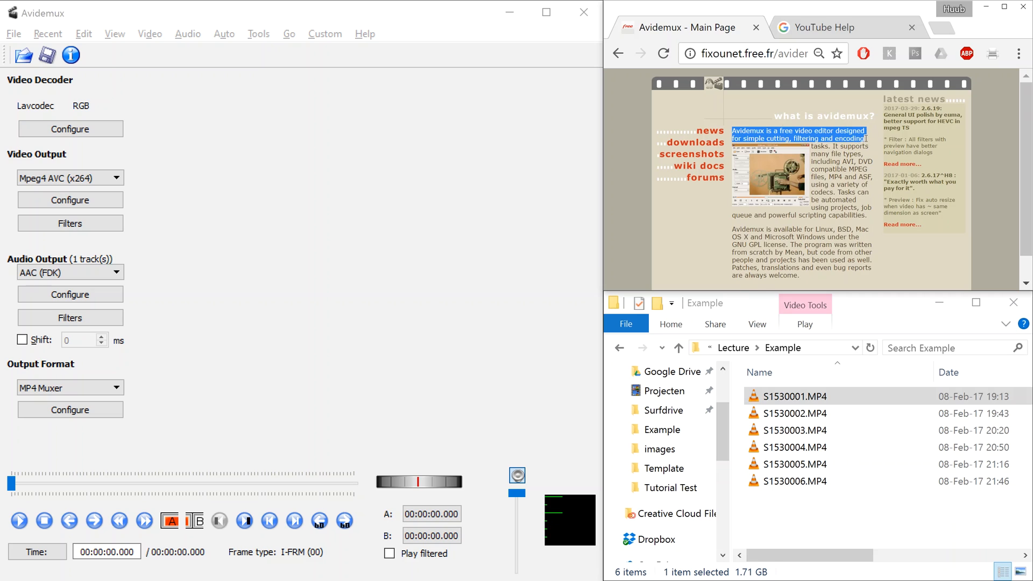
pyautogui.moveTo(866, 139)
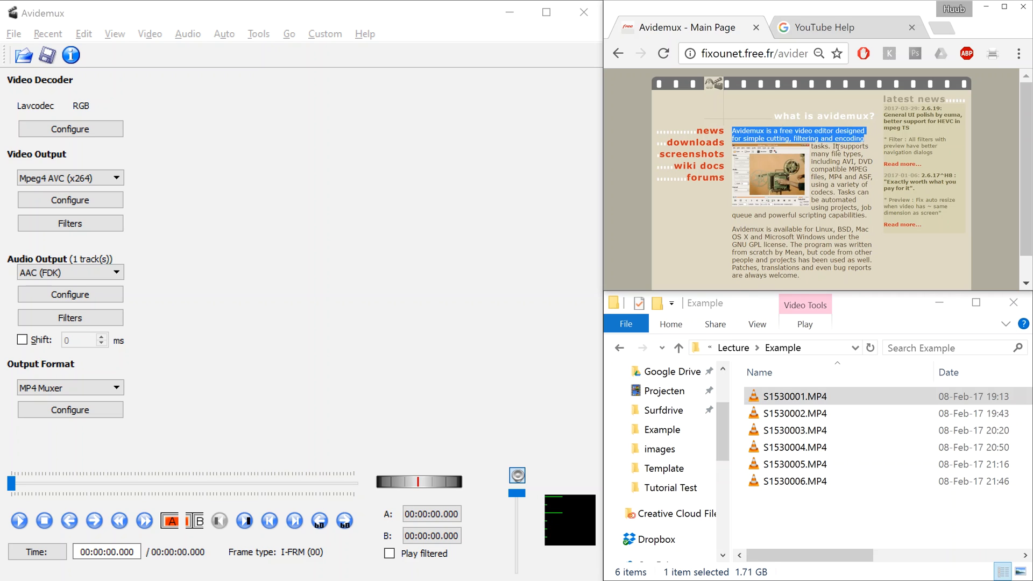
pyautogui.scroll(-3)
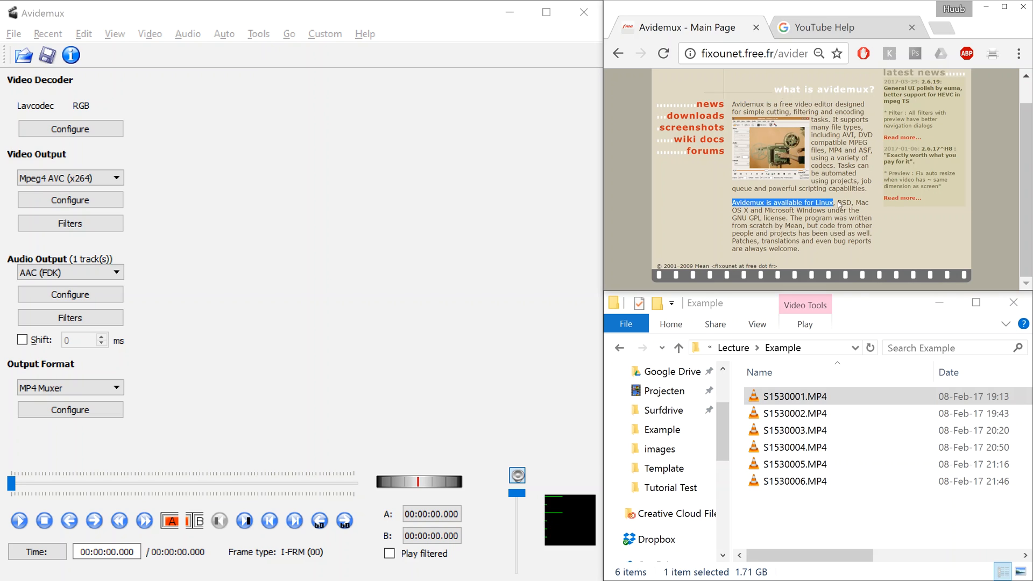
pyautogui.moveTo(833, 202); pyautogui.dragTo(824, 210)
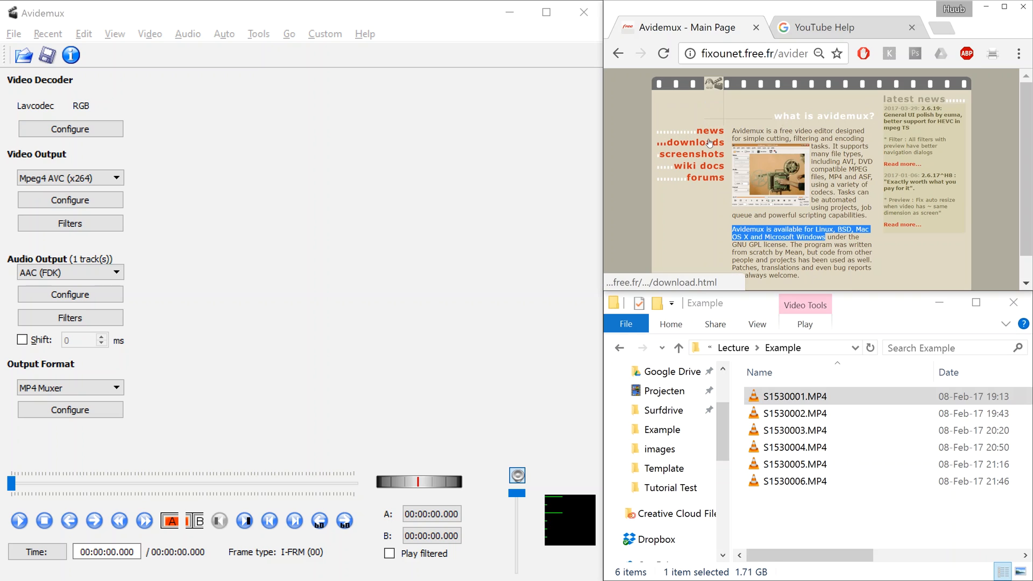
pyautogui.click(690, 142)
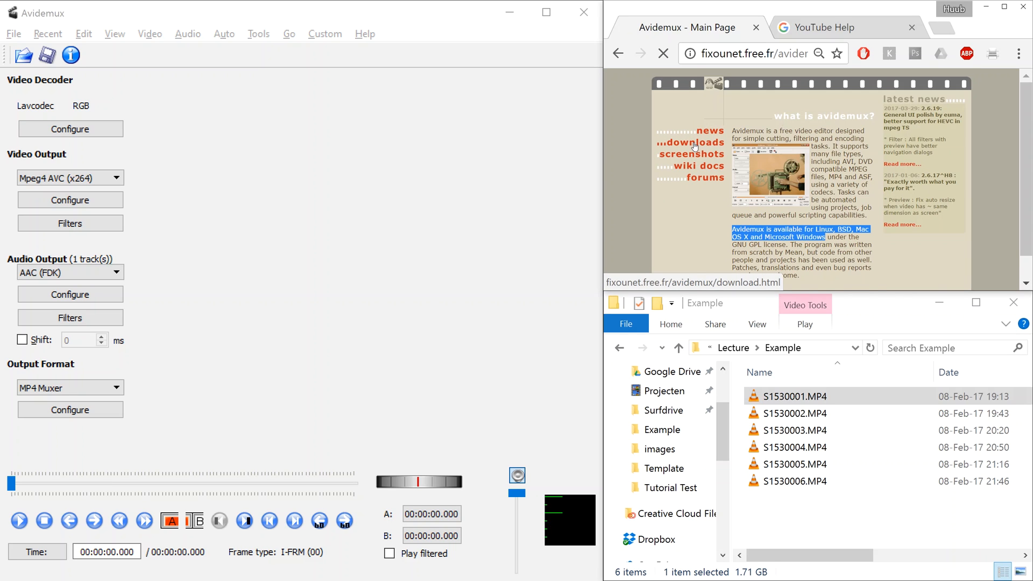
pyautogui.click(700, 142)
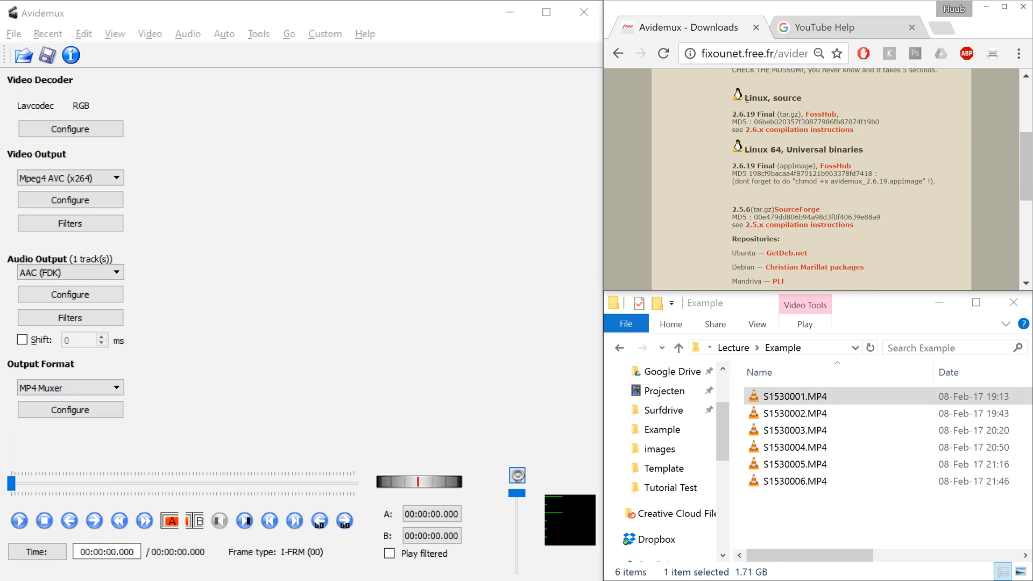
pyautogui.scroll(-3)
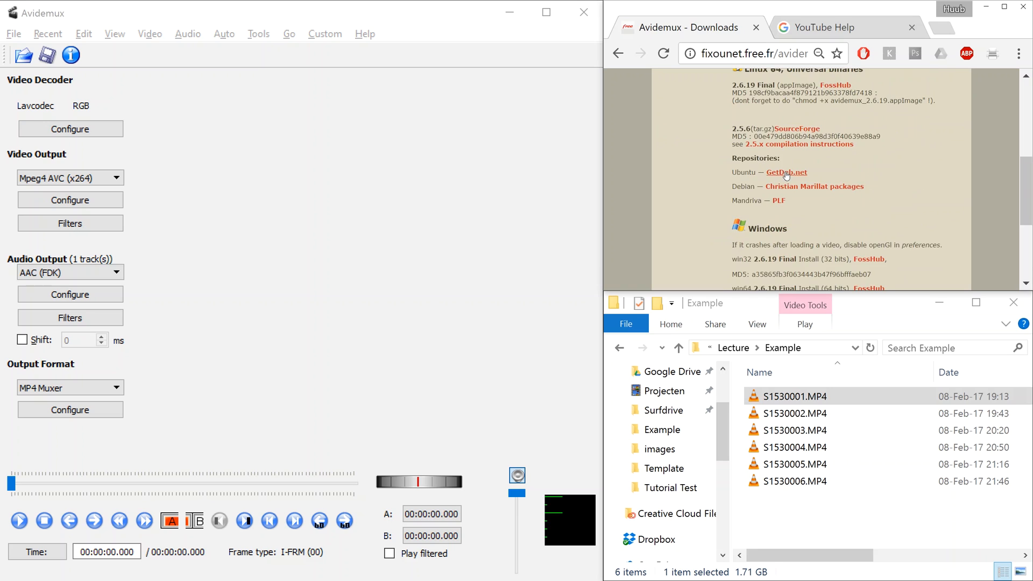
pyautogui.scroll(-3)
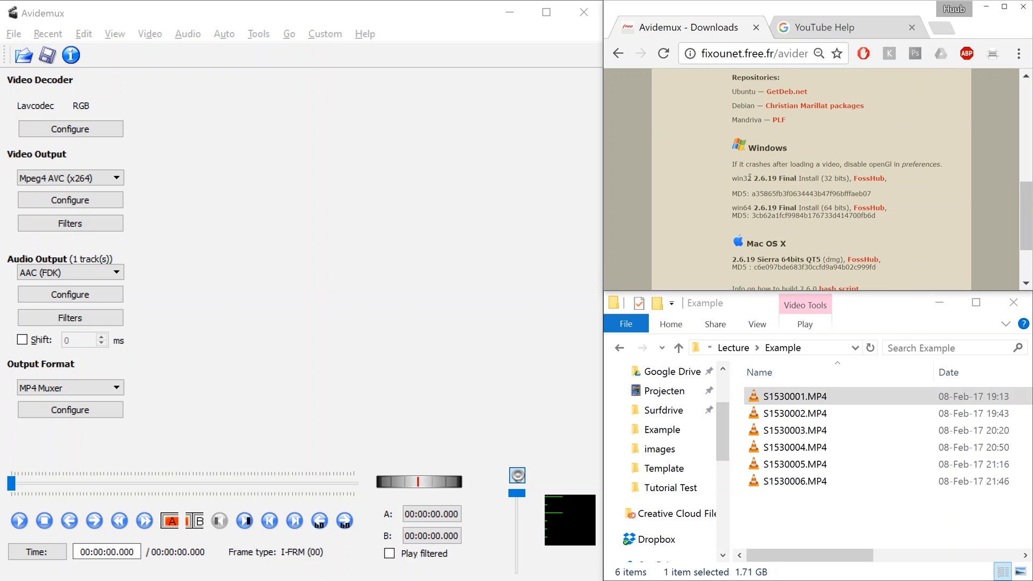
pyautogui.scroll(-3)
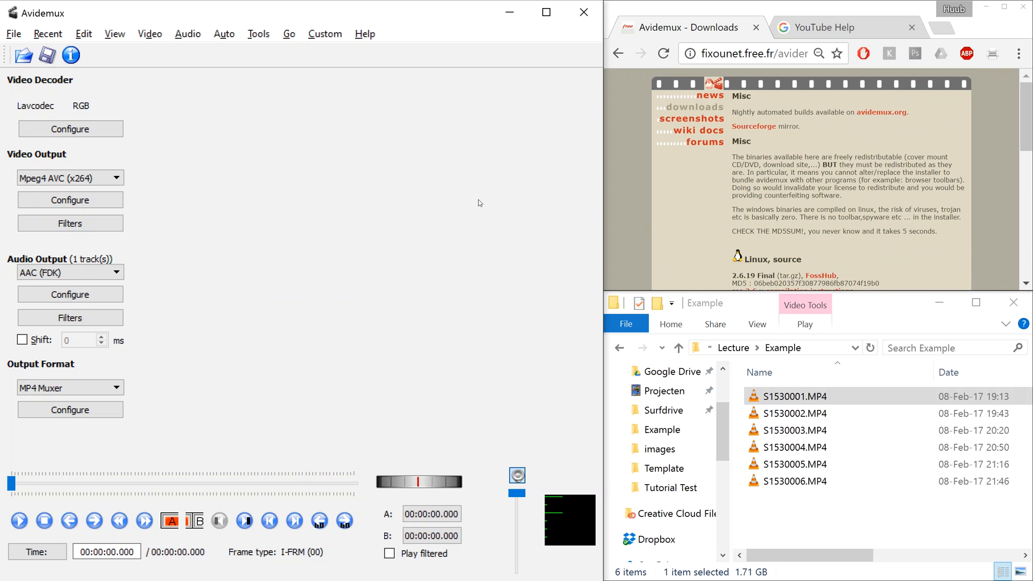
pyautogui.moveTo(469, 21)
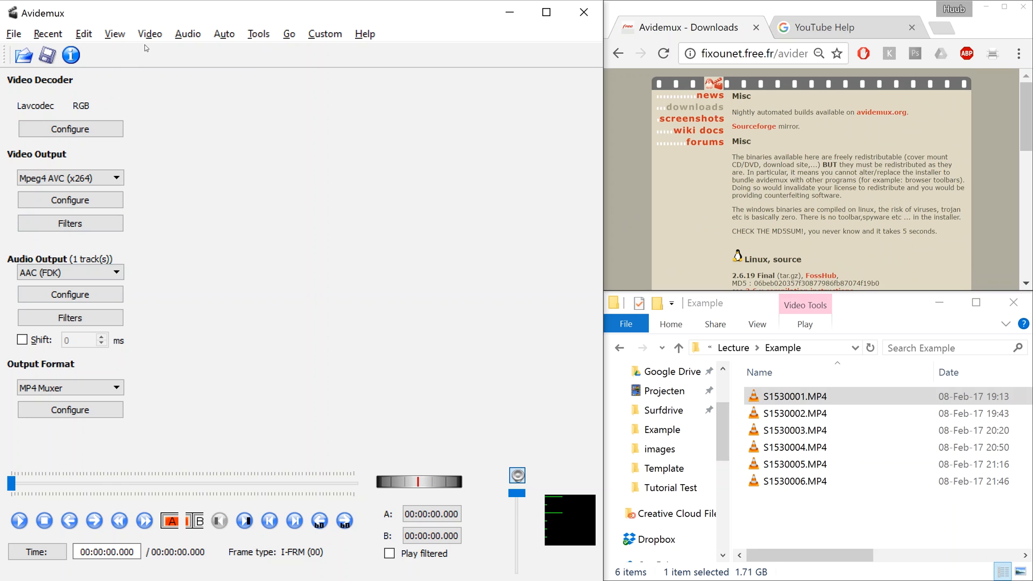
pyautogui.moveTo(177, 136)
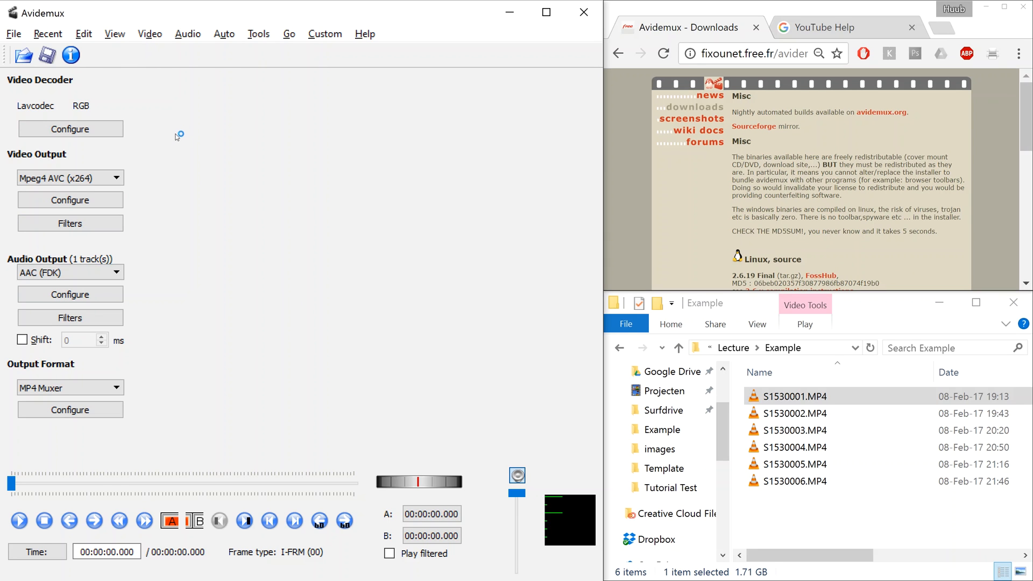
# Load the first lecture clip S1530001.MP4 into Avidemux
pyautogui.click(47, 34)
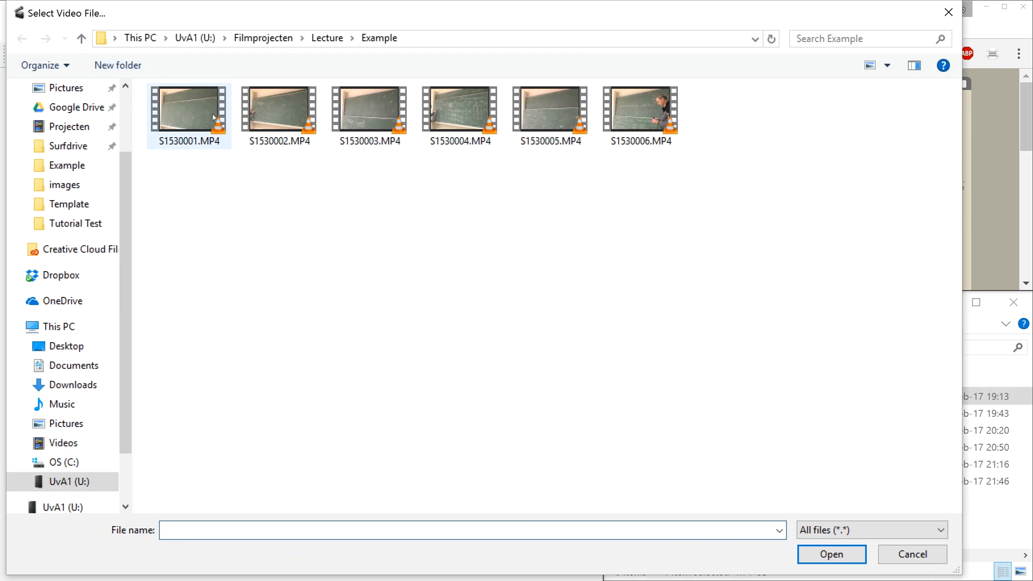
pyautogui.click(188, 110)
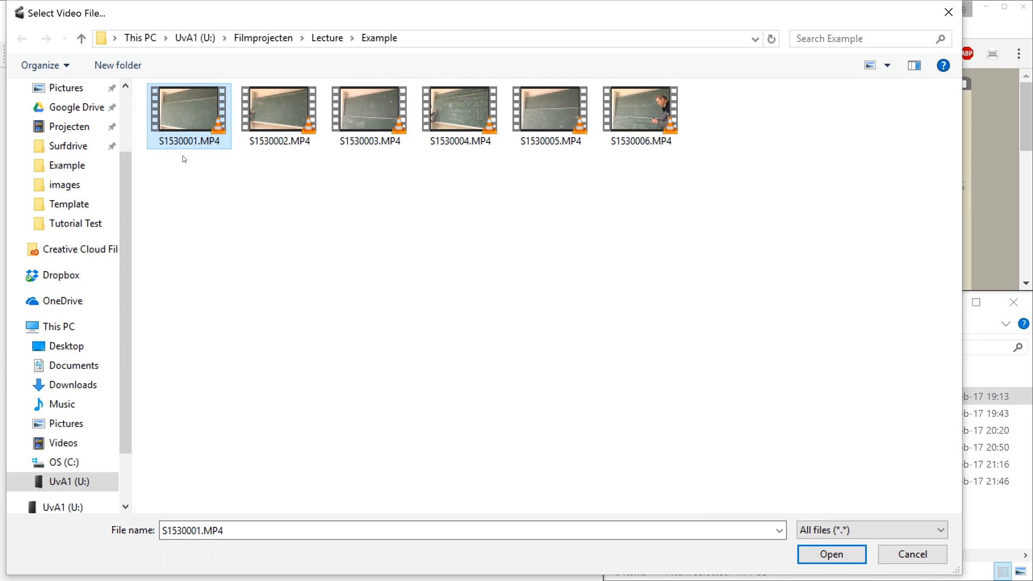
pyautogui.click(831, 554)
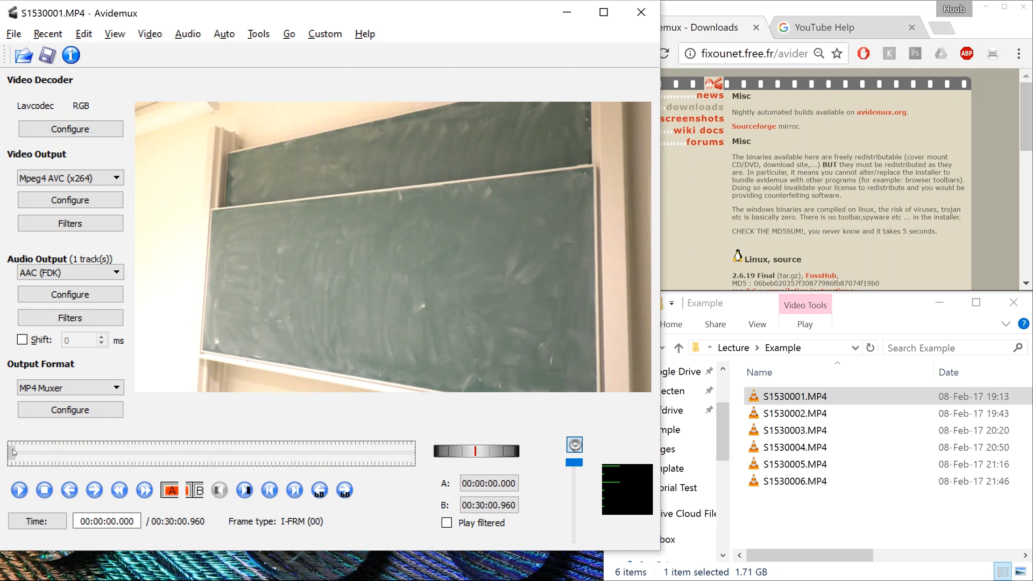
# Scrub to about 22 minutes and back, play the clip briefly, then stop at the start
pyautogui.moveTo(13, 453); pyautogui.dragTo(313, 453)
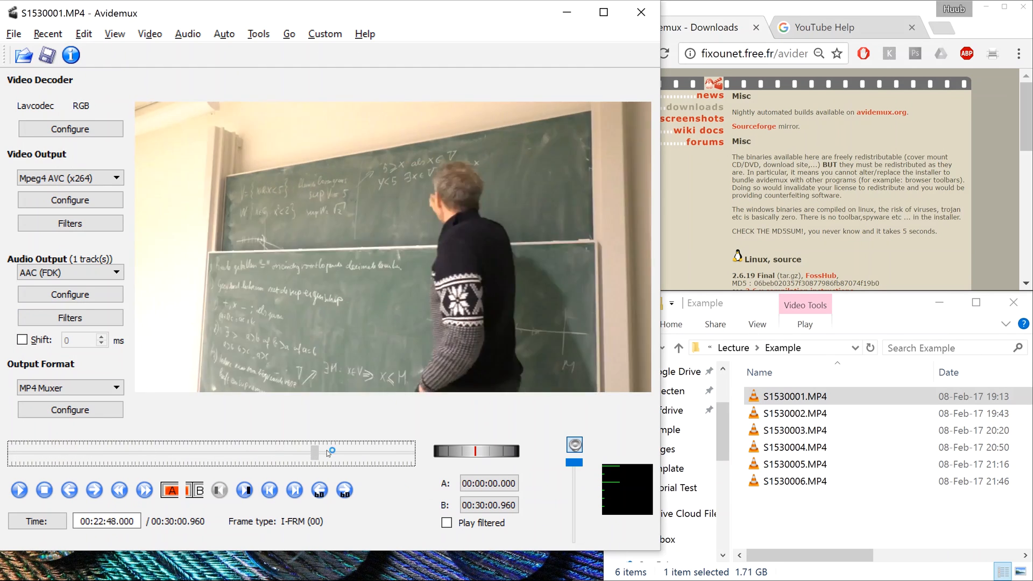
pyautogui.moveTo(326, 453); pyautogui.dragTo(273, 453)
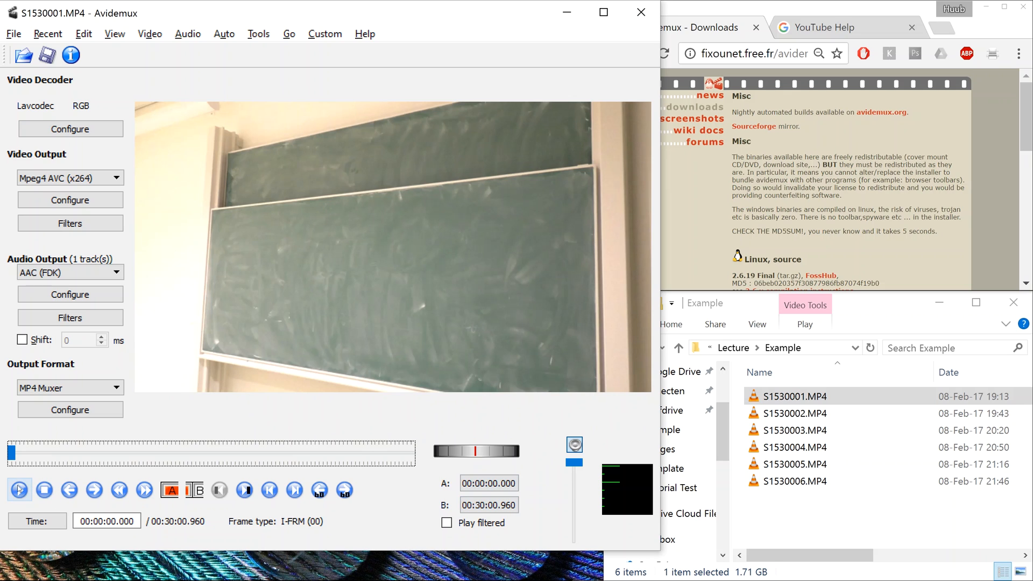
pyautogui.click(19, 489)
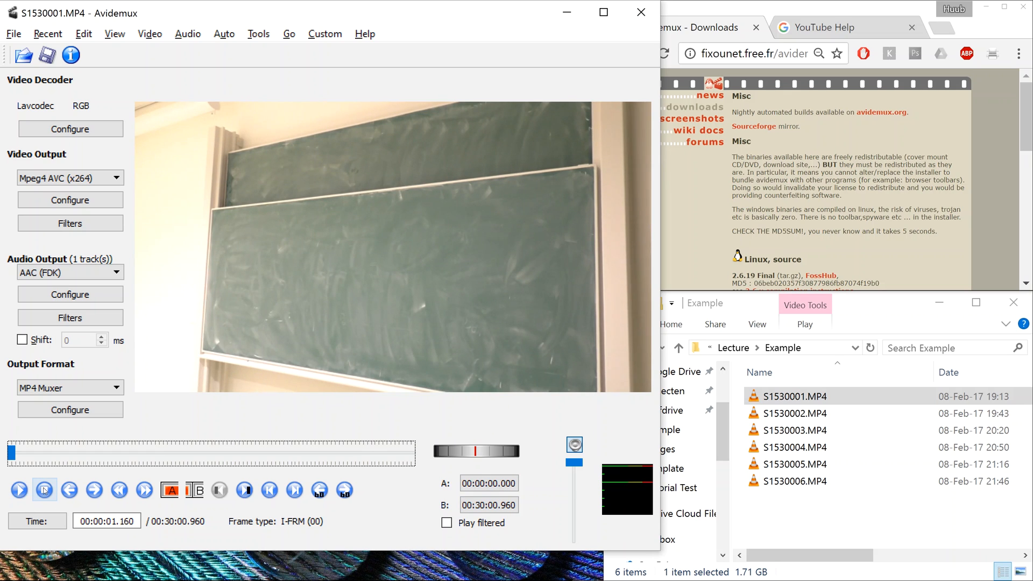
pyautogui.click(18, 490)
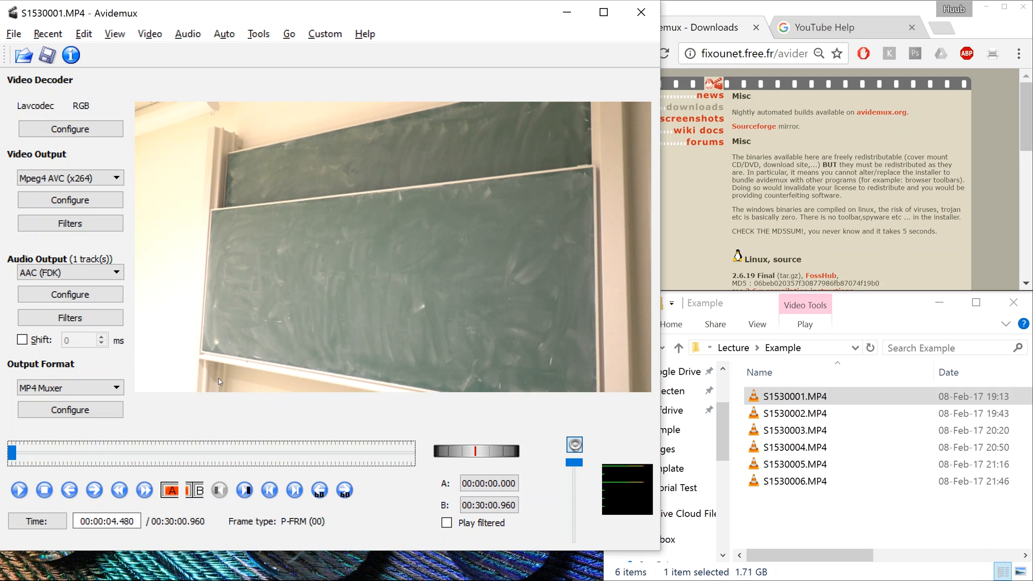
pyautogui.click(26, 445)
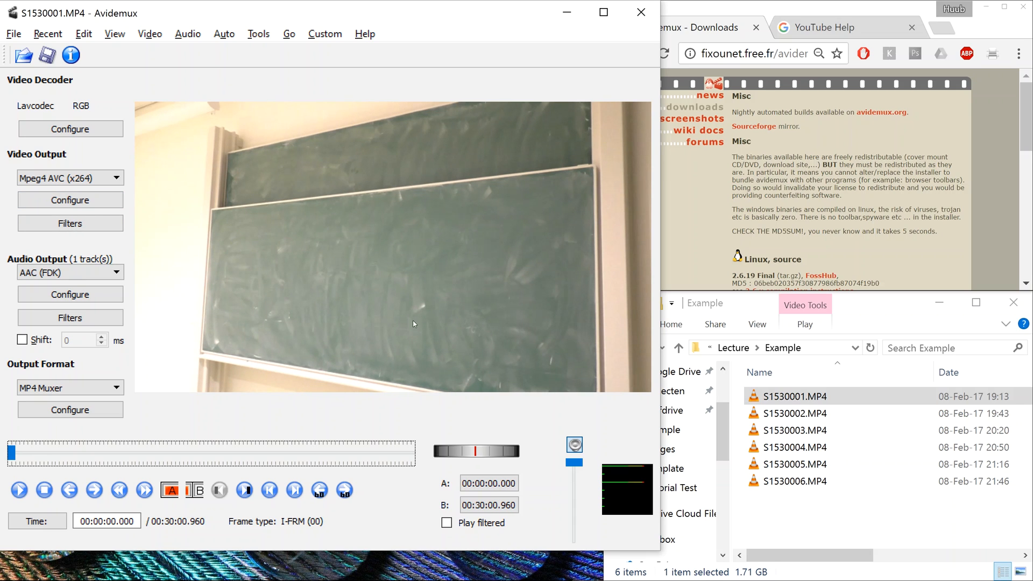
pyautogui.moveTo(213, 252)
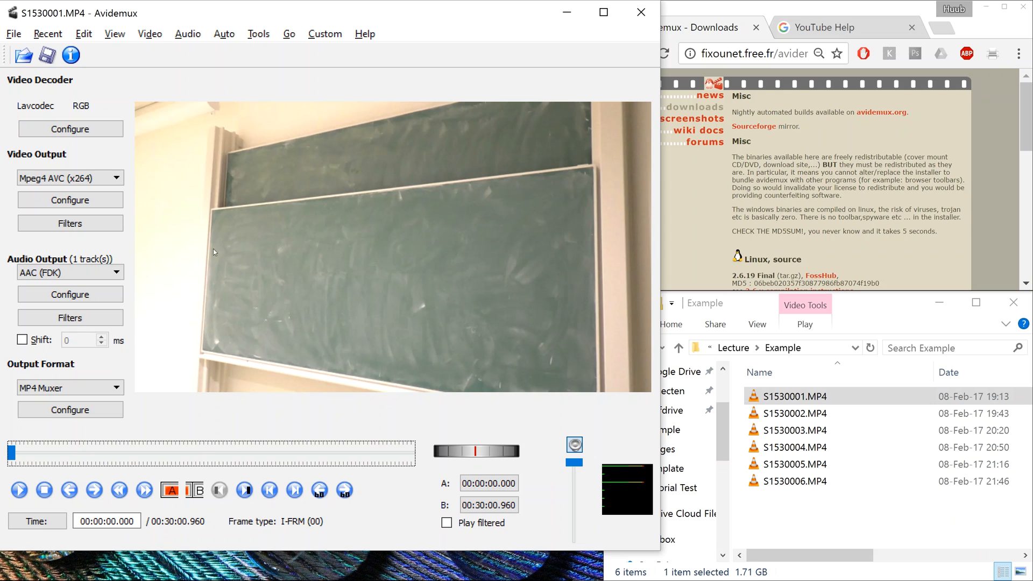
pyautogui.moveTo(489, 463)
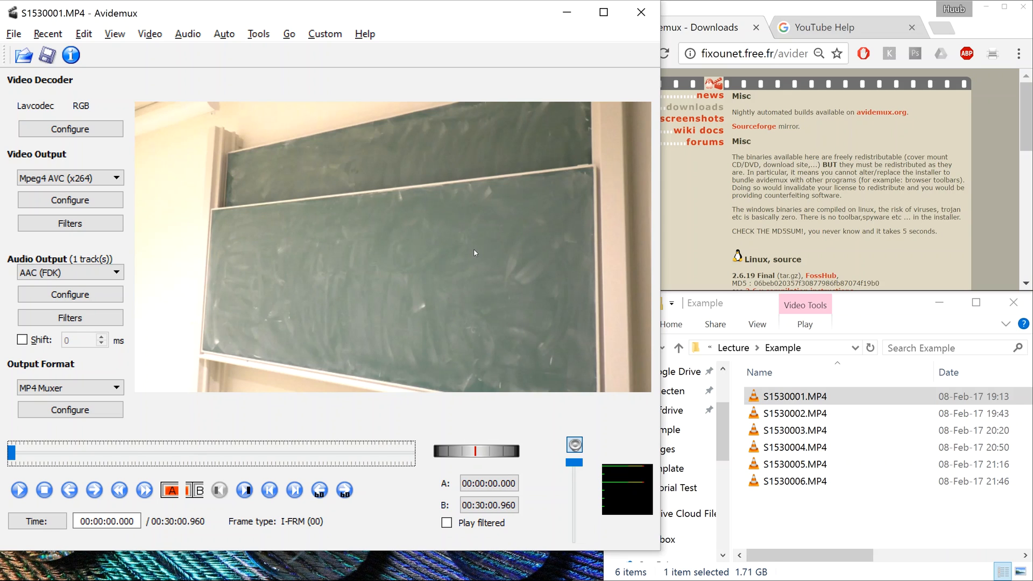
pyautogui.moveTo(212, 119)
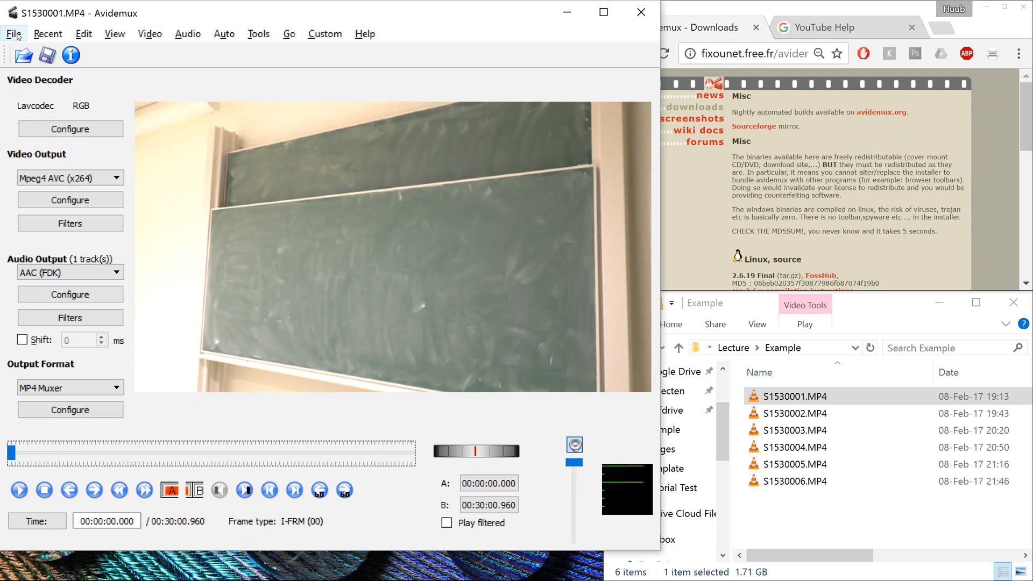
pyautogui.click(13, 34)
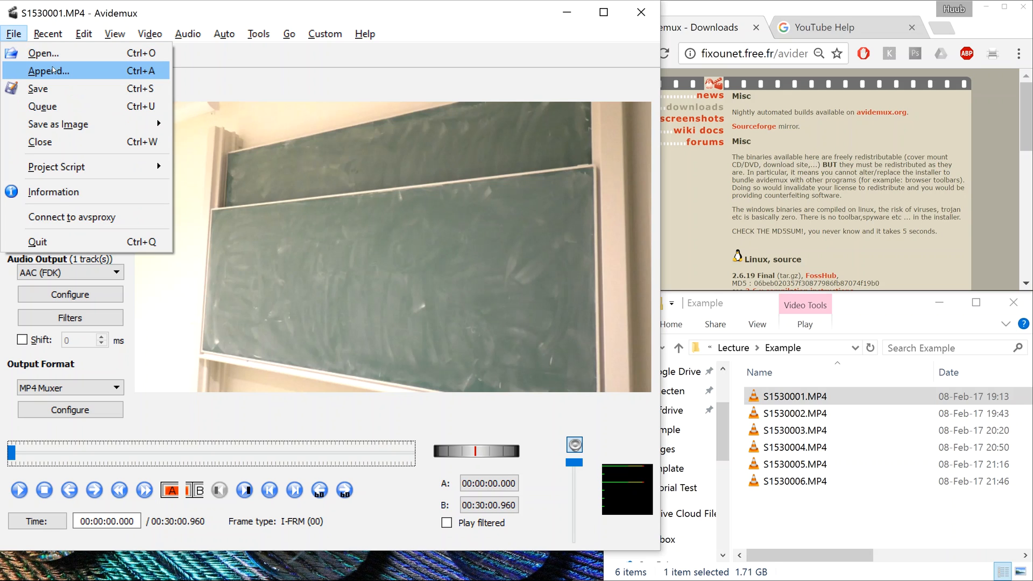
pyautogui.moveTo(125, 74)
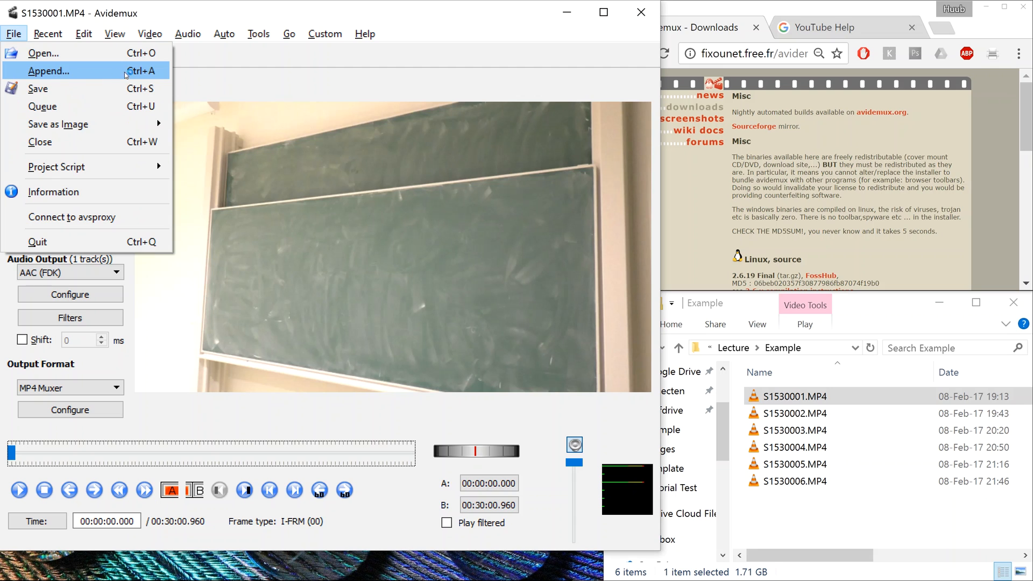
pyautogui.click(47, 71)
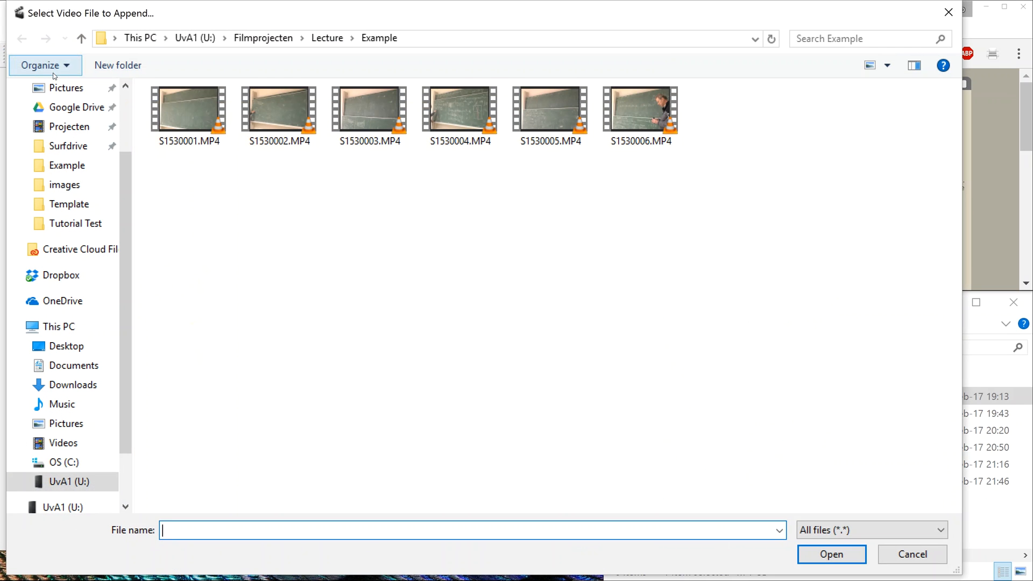
pyautogui.click(278, 111)
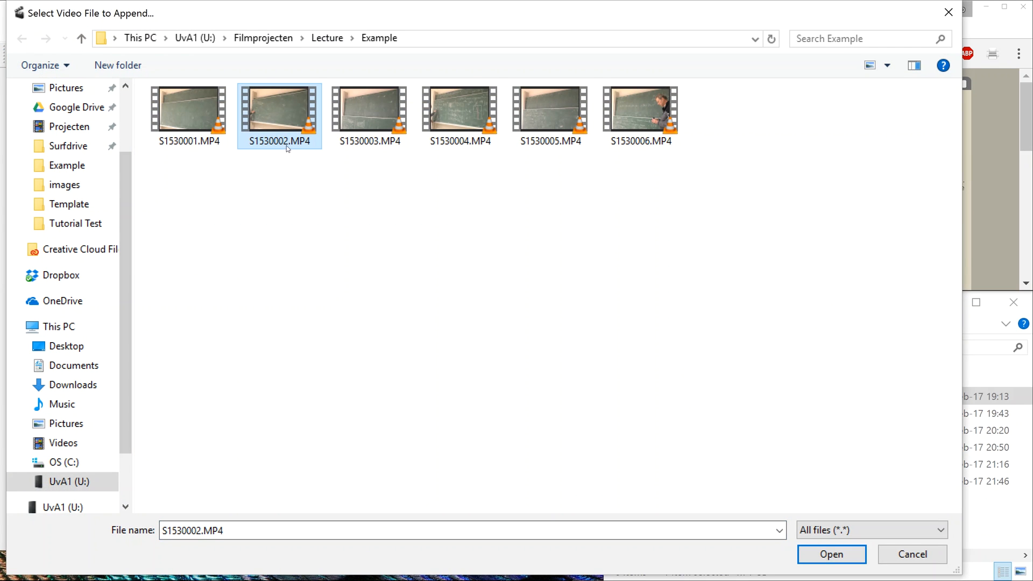
pyautogui.click(830, 554)
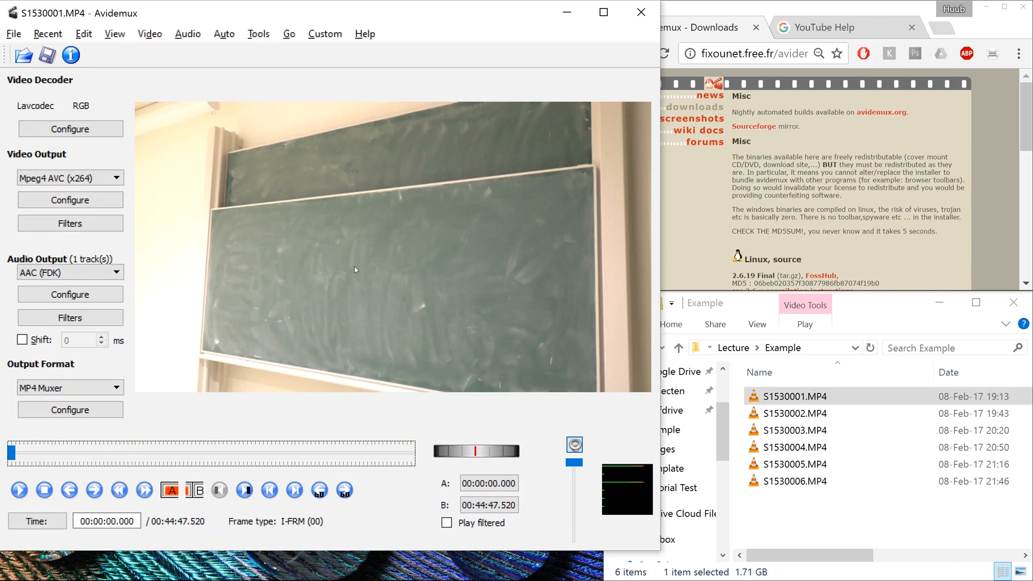
pyautogui.moveTo(517, 318)
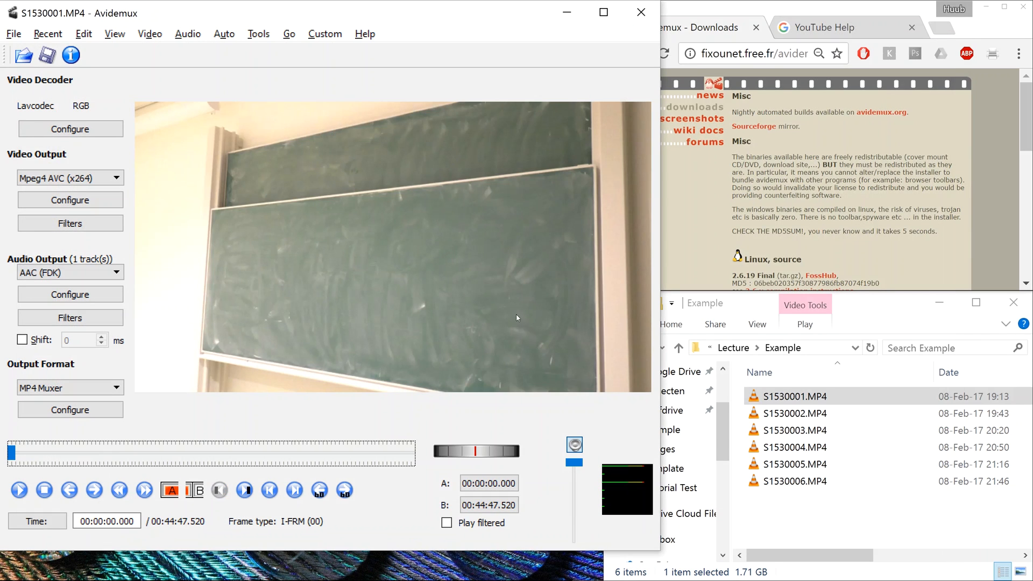
pyautogui.click(488, 504)
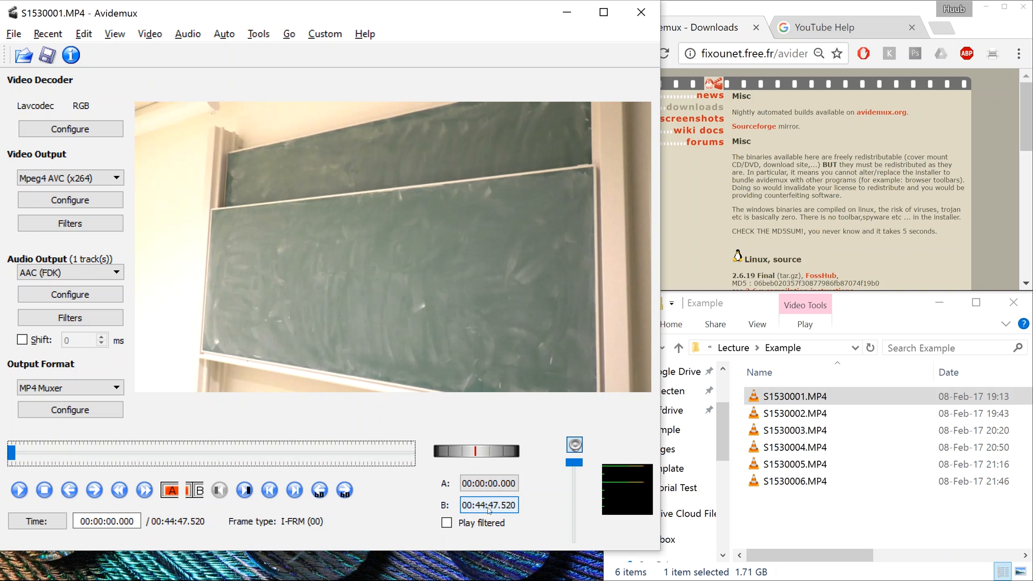
pyautogui.moveTo(484, 512)
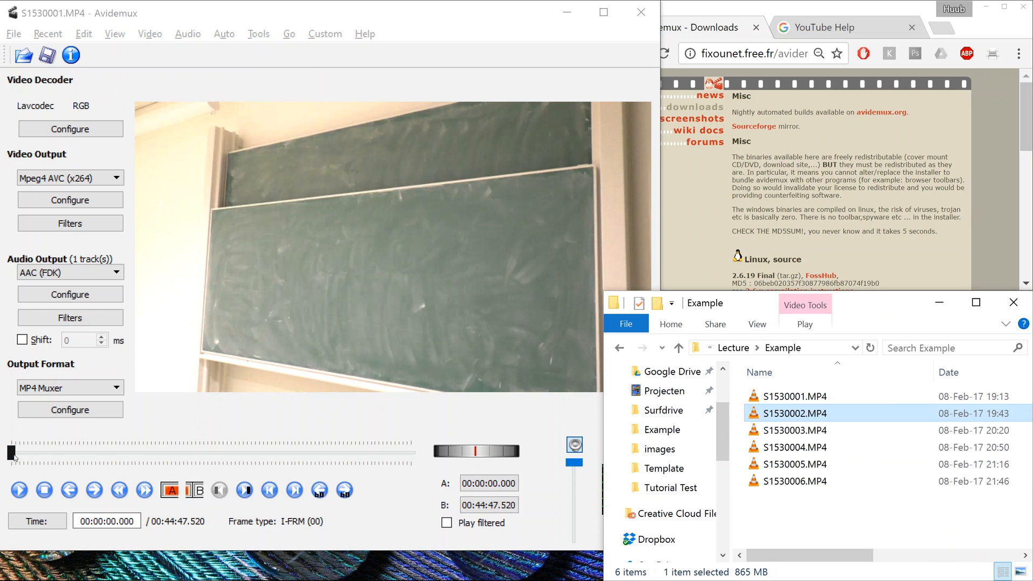
pyautogui.moveTo(11, 453); pyautogui.dragTo(343, 453)
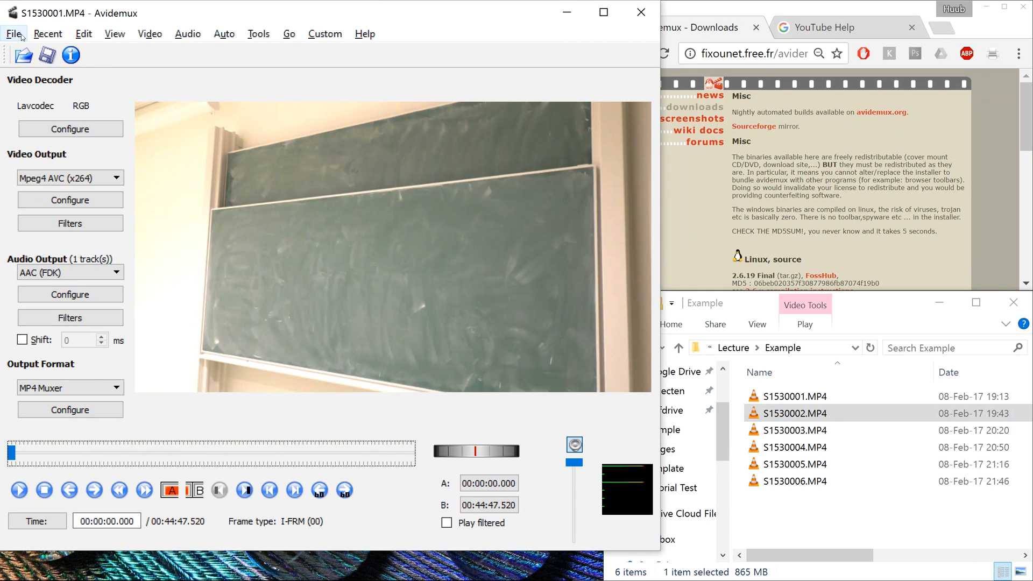
# Append clips S1530003, S1530005 and the next one, bringing the video to about 2:02:13
pyautogui.click(14, 33)
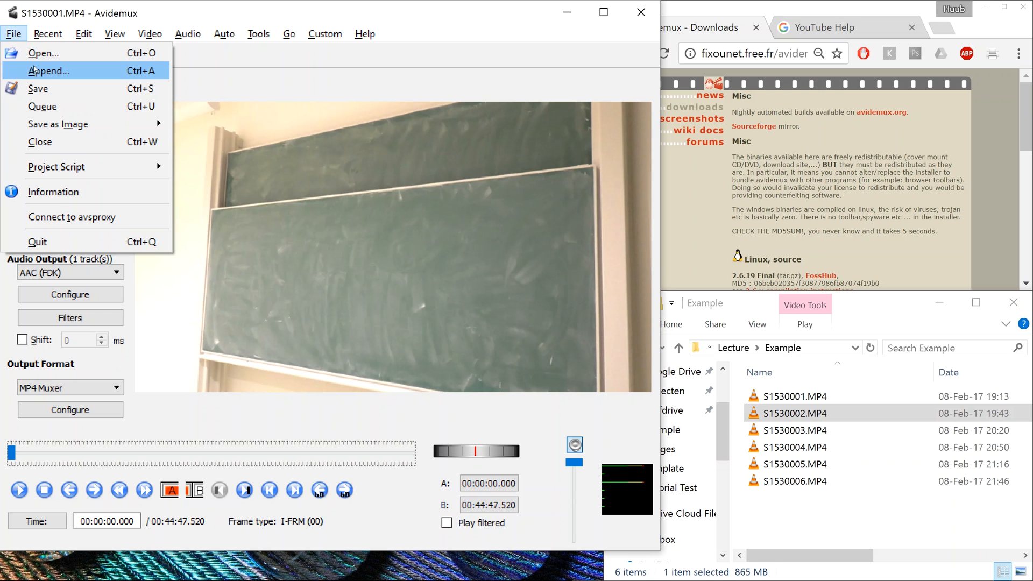
pyautogui.click(48, 71)
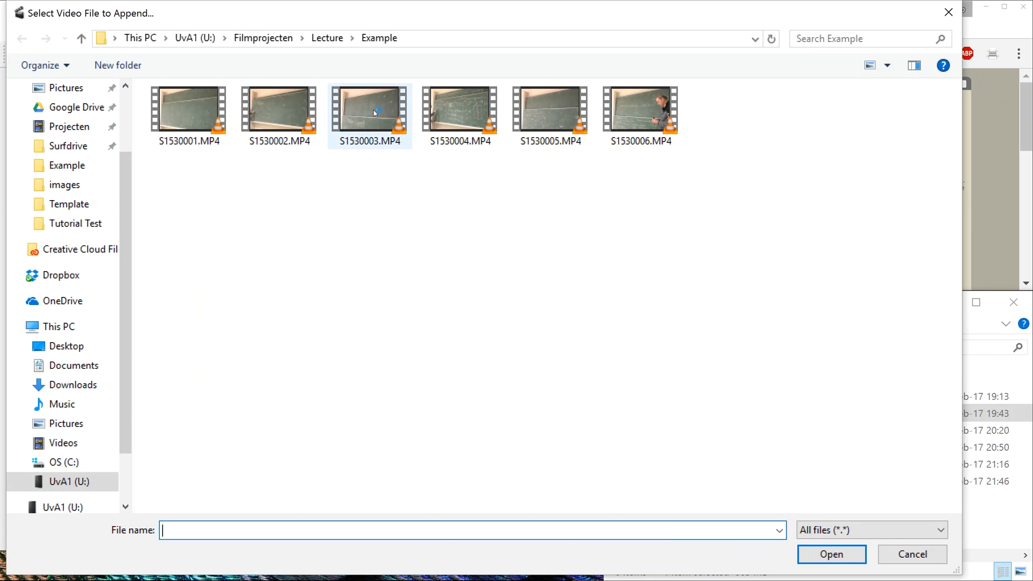
pyautogui.click(830, 554)
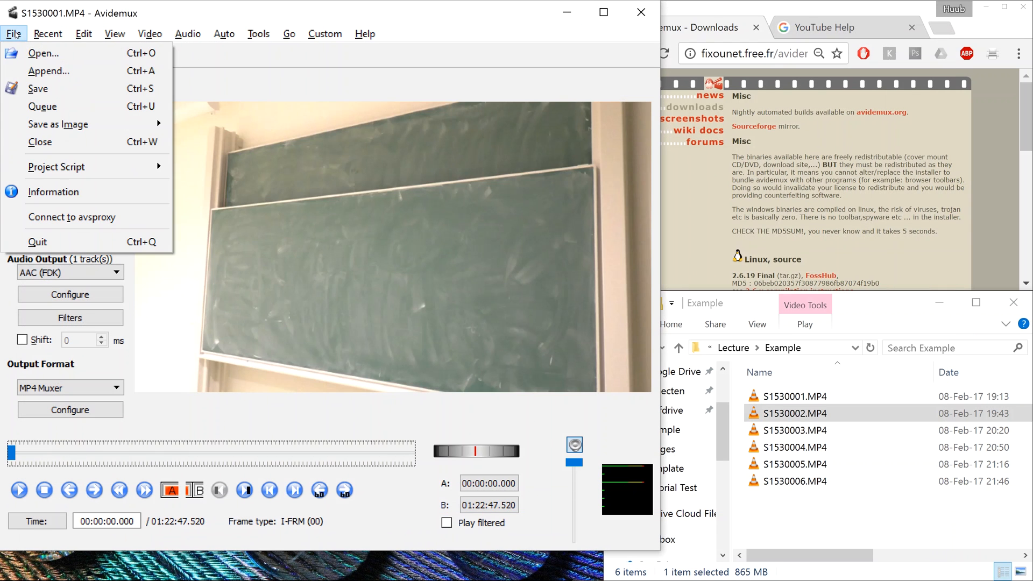
pyautogui.click(48, 71)
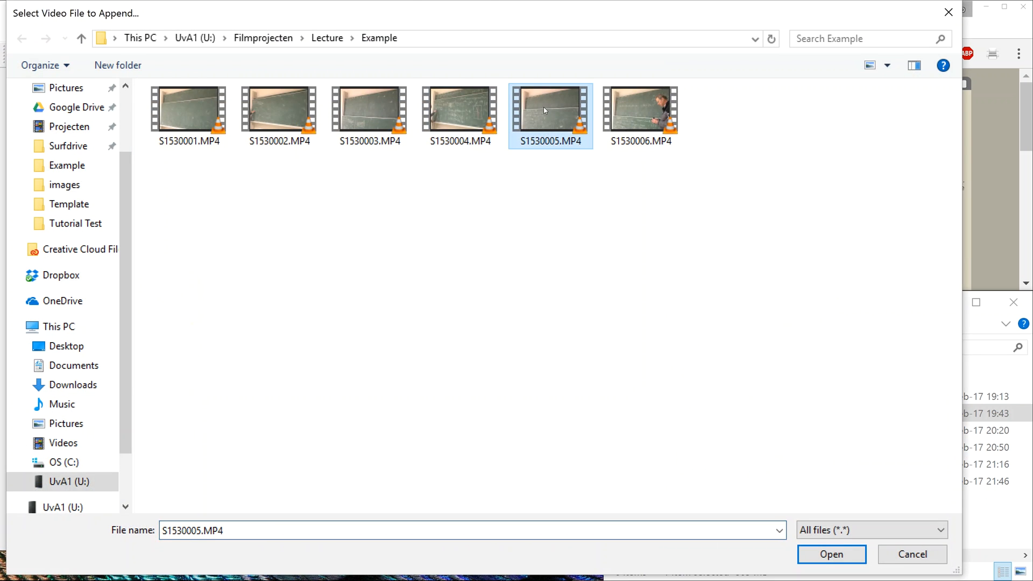
pyautogui.click(830, 554)
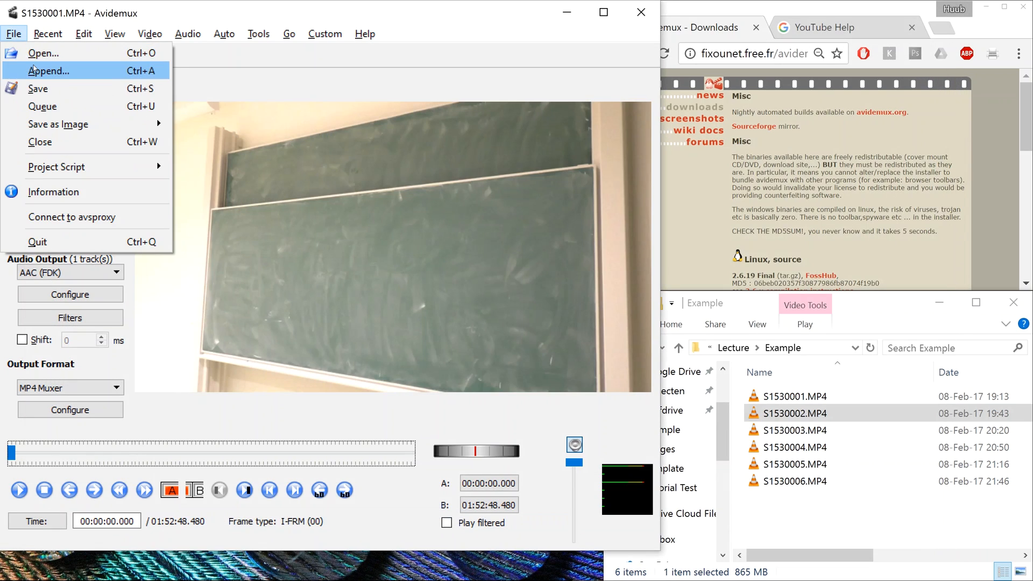
pyautogui.click(47, 71)
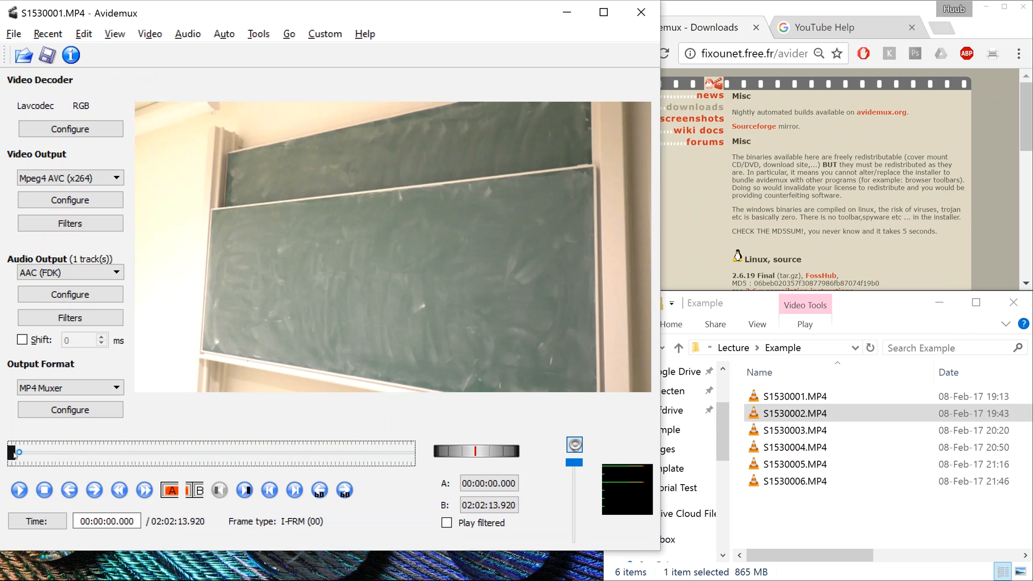
pyautogui.moveTo(13, 453); pyautogui.dragTo(196, 453)
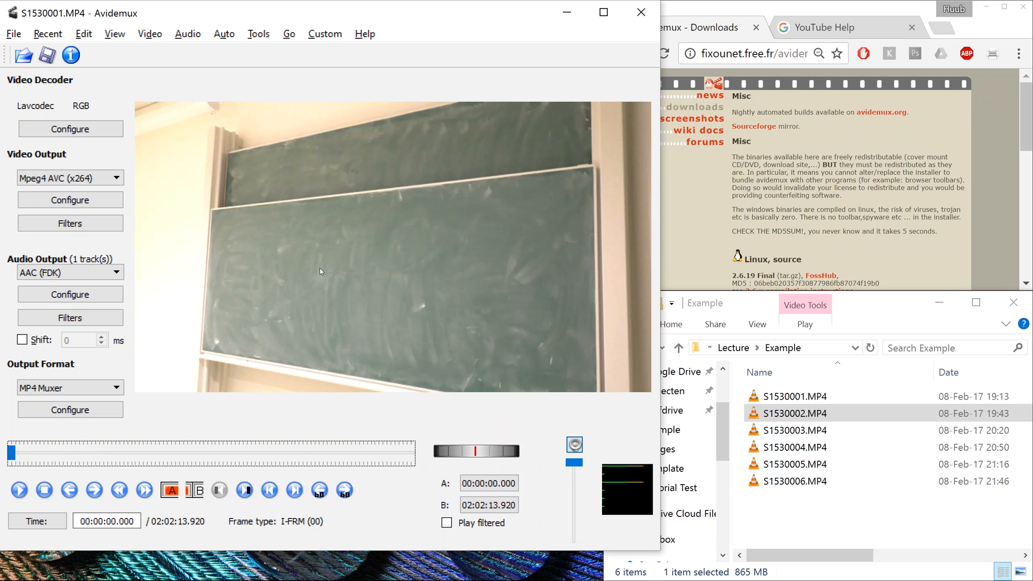
pyautogui.click(488, 505)
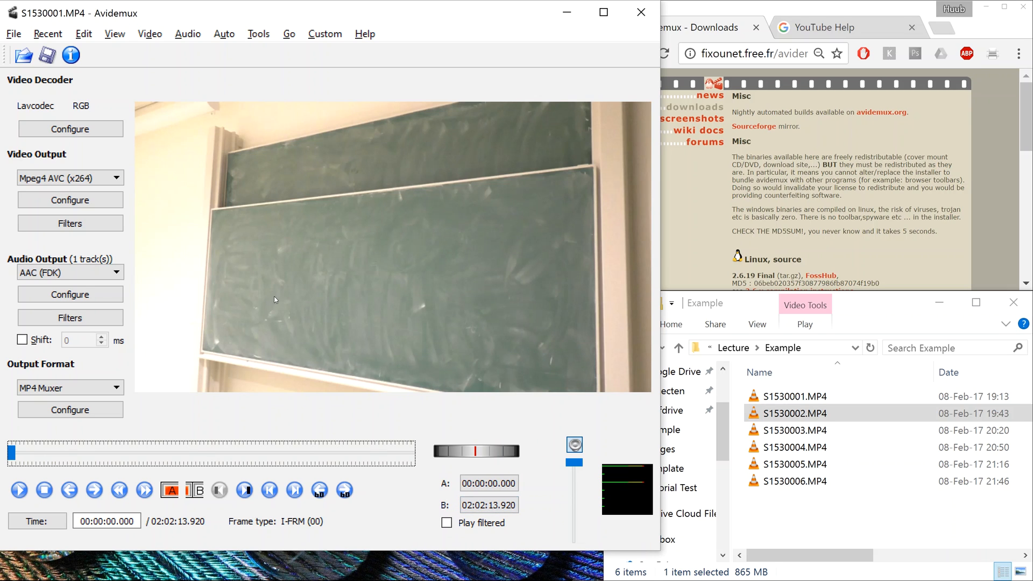
pyautogui.moveTo(365, 280)
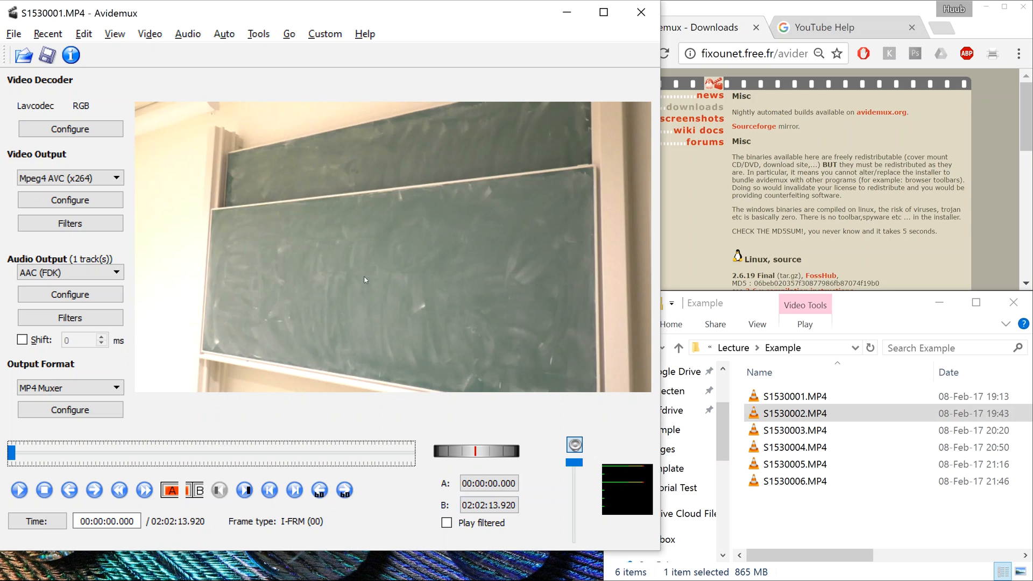
pyautogui.moveTo(286, 308)
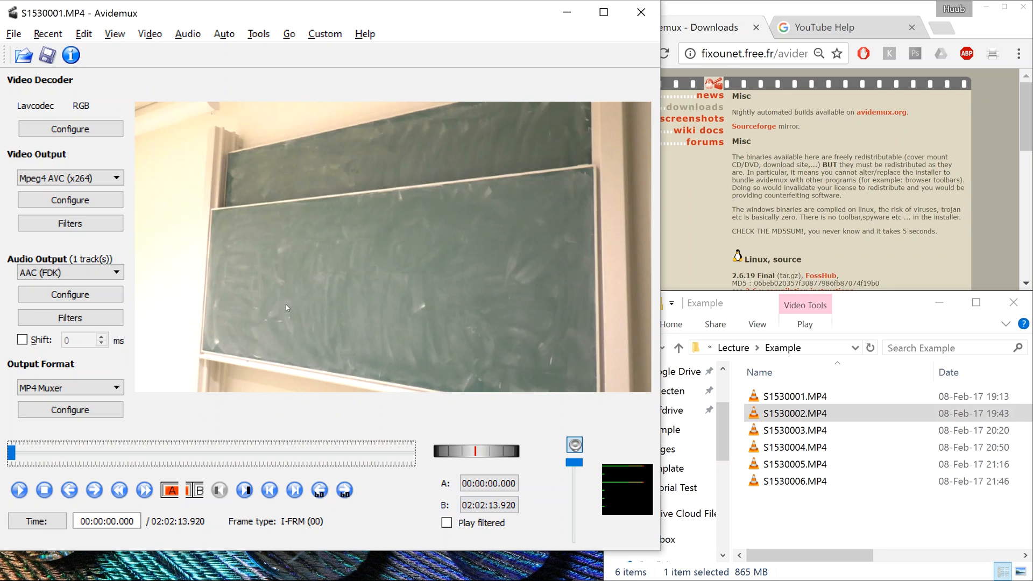
pyautogui.moveTo(491, 272)
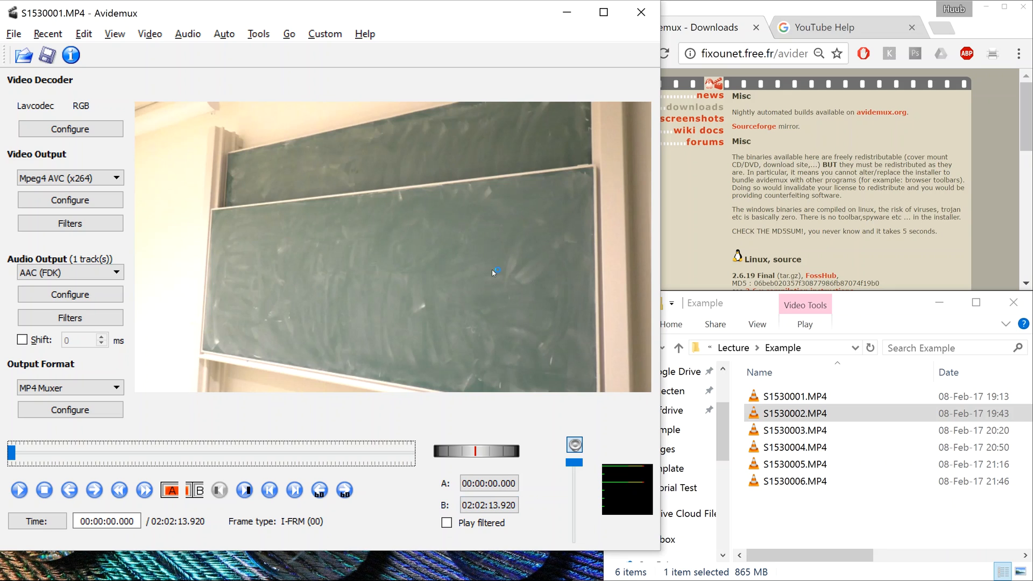
pyautogui.moveTo(499, 338)
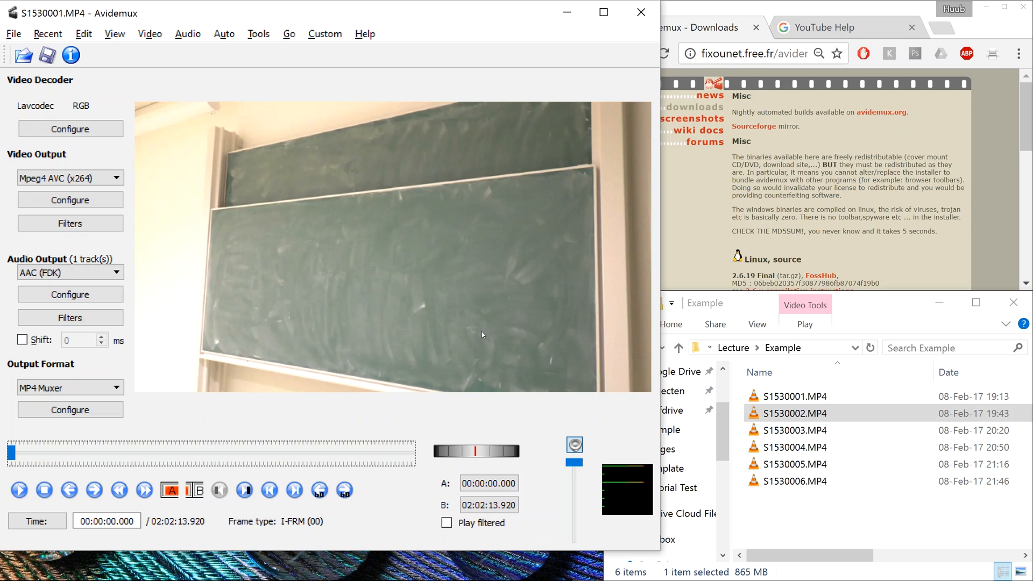
pyautogui.moveTo(486, 332)
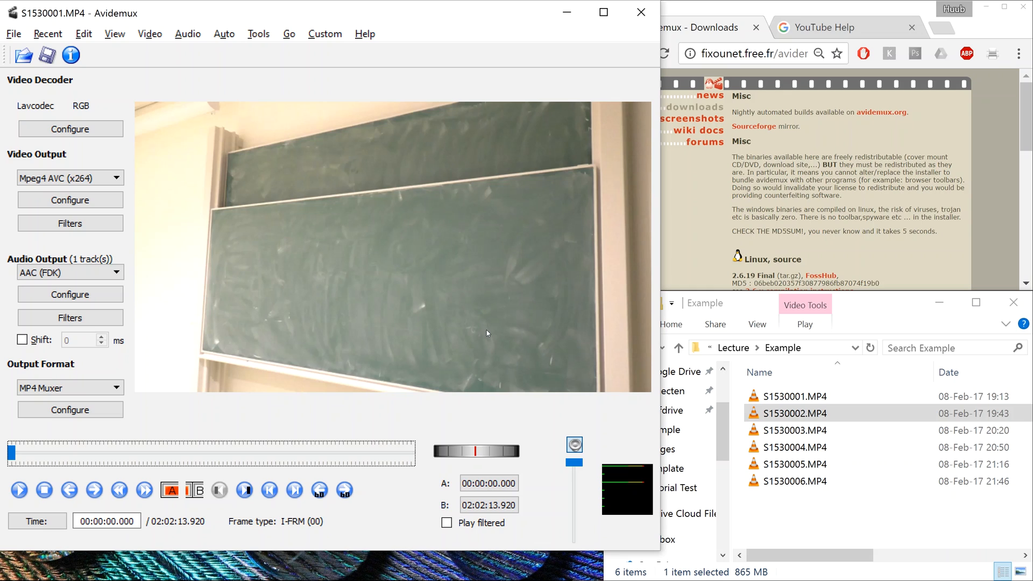
pyautogui.moveTo(488, 330)
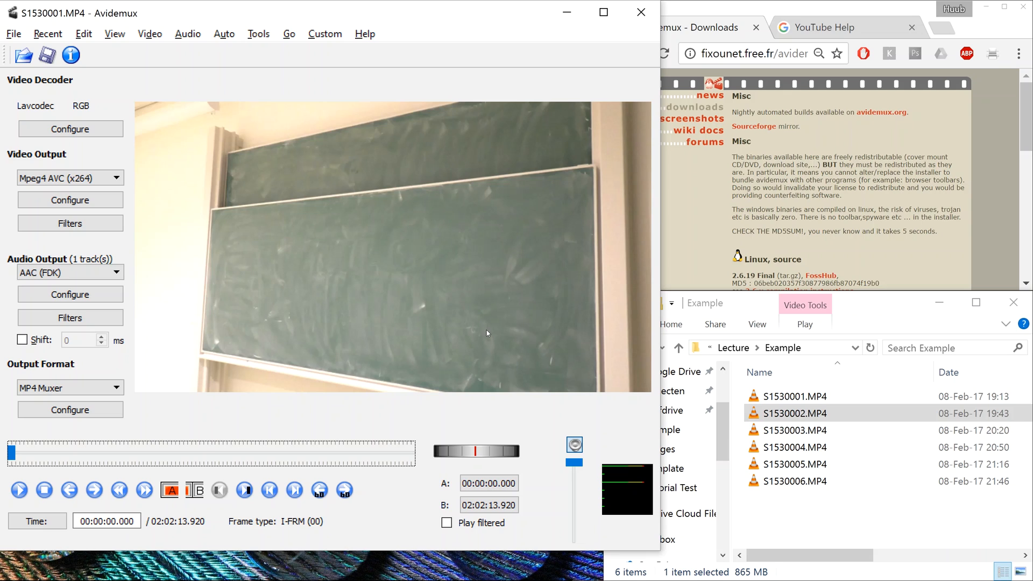
pyautogui.moveTo(443, 299)
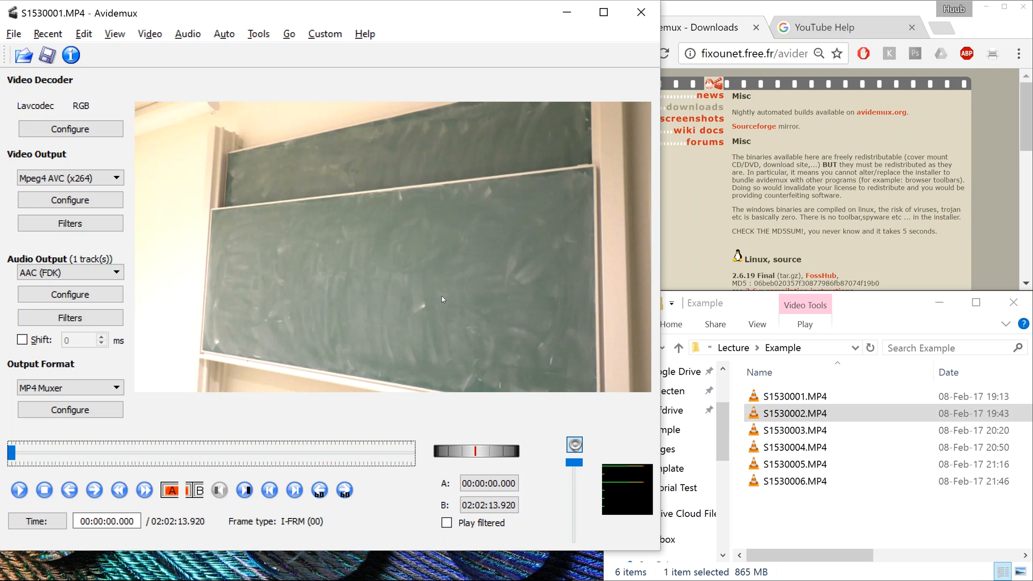
pyautogui.moveTo(445, 297)
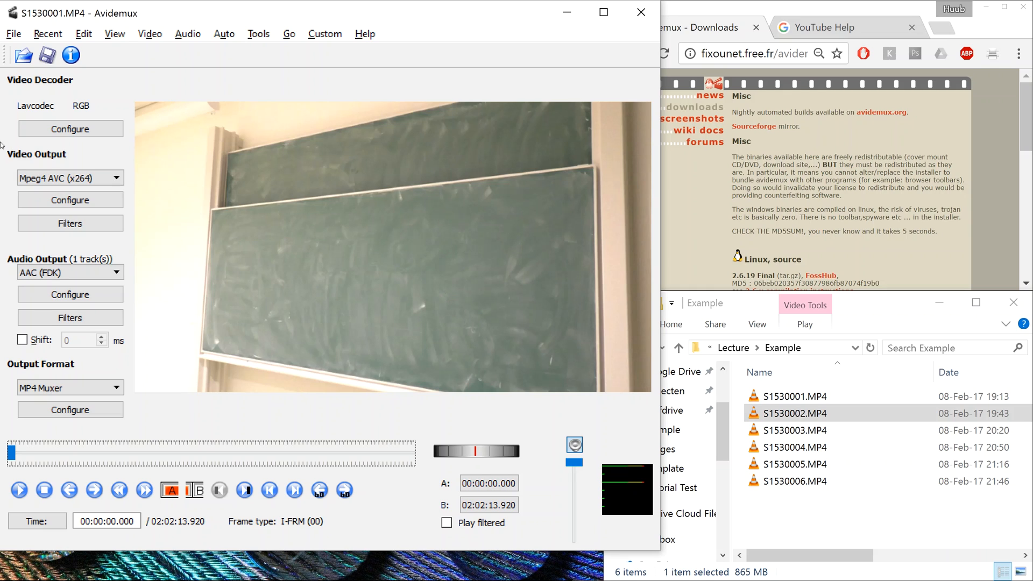
pyautogui.moveTo(79, 260)
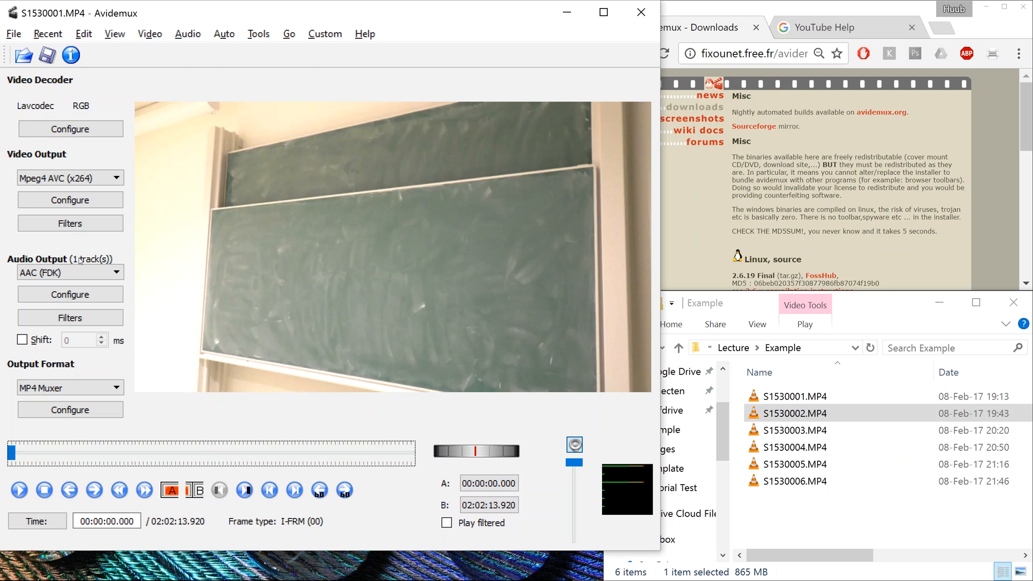
pyautogui.moveTo(468, 175)
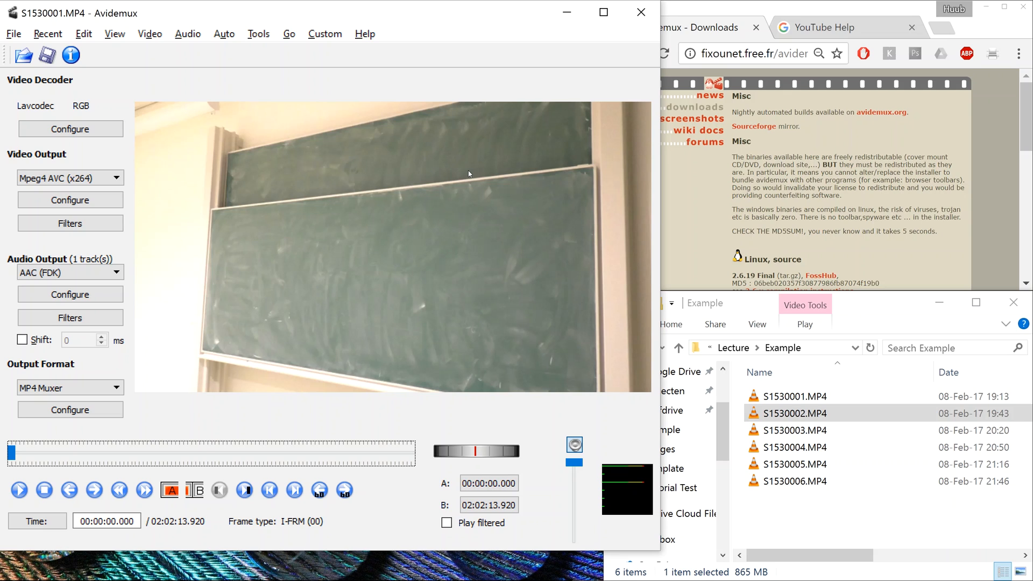
# Set Video Output and Audio Output both to Copy so neither stream is re-encoded
pyautogui.click(70, 178)
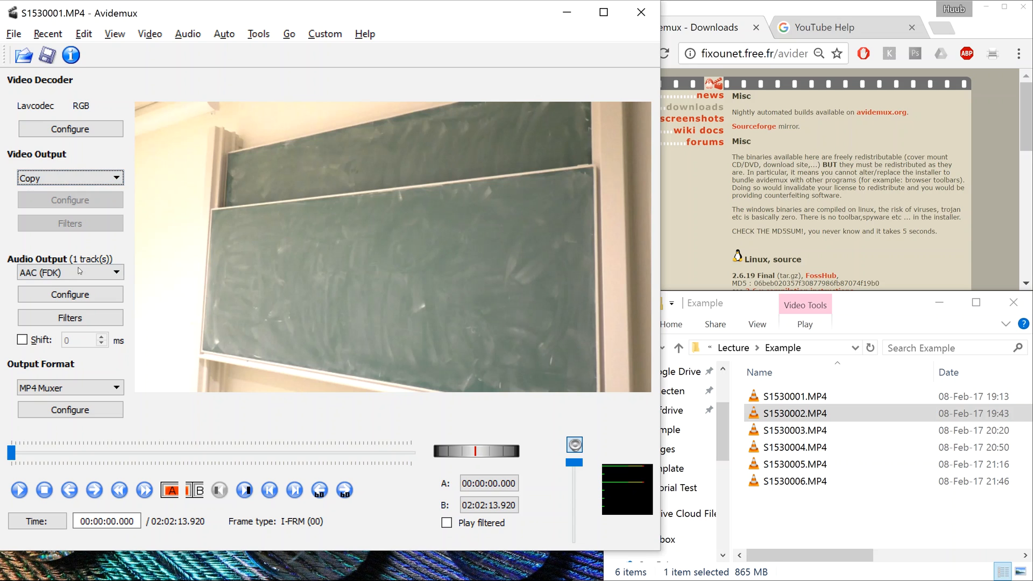
pyautogui.click(69, 272)
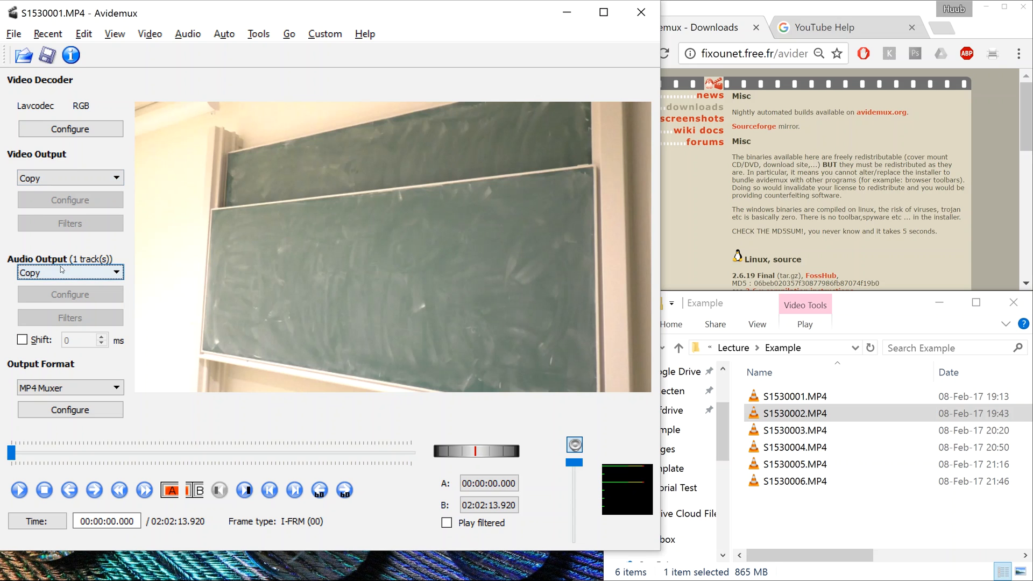
pyautogui.click(69, 177)
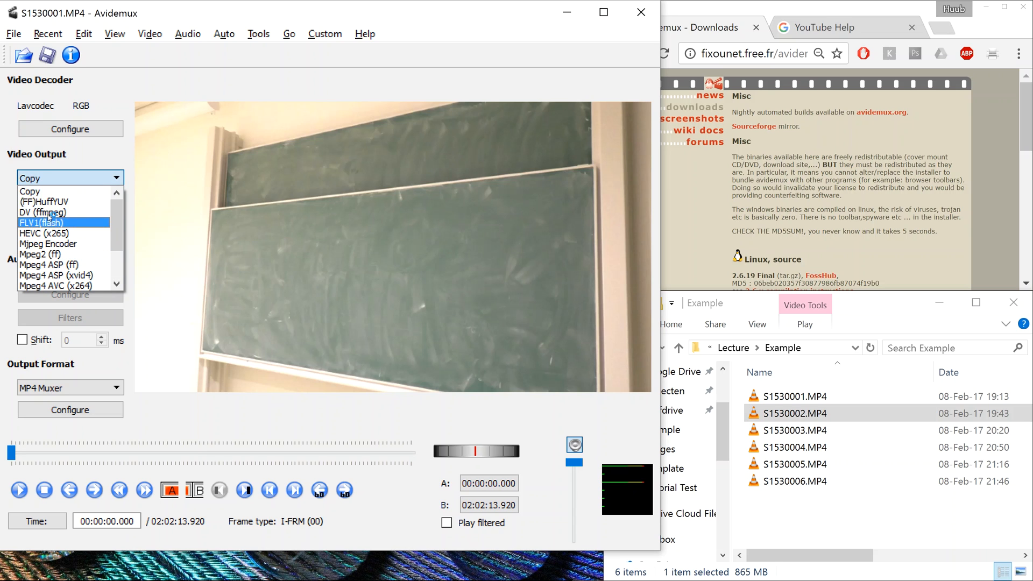
pyautogui.click(68, 178)
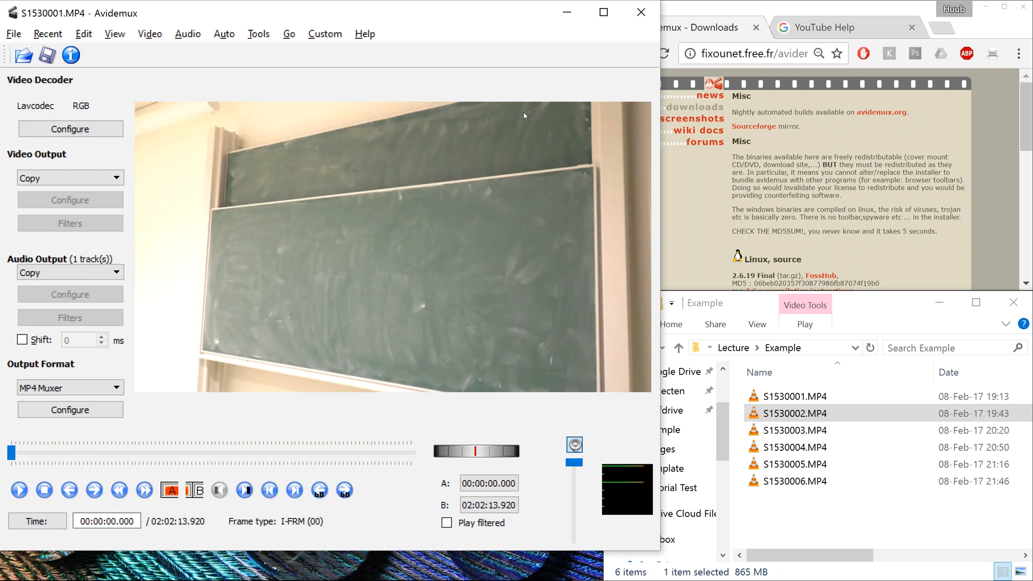
pyautogui.moveTo(850, 27)
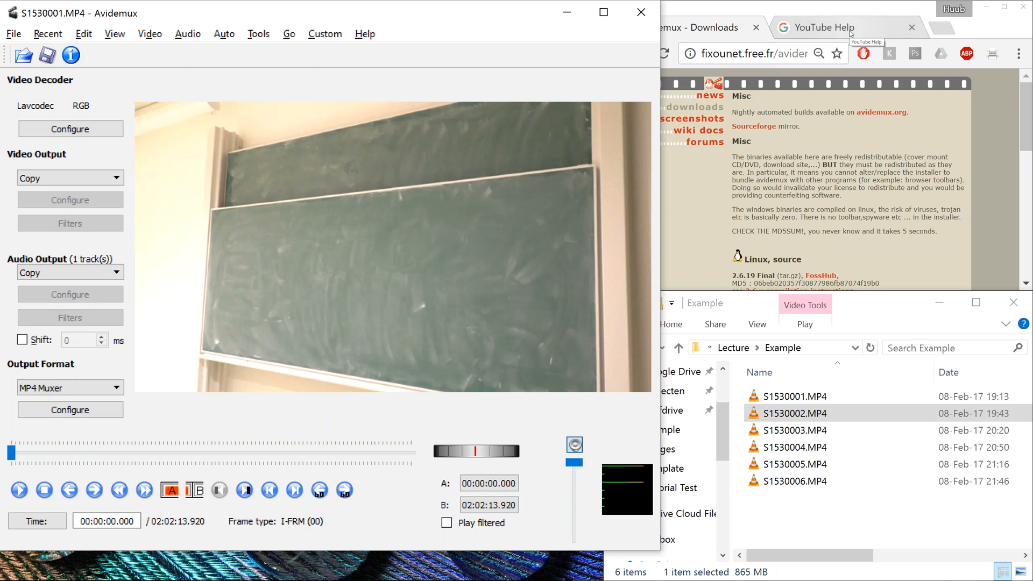
# Show YouTube Help's recommended upload settings: MP4 container, AAC-LC audio, H.264 video
pyautogui.click(823, 28)
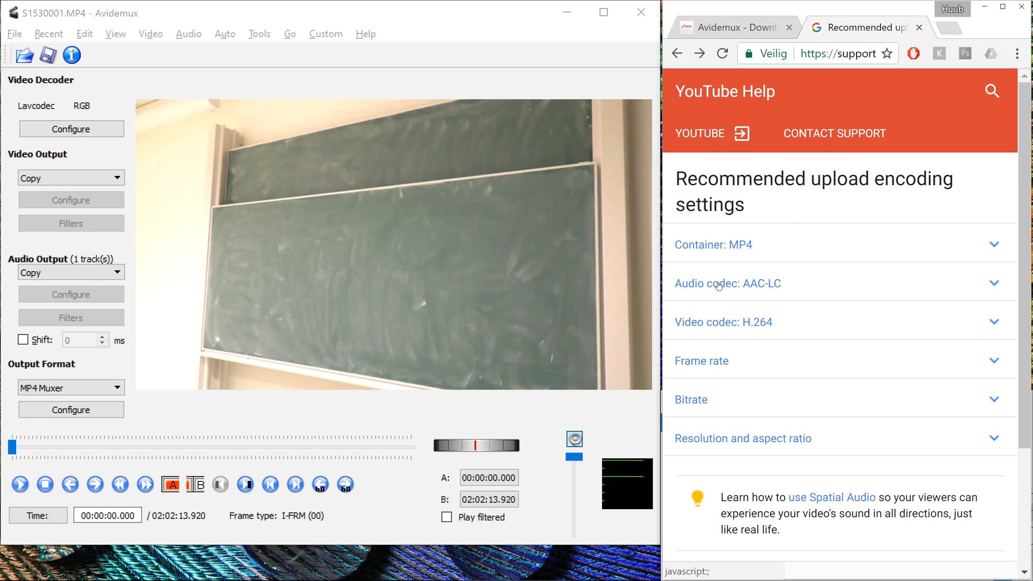
pyautogui.moveTo(729, 322)
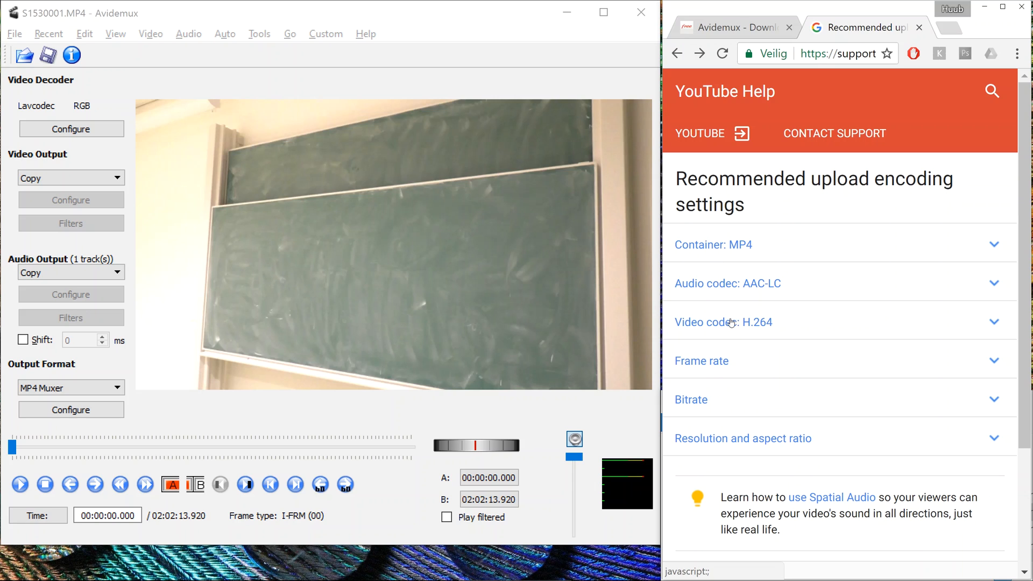
pyautogui.moveTo(735, 316)
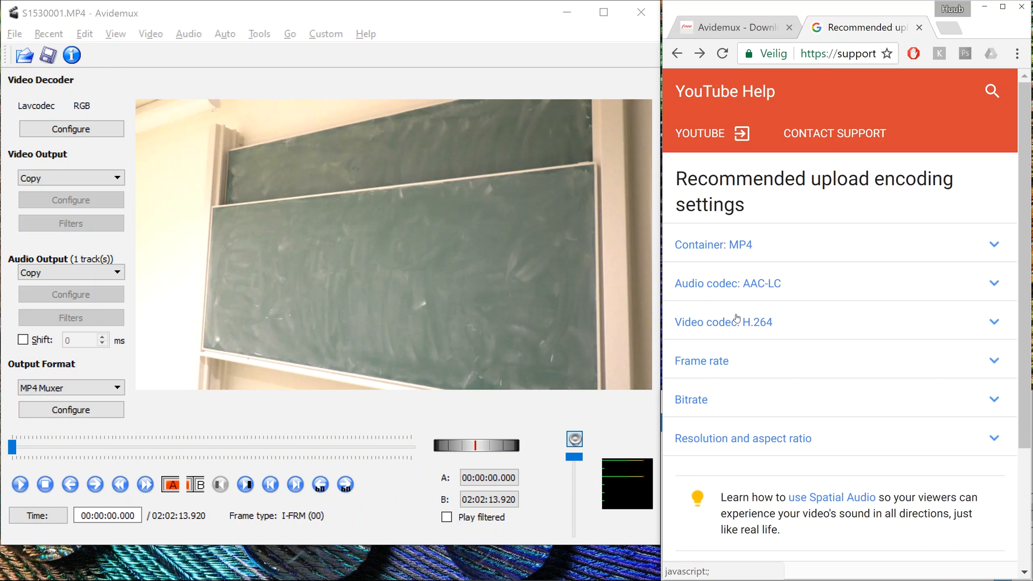
pyautogui.moveTo(776, 304)
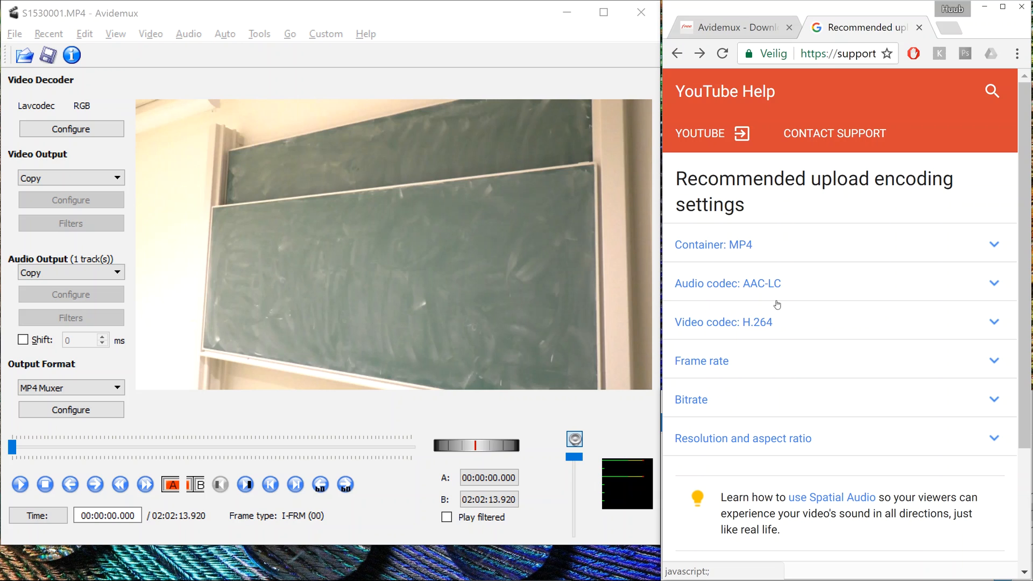
pyautogui.moveTo(752, 326)
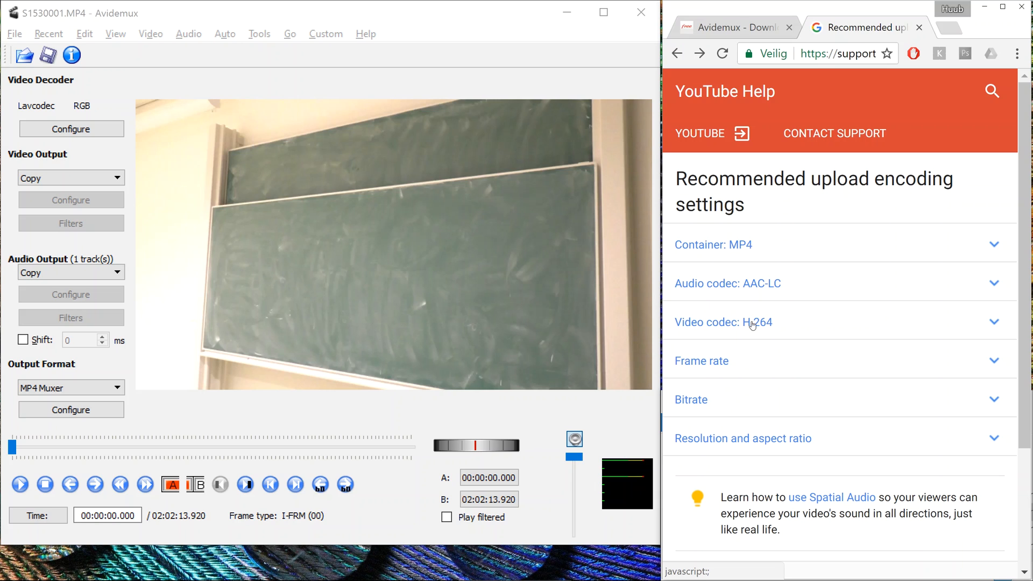
pyautogui.moveTo(768, 329)
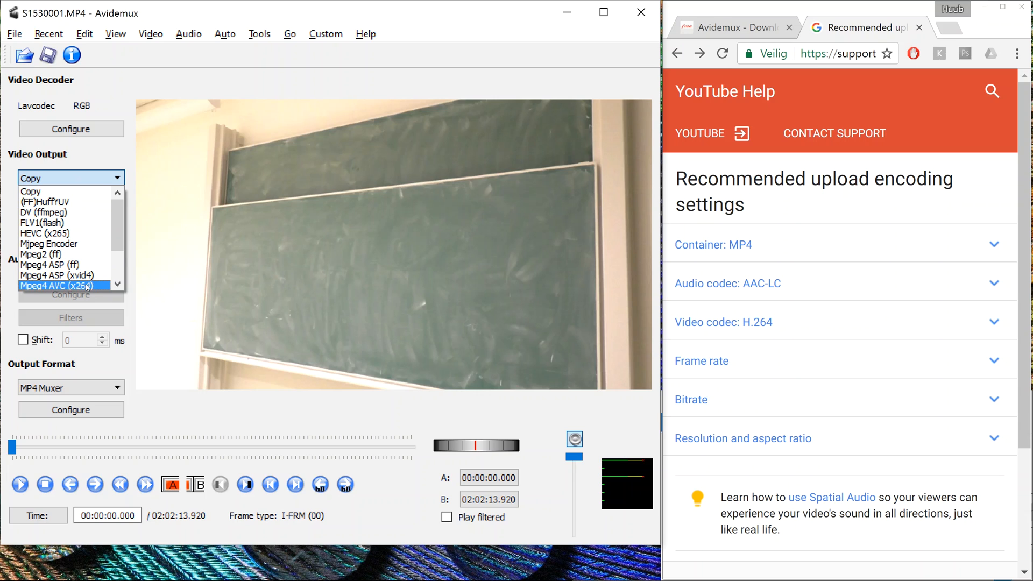
# Choose Mpeg4 AVC (x264) as video output and bring up its x264 configuration
pyautogui.click(61, 285)
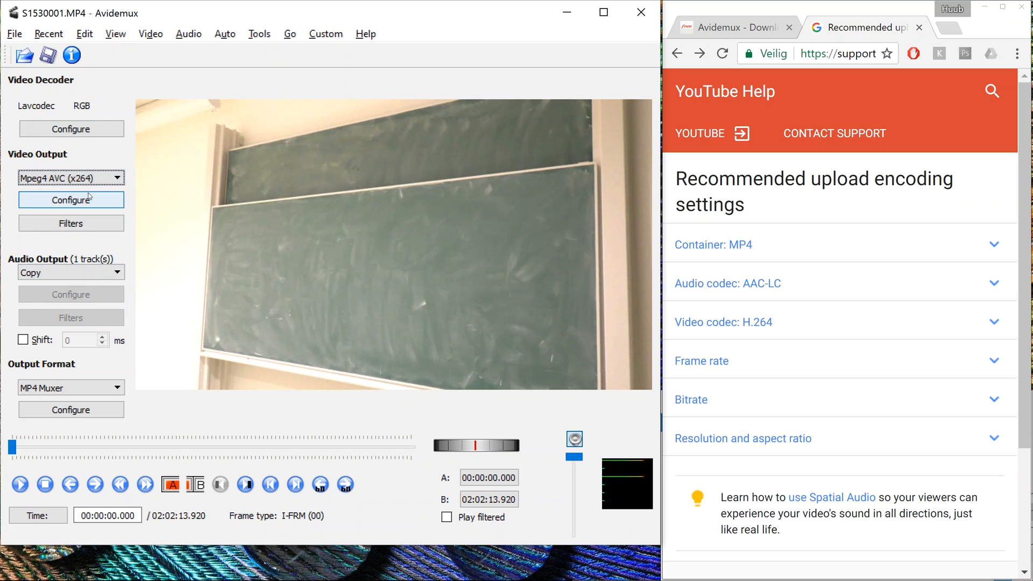
pyautogui.click(71, 200)
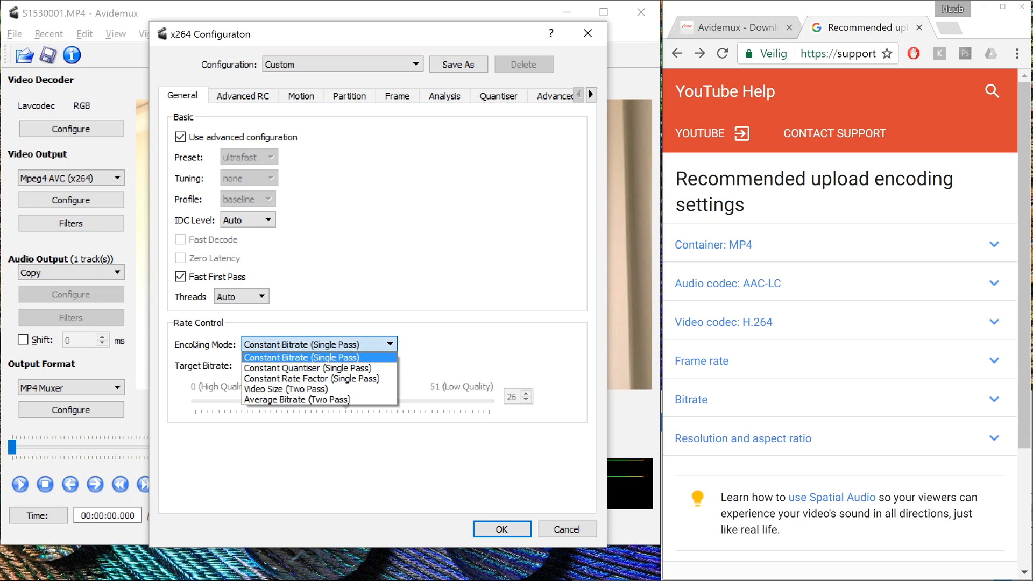
# Set x264 rate control to Constant Bitrate (Single Pass) with target 5000 kbit/s selected
pyautogui.click(300, 357)
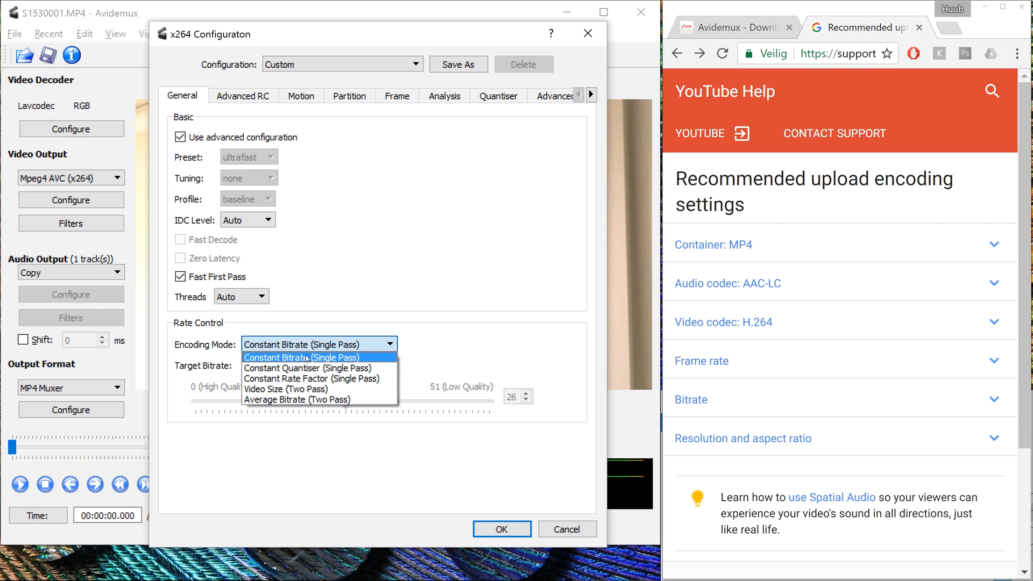
pyautogui.click(302, 357)
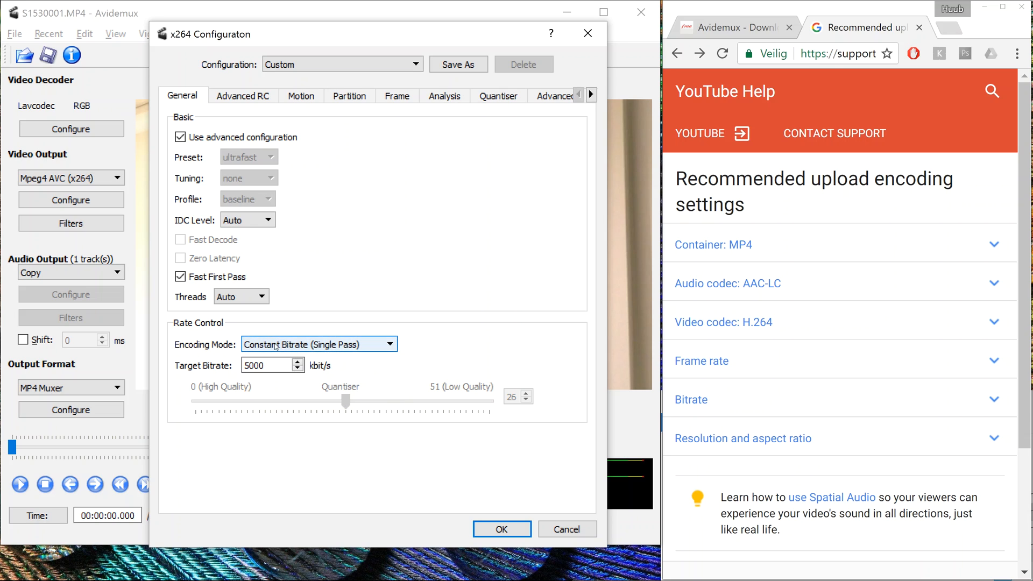
pyautogui.click(267, 365)
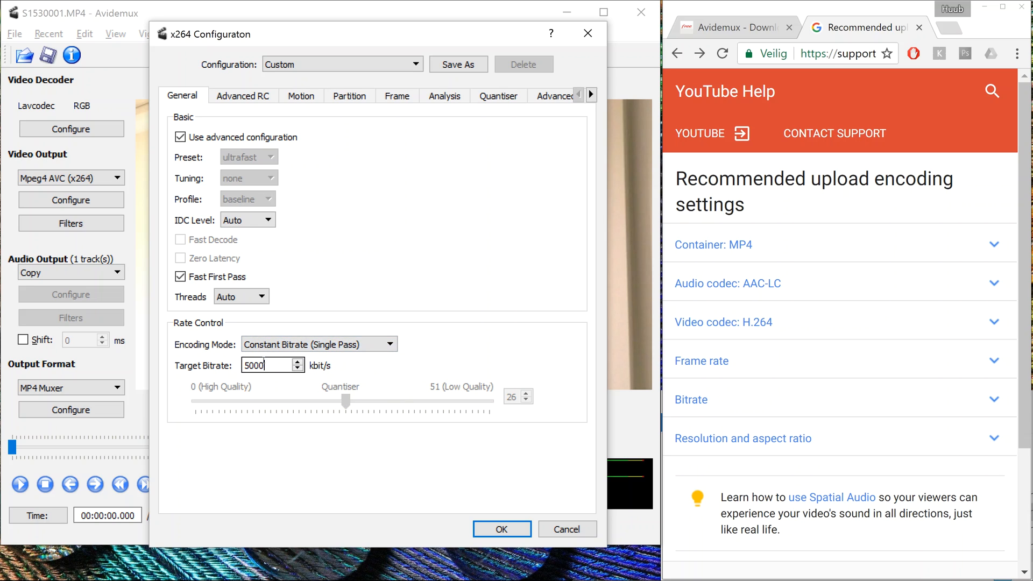
pyautogui.tripleClick(267, 365)
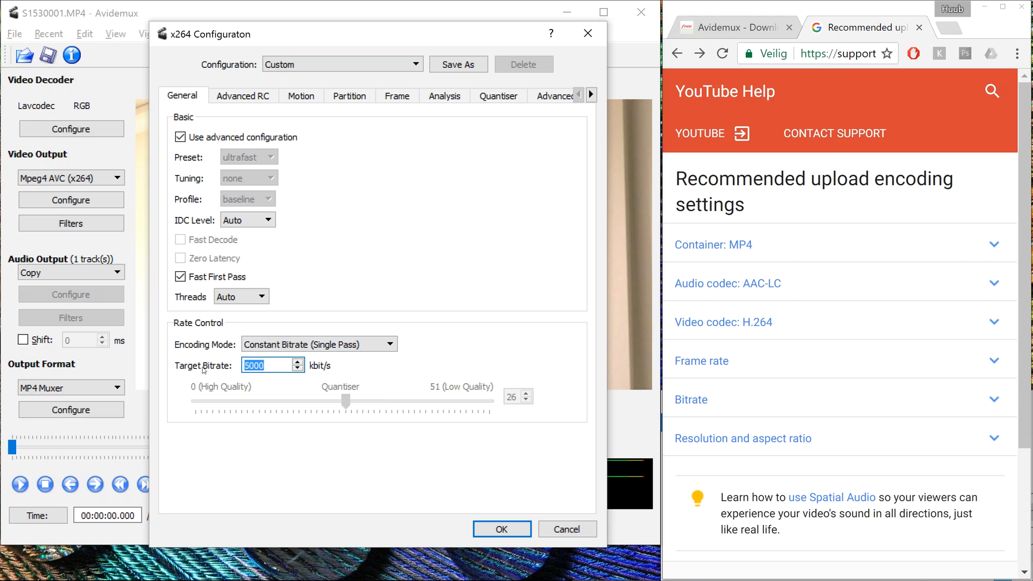
pyautogui.moveTo(687, 399)
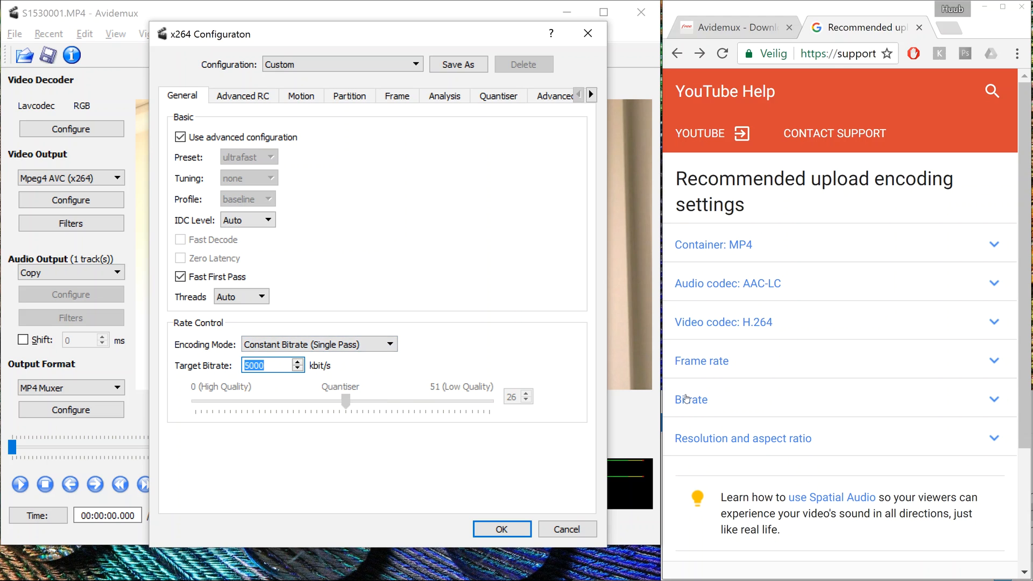
pyautogui.moveTo(697, 405)
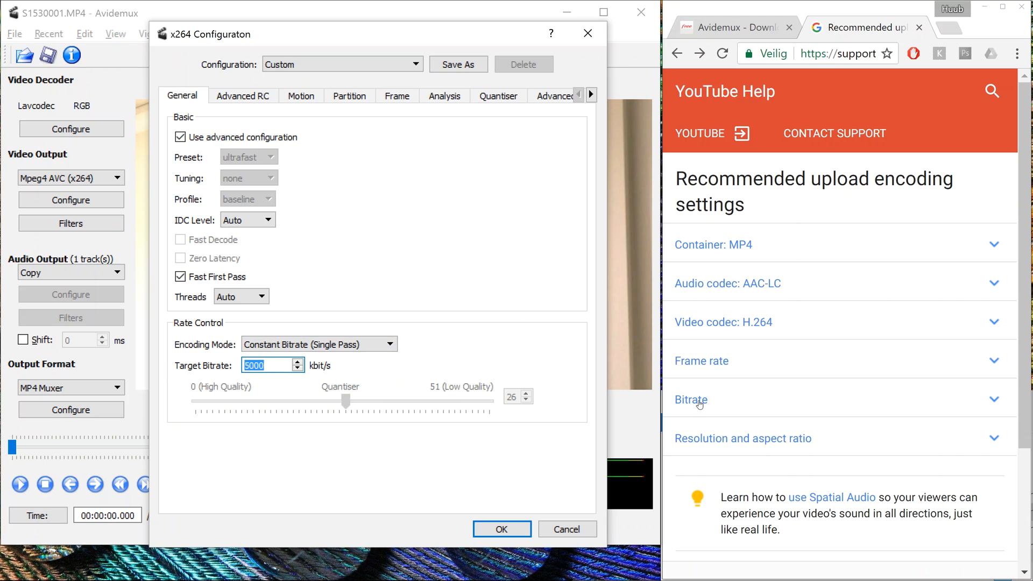
# Expand YouTube's bitrate section and highlight 720p, 30 fps and its 5 Mbps recommendation
pyautogui.click(691, 400)
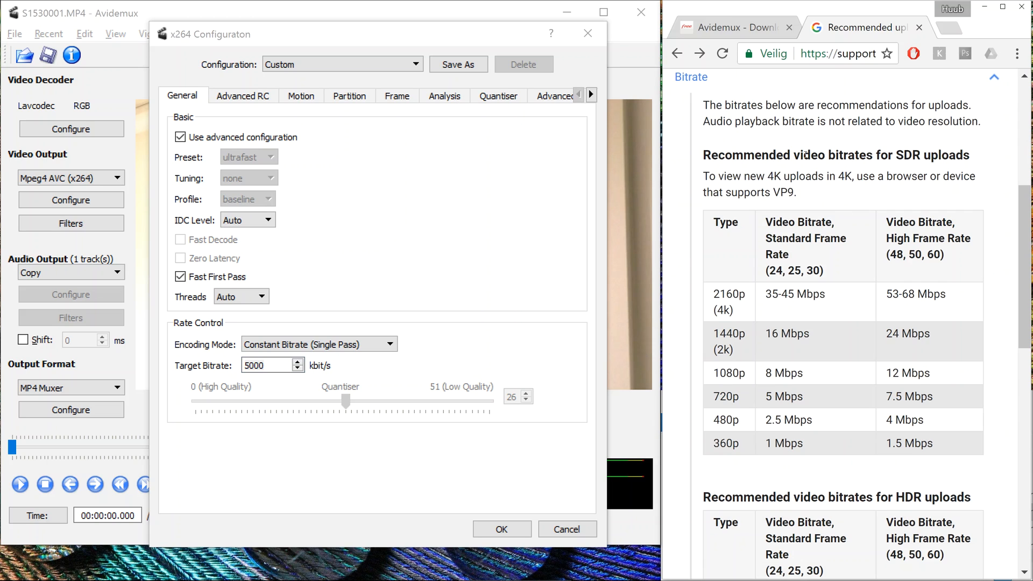
pyautogui.scroll(-3)
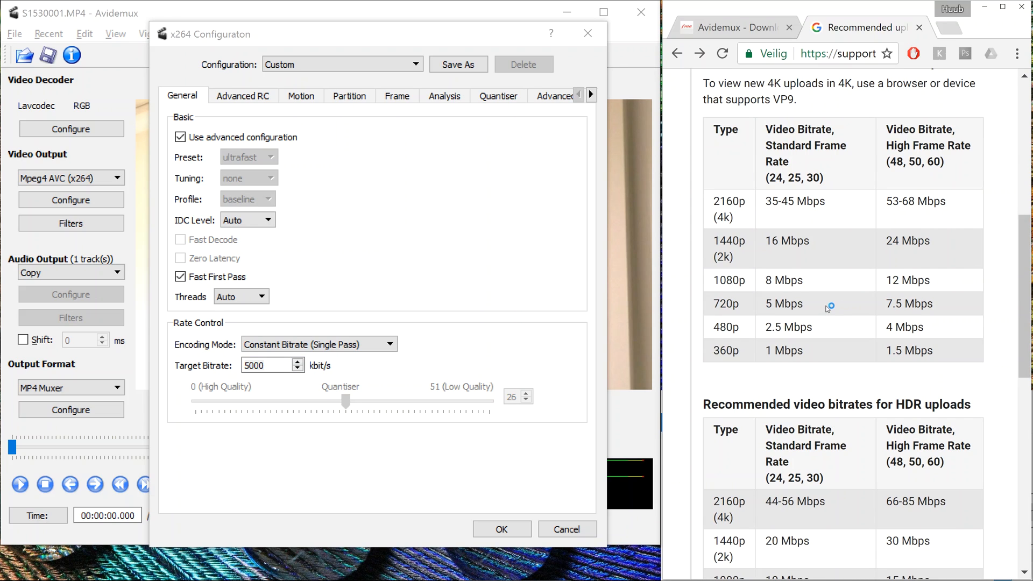
pyautogui.moveTo(821, 310)
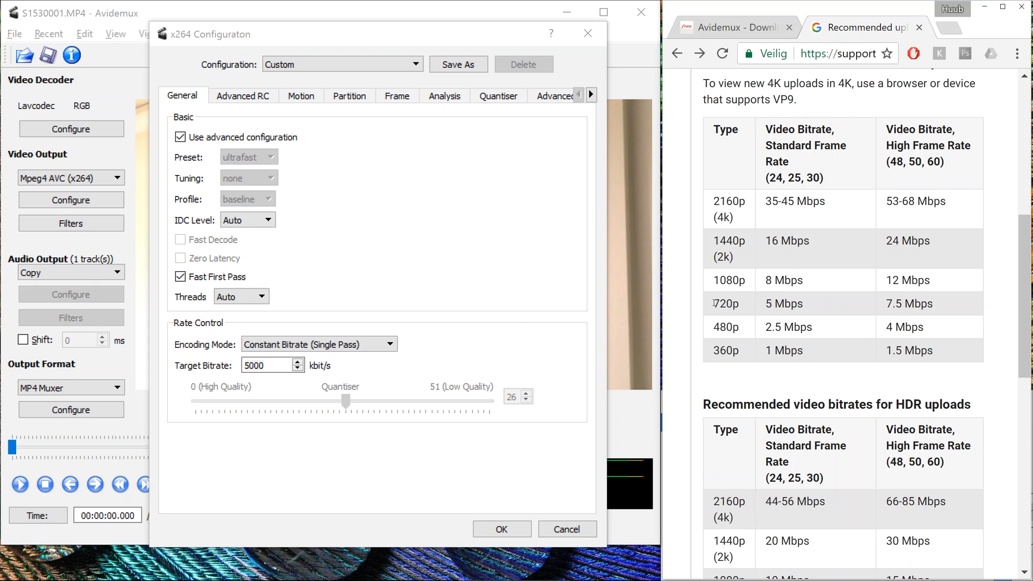
pyautogui.doubleClick(726, 303)
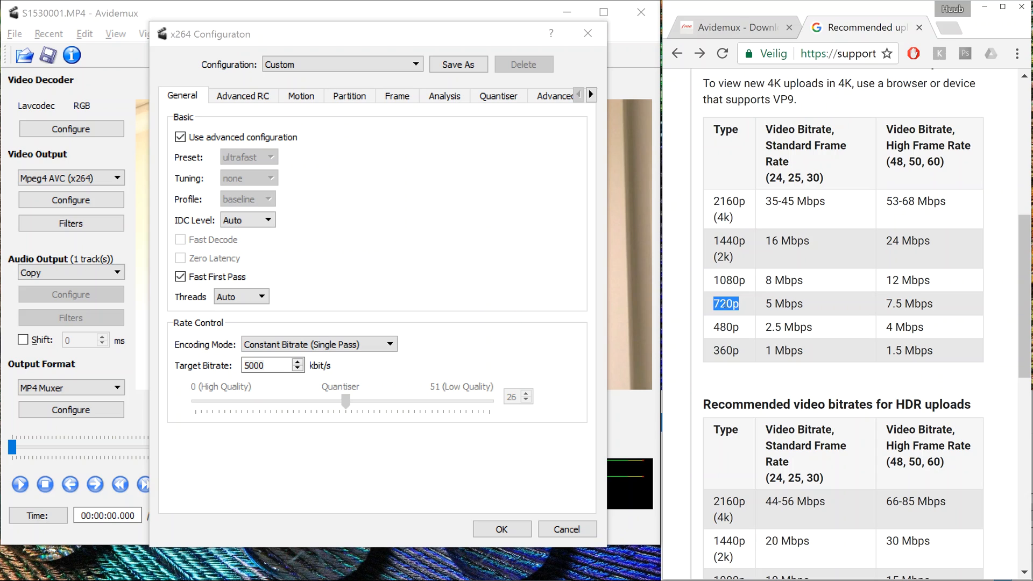
pyautogui.moveTo(756, 306)
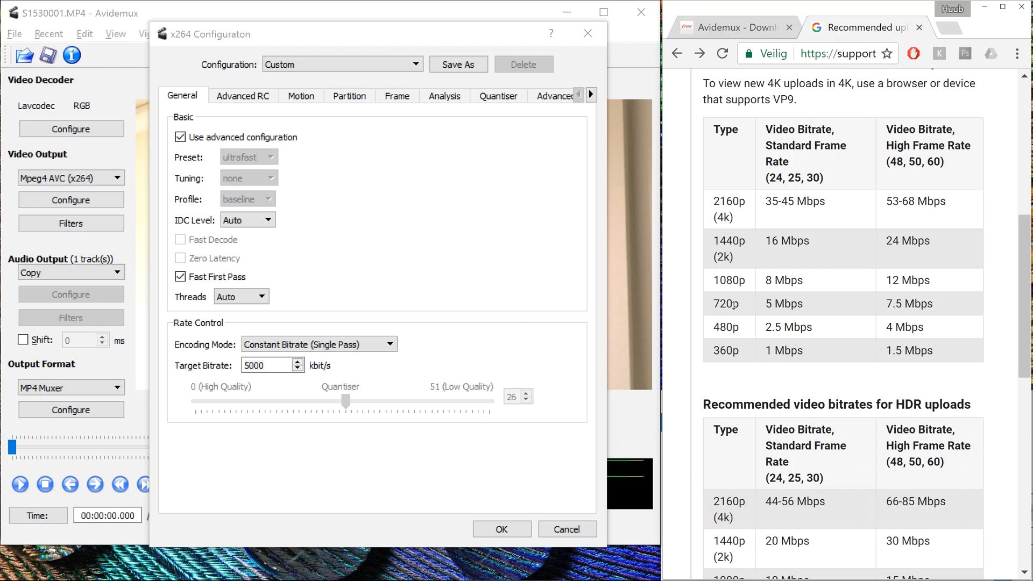
pyautogui.moveTo(711, 298)
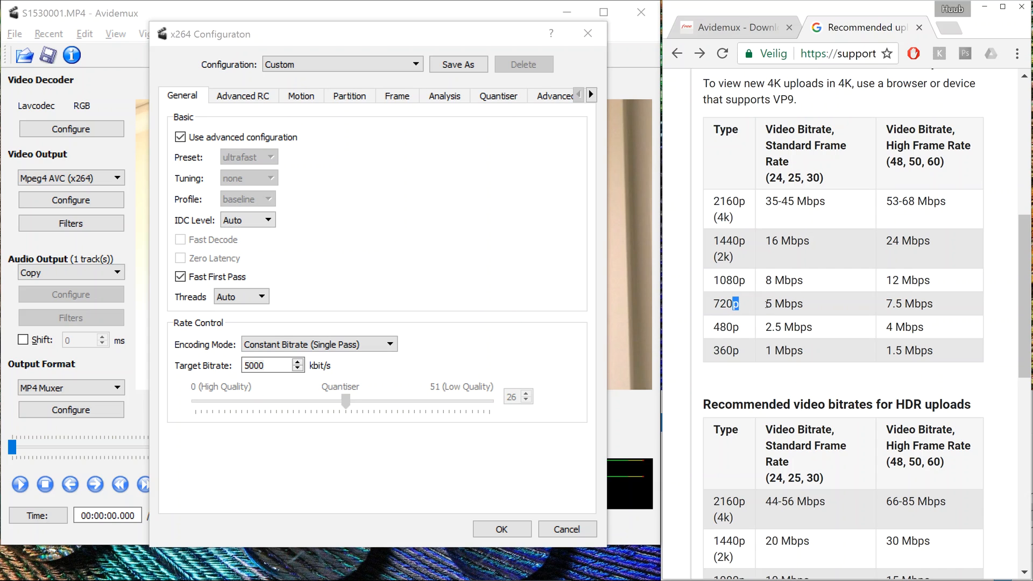
pyautogui.doubleClick(726, 304)
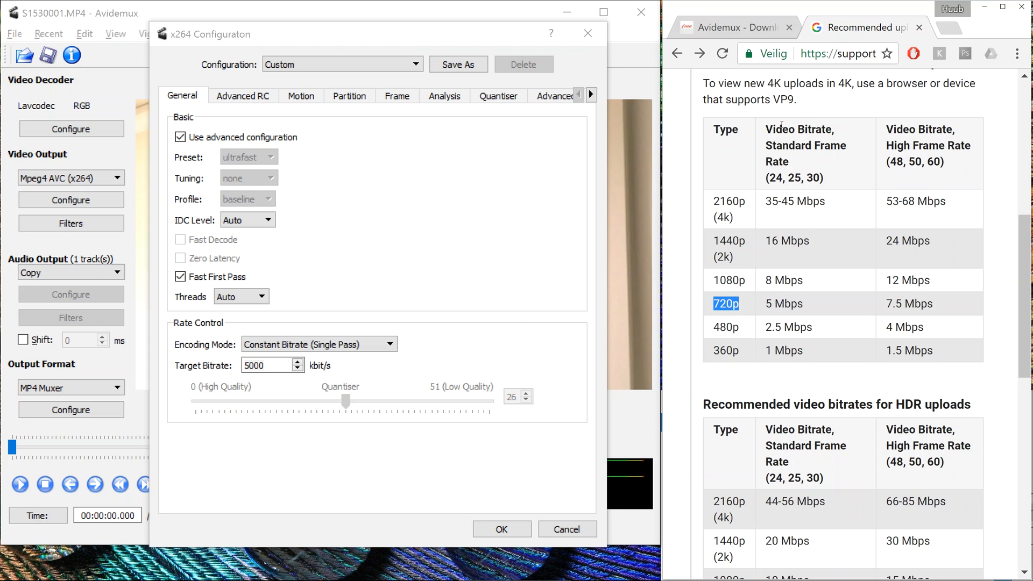
pyautogui.moveTo(825, 157)
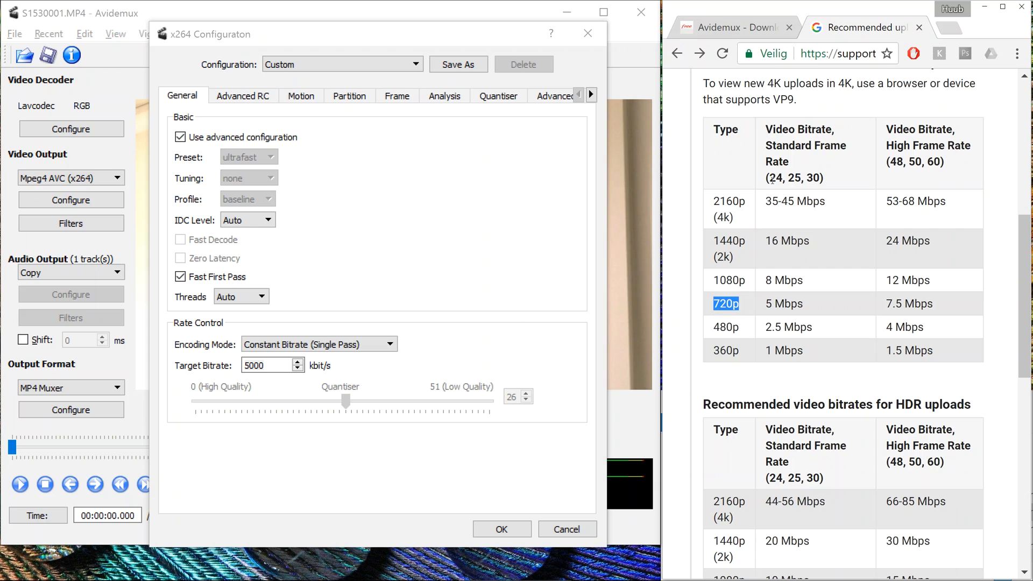
pyautogui.doubleClick(776, 177)
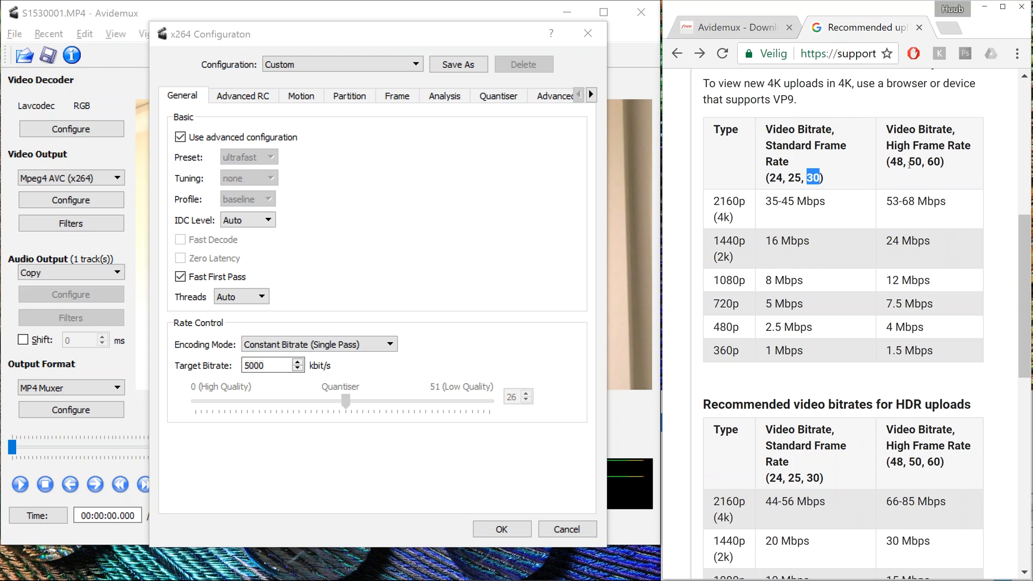
pyautogui.moveTo(938, 239)
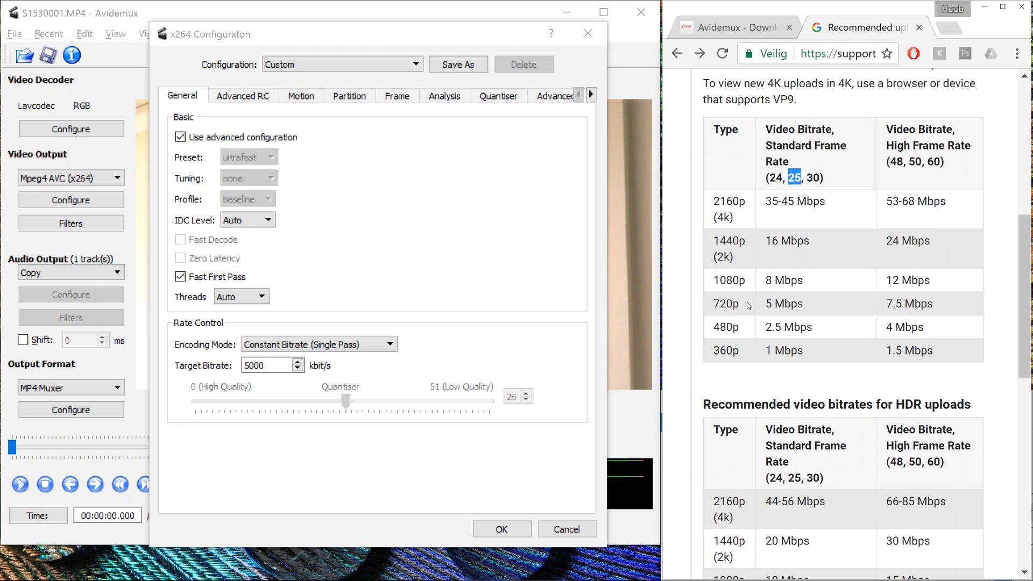
pyautogui.doubleClick(783, 304)
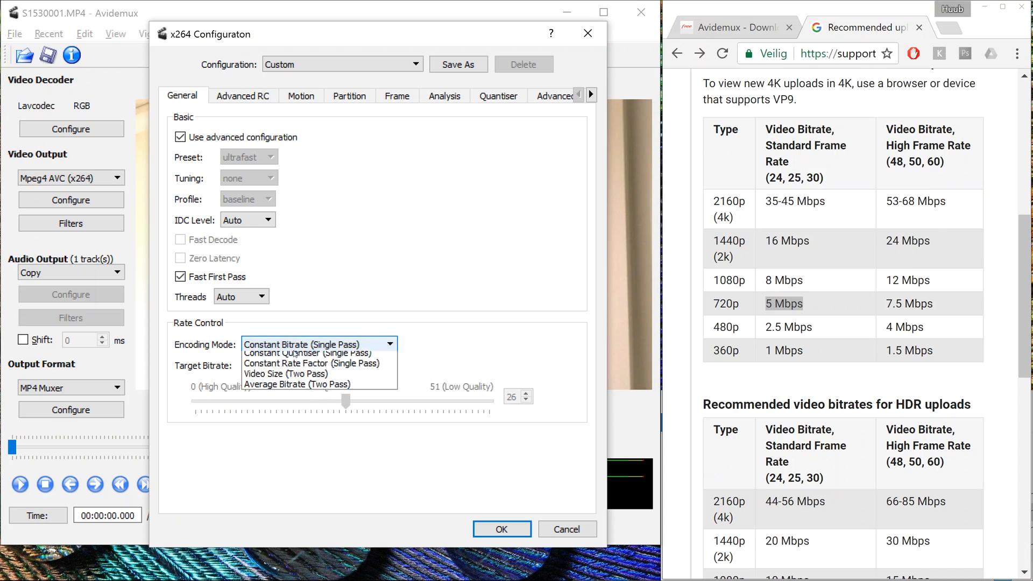
# Keep constant bitrate, compare 1080p's 12 Mbps entry, and leave the target at 5000 kbit/s
pyautogui.click(301, 344)
pyautogui.write('5000')
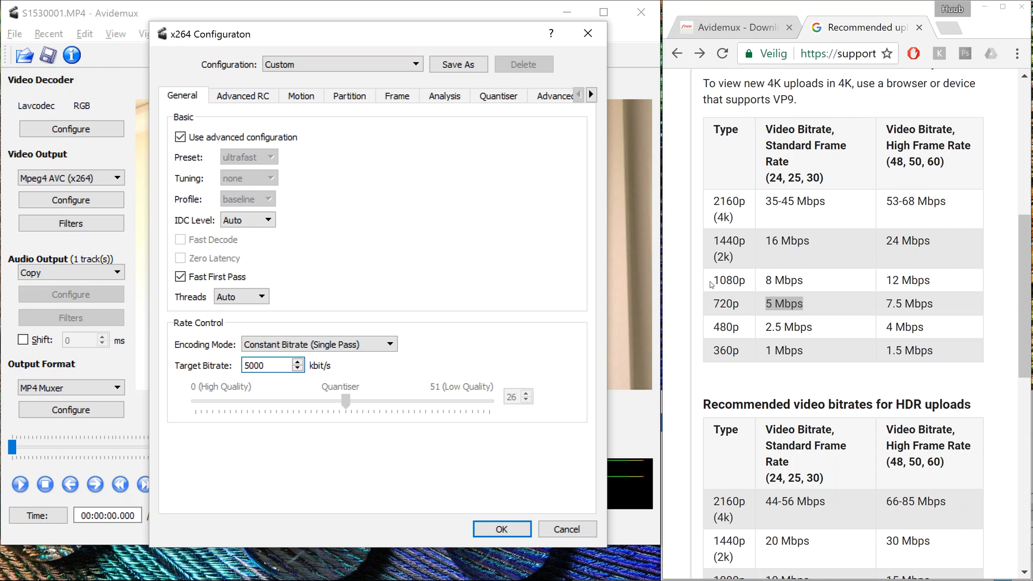
pyautogui.doubleClick(718, 280)
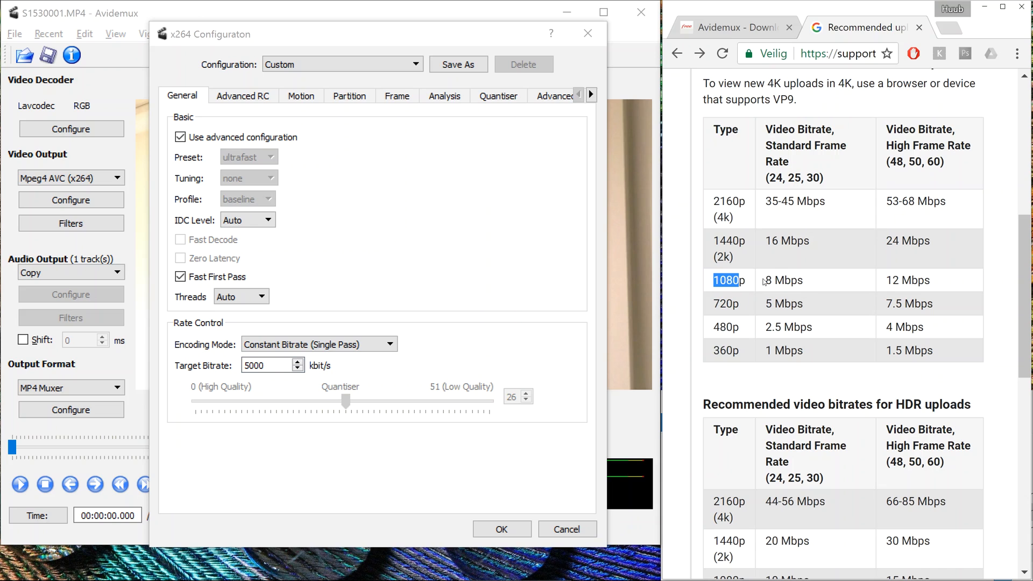
pyautogui.doubleClick(783, 280)
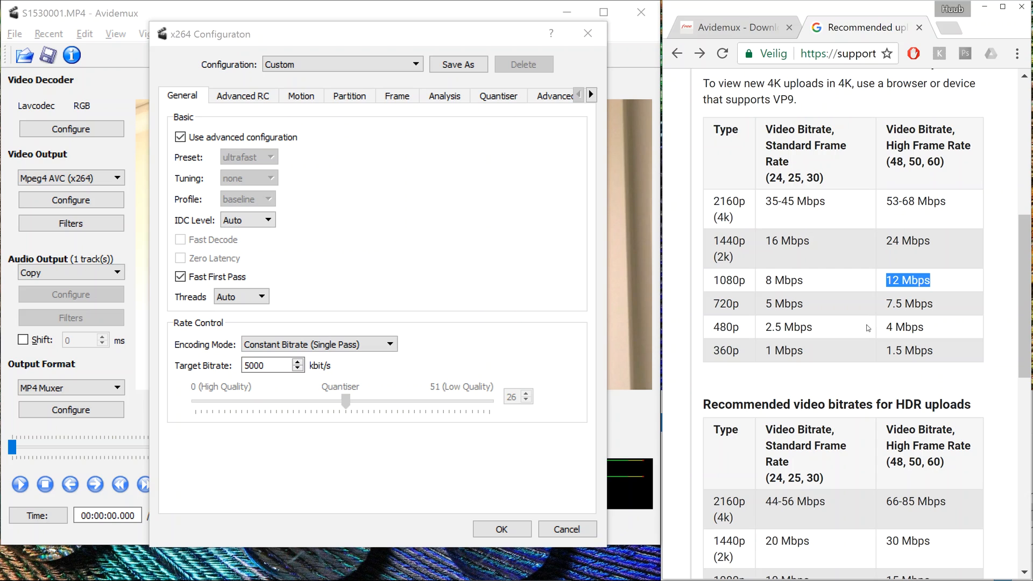
pyautogui.moveTo(201, 371)
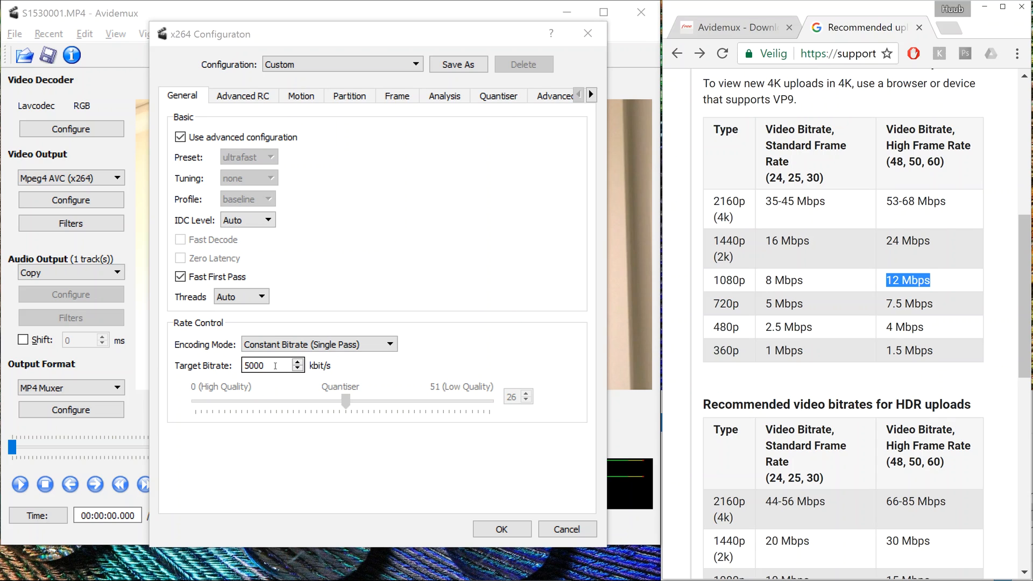
pyautogui.click(267, 365)
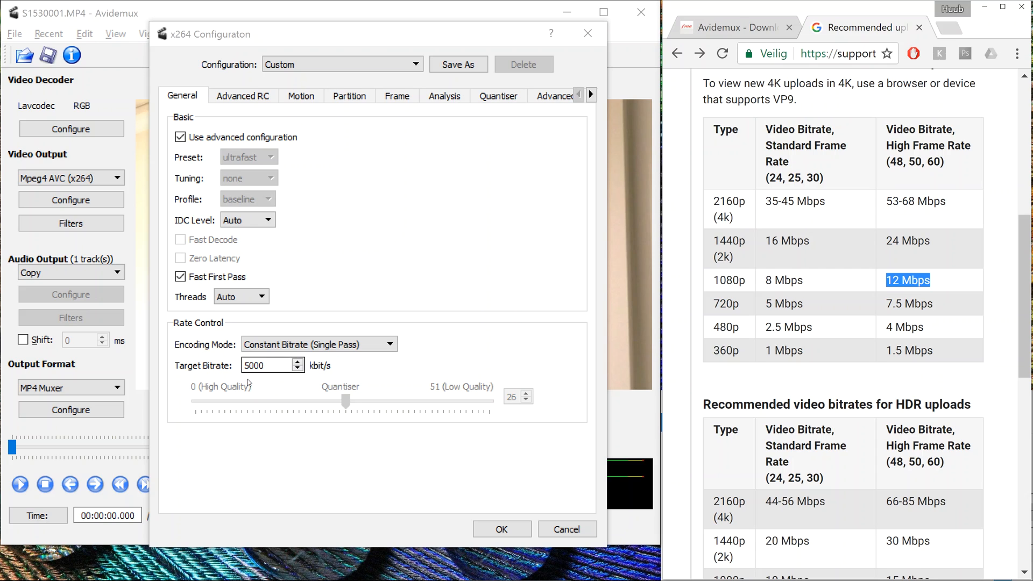
pyautogui.moveTo(254, 359)
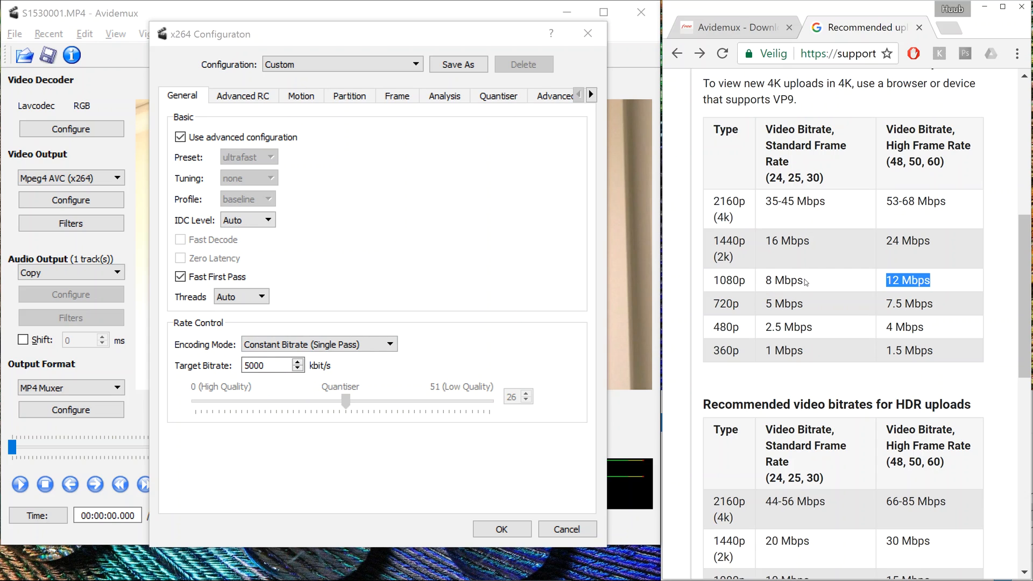
pyautogui.moveTo(711, 333)
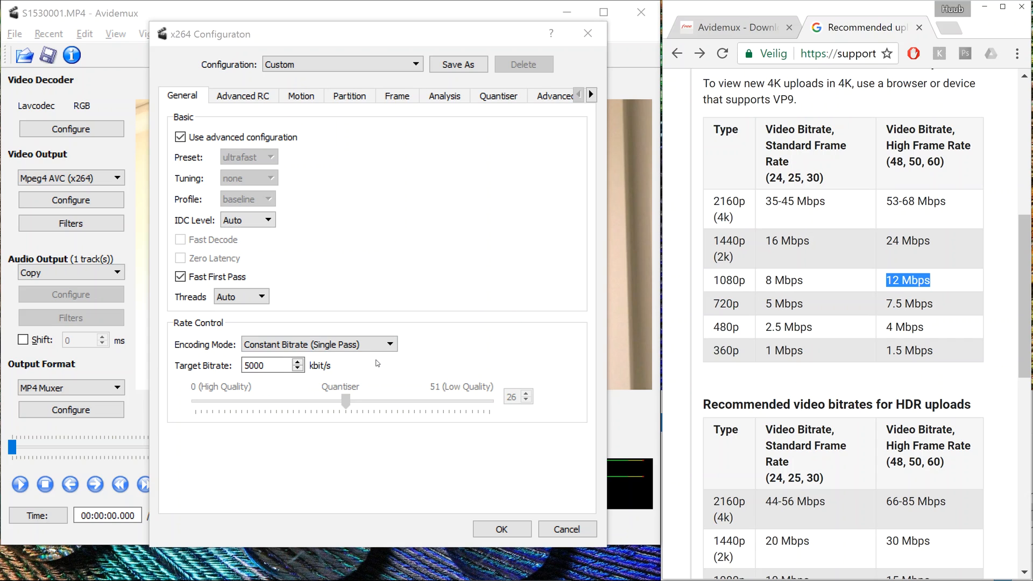
pyautogui.moveTo(375, 357)
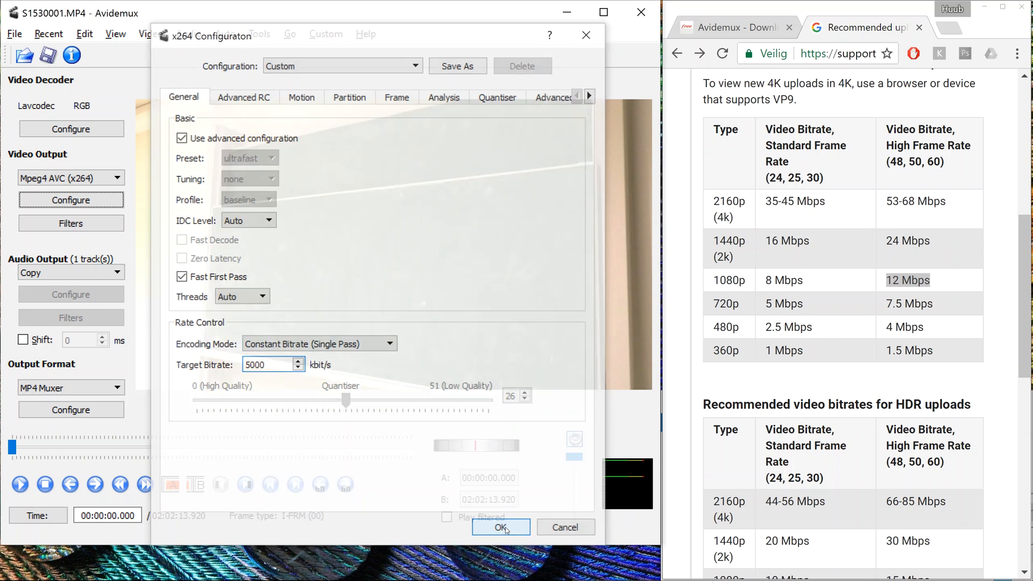
# Set Audio Output to AAC (FDK) and confirm its 128 kbit/s bitrate settings
pyautogui.click(500, 527)
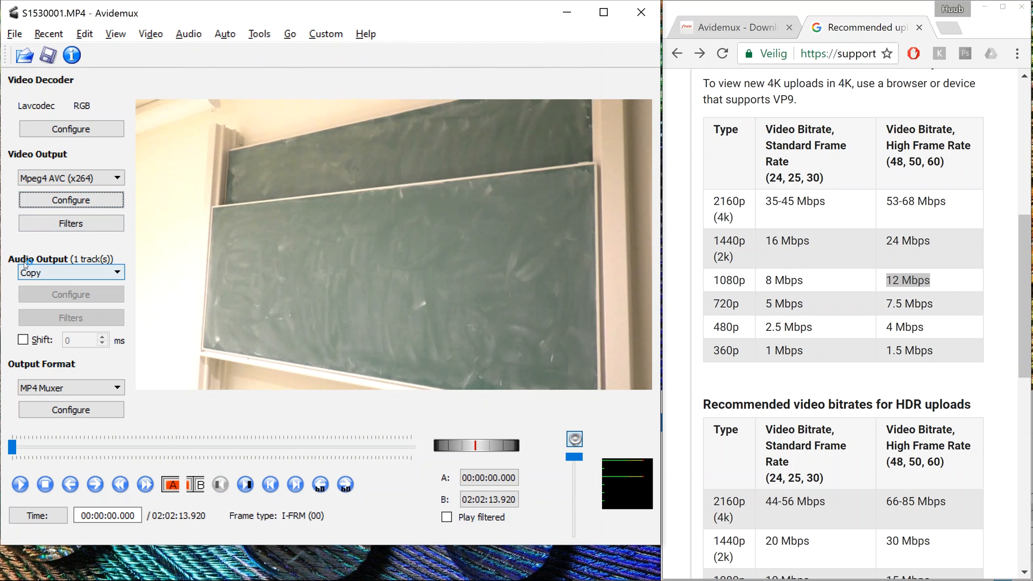
pyautogui.click(71, 273)
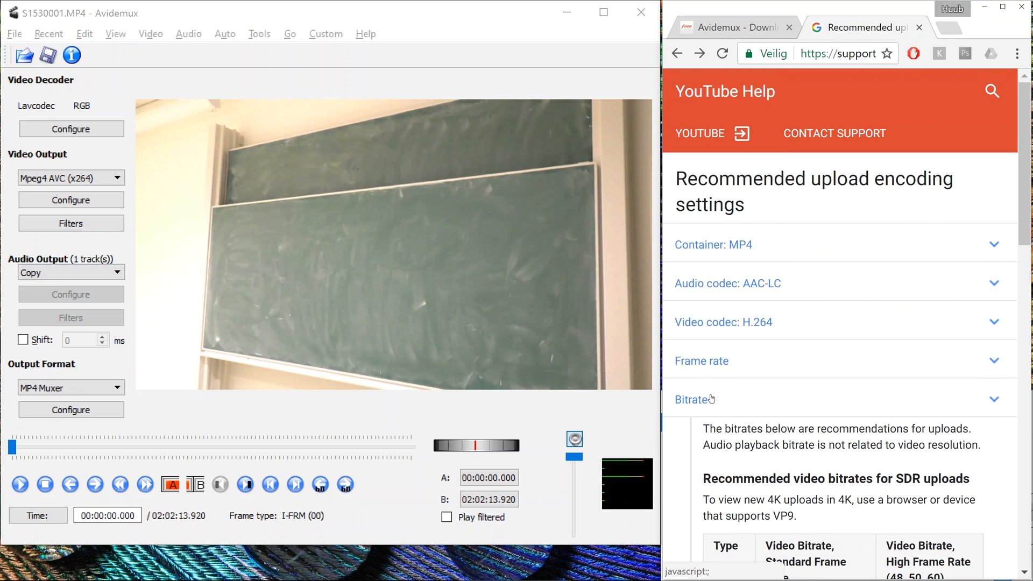
pyautogui.click(693, 400)
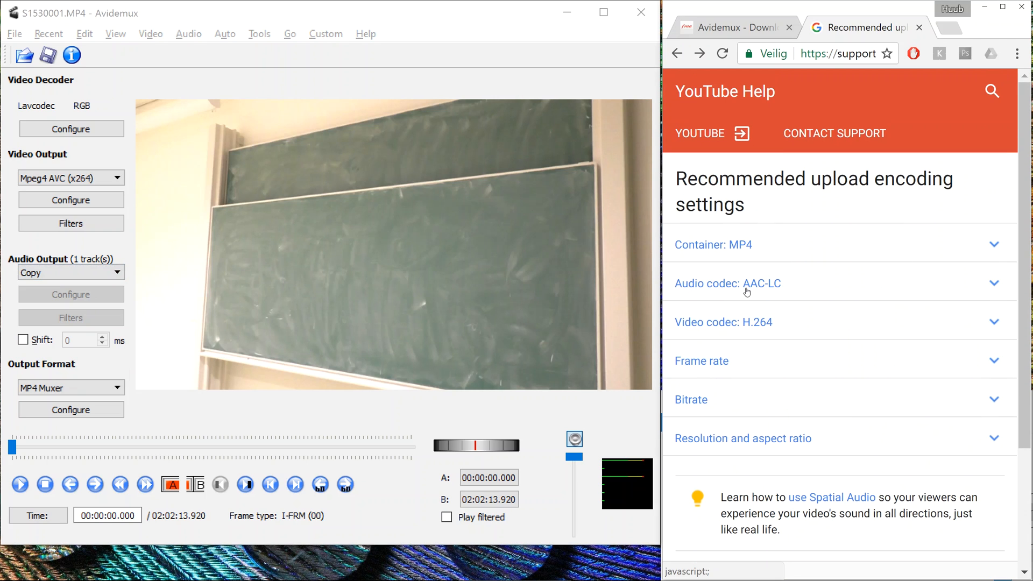
pyautogui.click(68, 272)
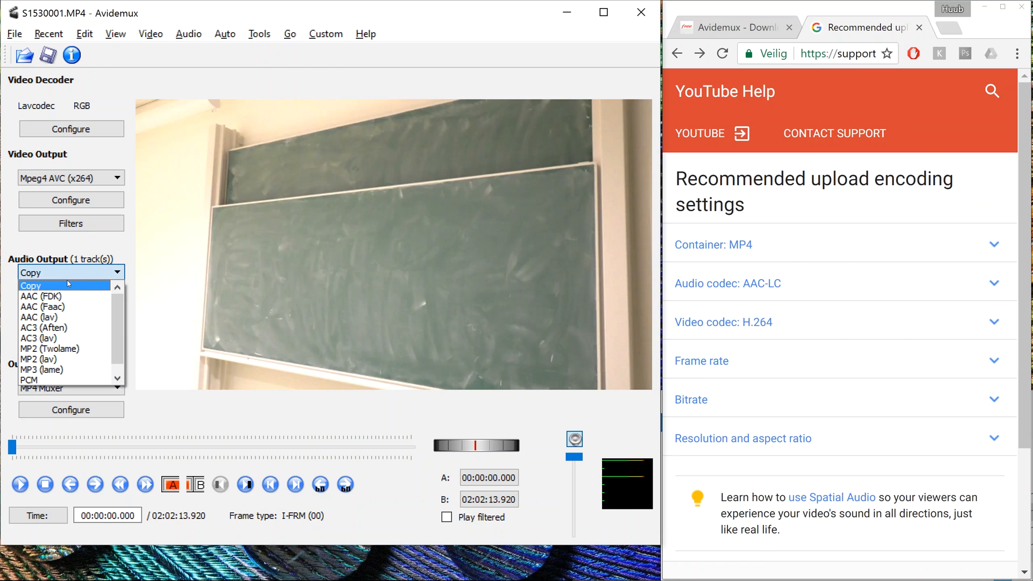
pyautogui.click(43, 296)
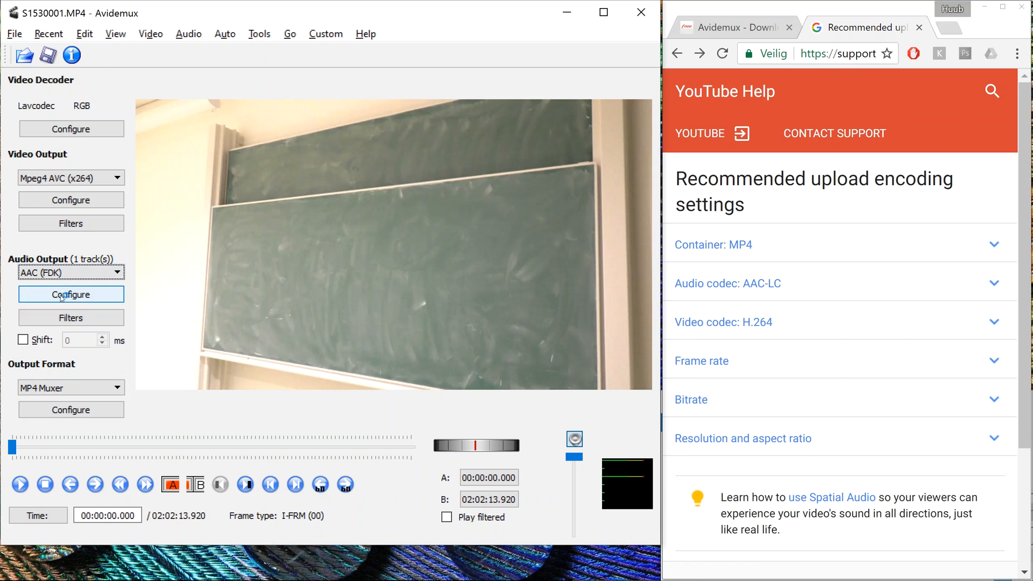
pyautogui.click(71, 294)
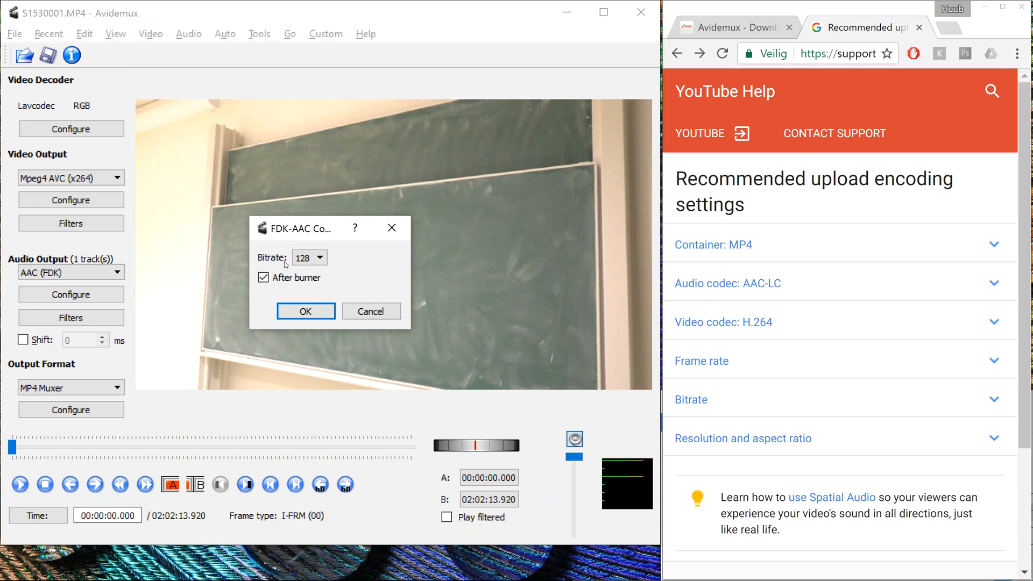
pyautogui.click(304, 311)
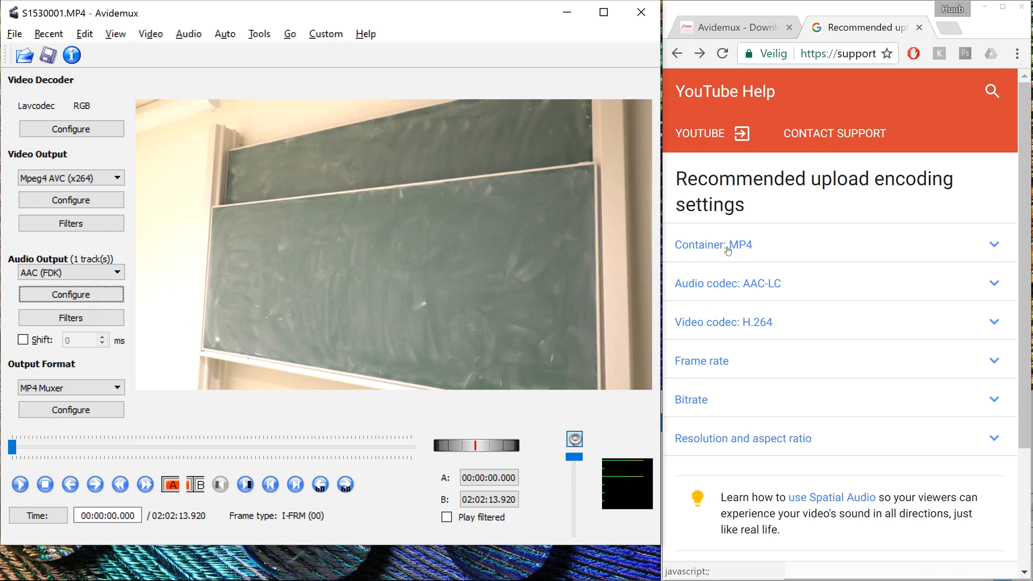
# Choose MP4 Muxer as the output format and confirm its MP4 muxing settings
pyautogui.click(712, 244)
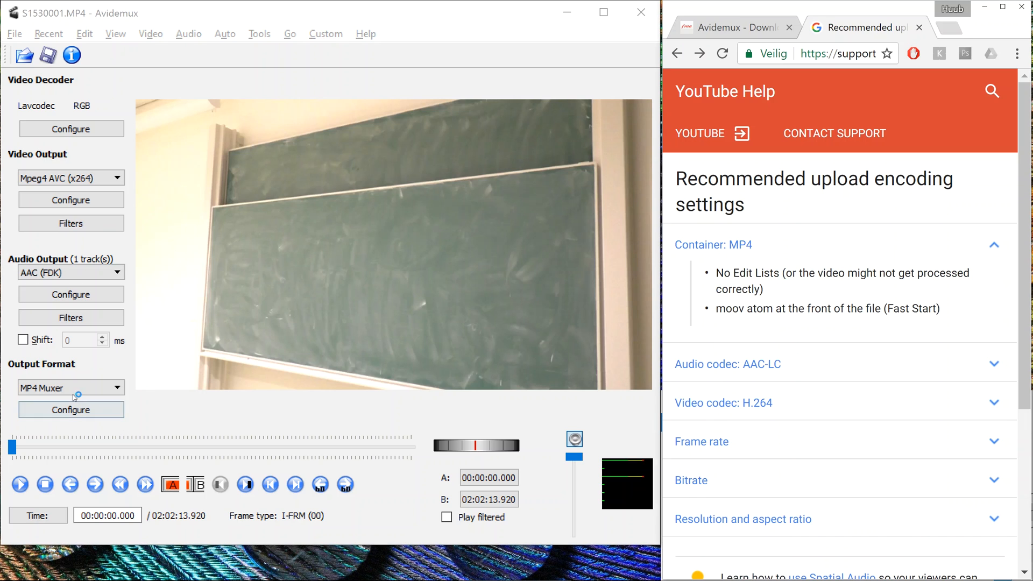
pyautogui.click(71, 388)
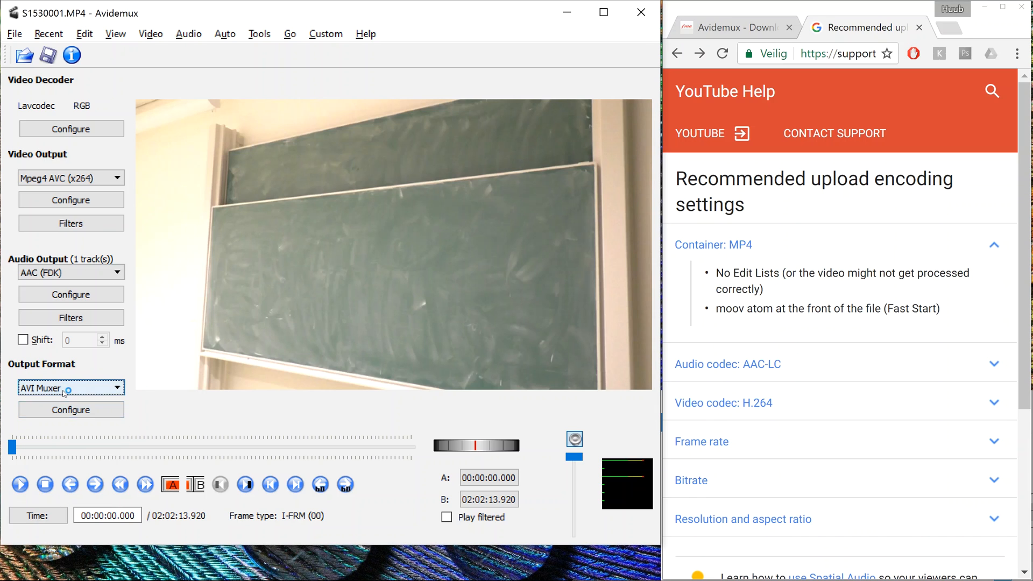
pyautogui.click(71, 388)
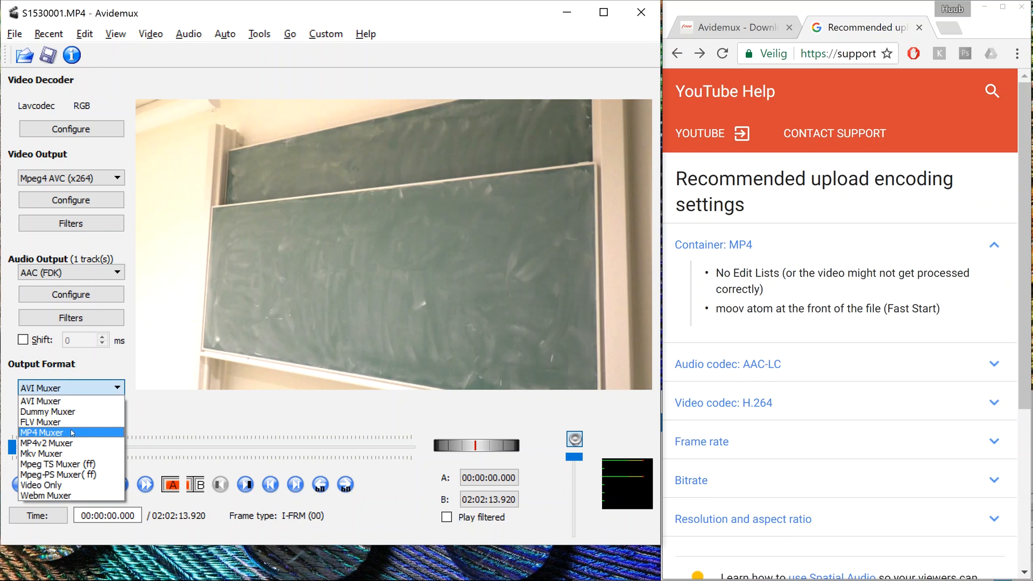
pyautogui.click(42, 433)
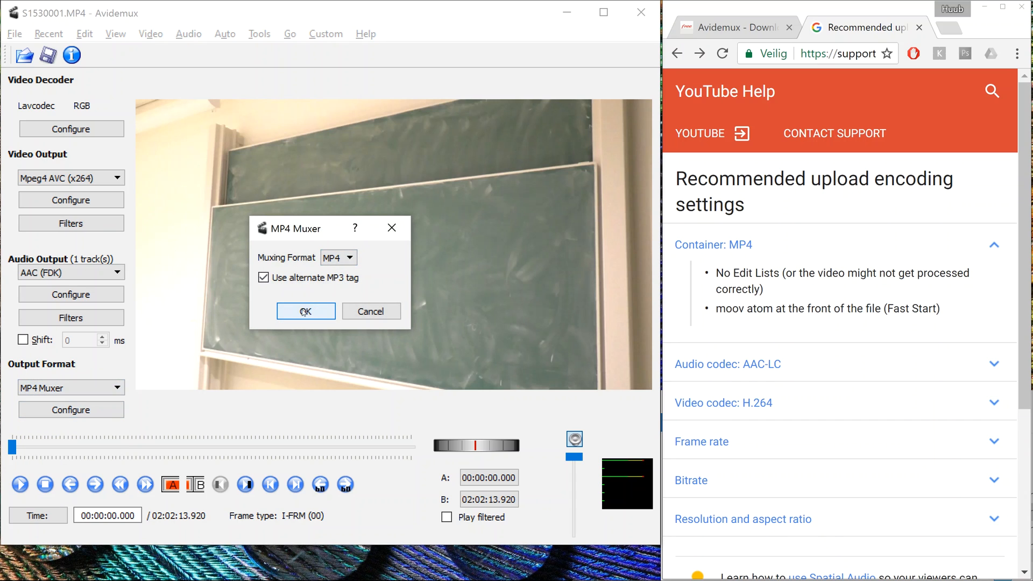
pyautogui.click(304, 311)
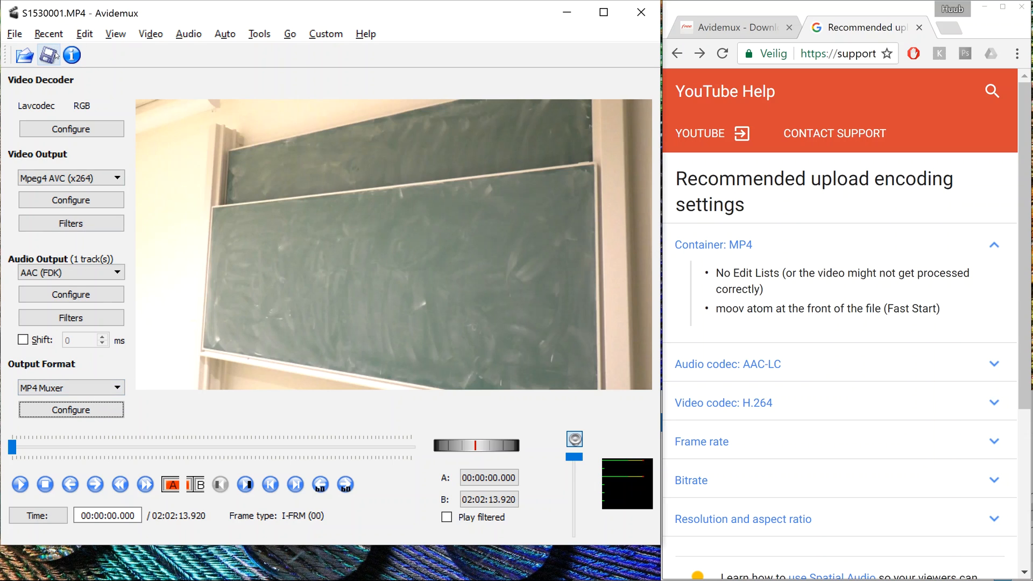
# Save the encoded video as Lecture Complete date.mp4 in the Lecture folder
pyautogui.click(14, 34)
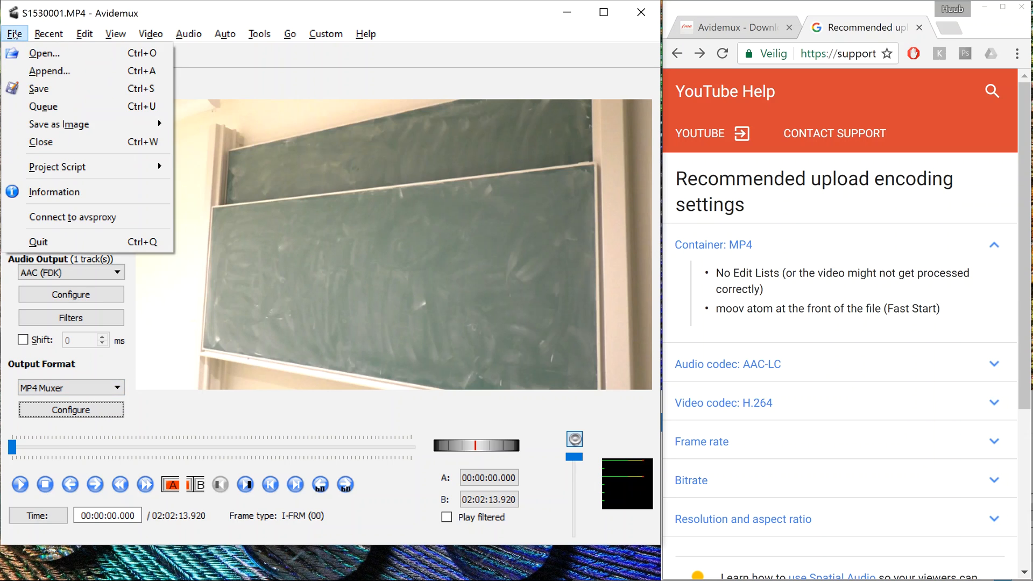
pyautogui.click(39, 88)
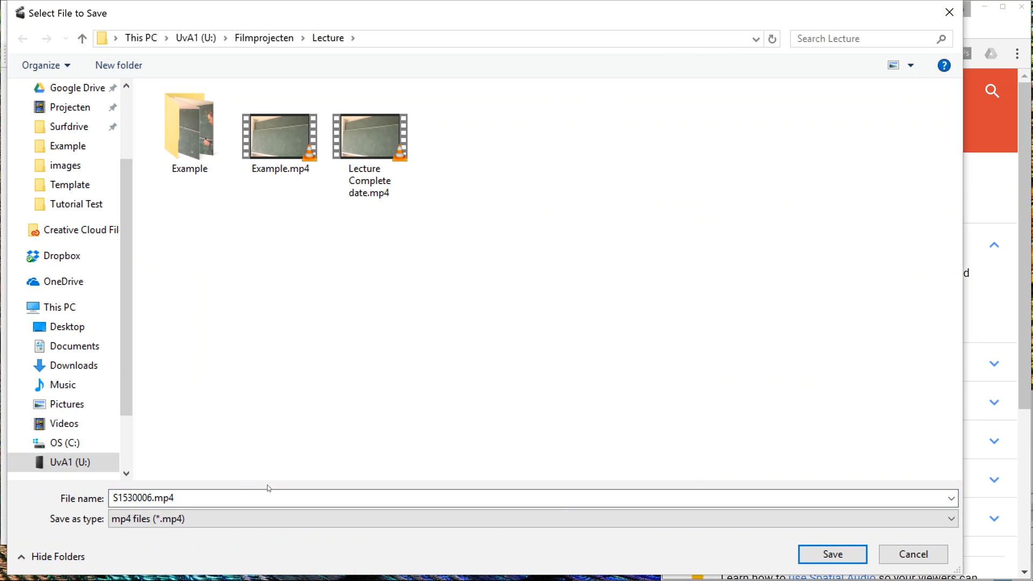
pyautogui.click(369, 139)
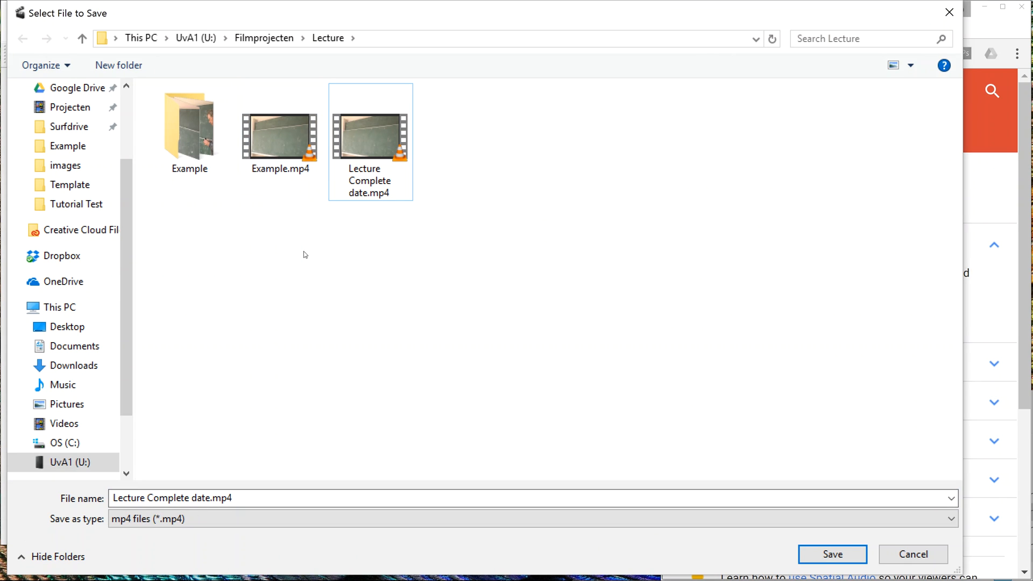
pyautogui.click(370, 137)
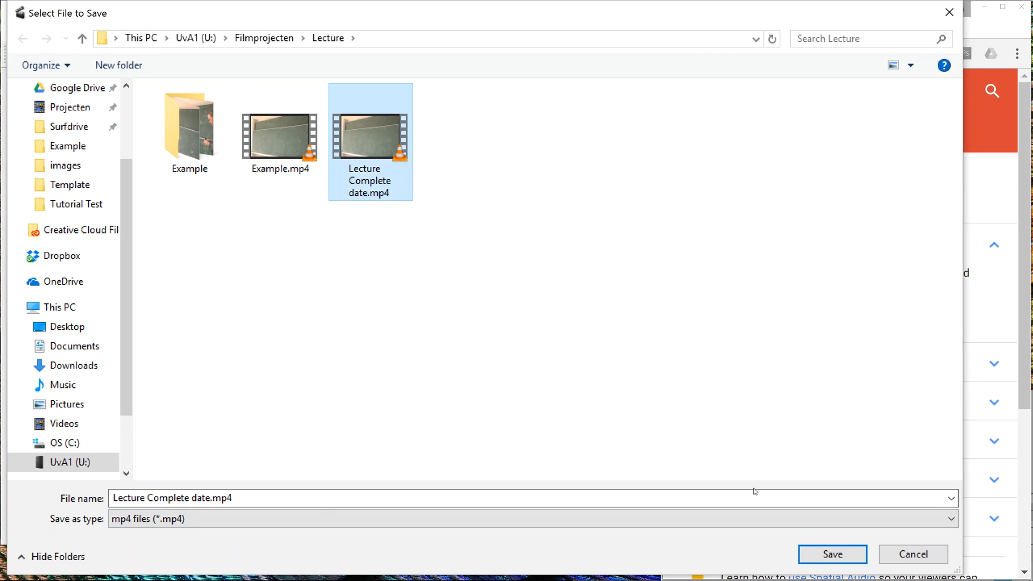
pyautogui.click(832, 554)
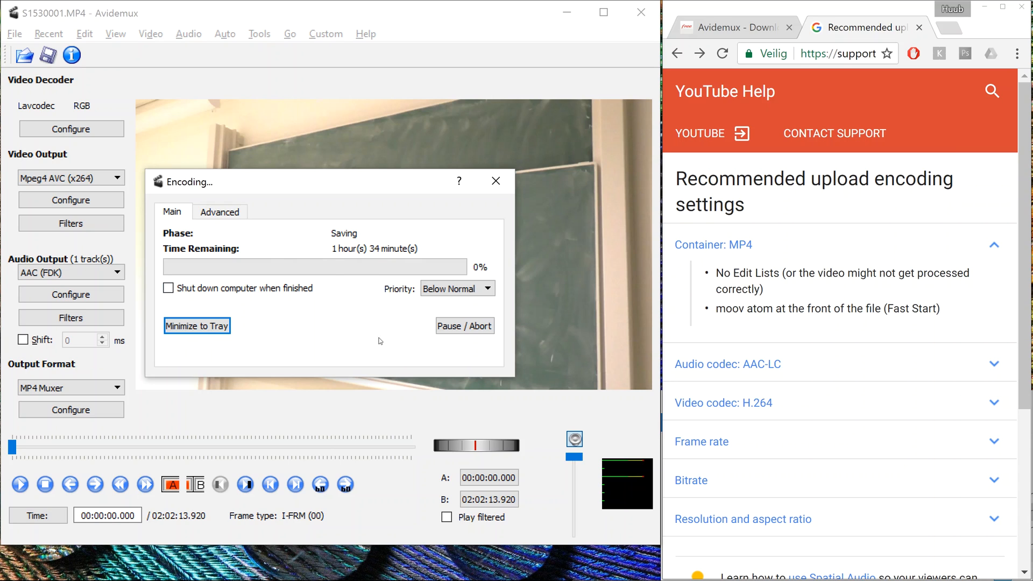
pyautogui.moveTo(464, 325)
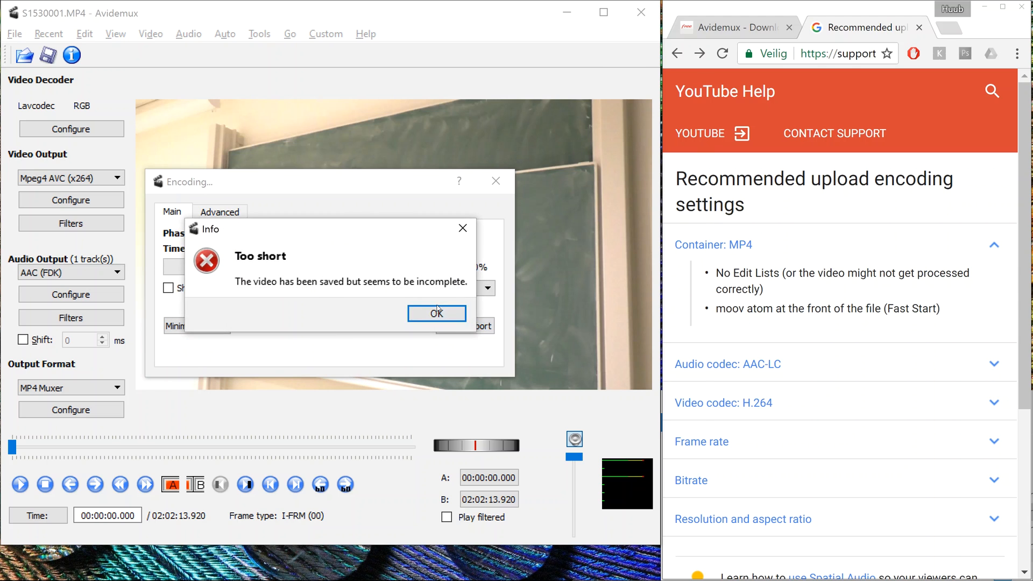
# Dismiss the warning, play Example.mp4 in VLC and view its properties
pyautogui.click(436, 313)
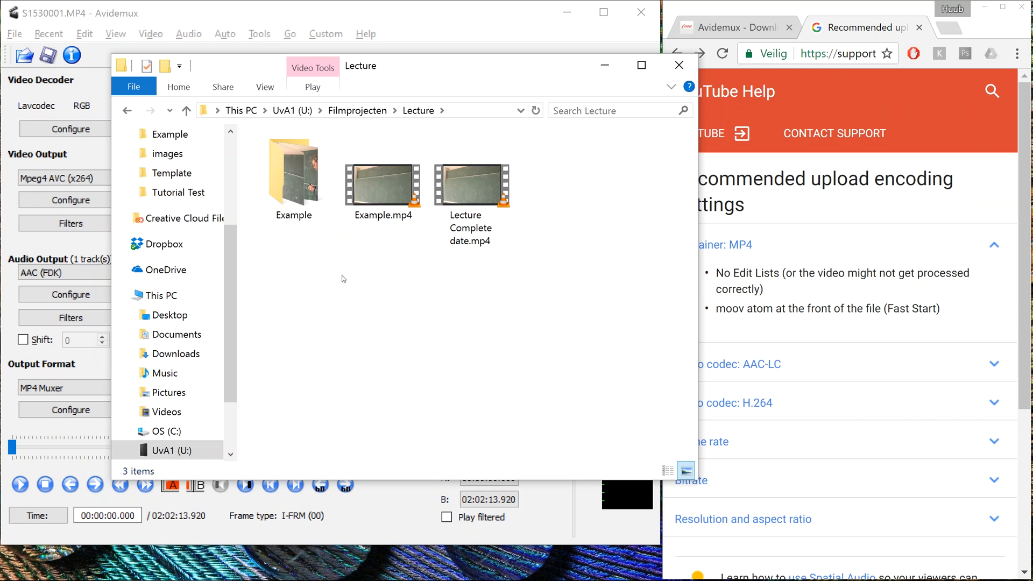
pyautogui.doubleClick(382, 183)
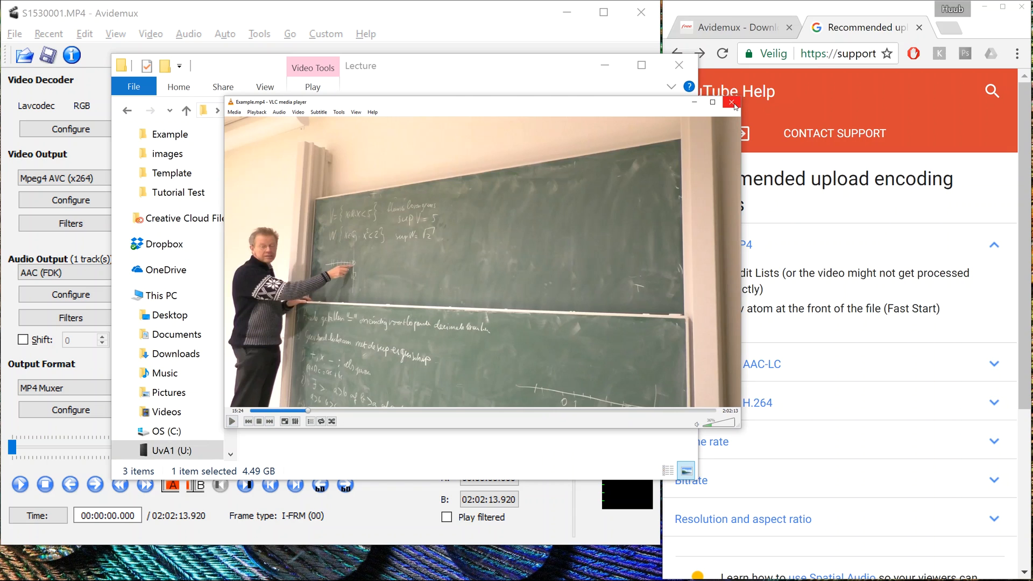
pyautogui.rightClick(395, 192)
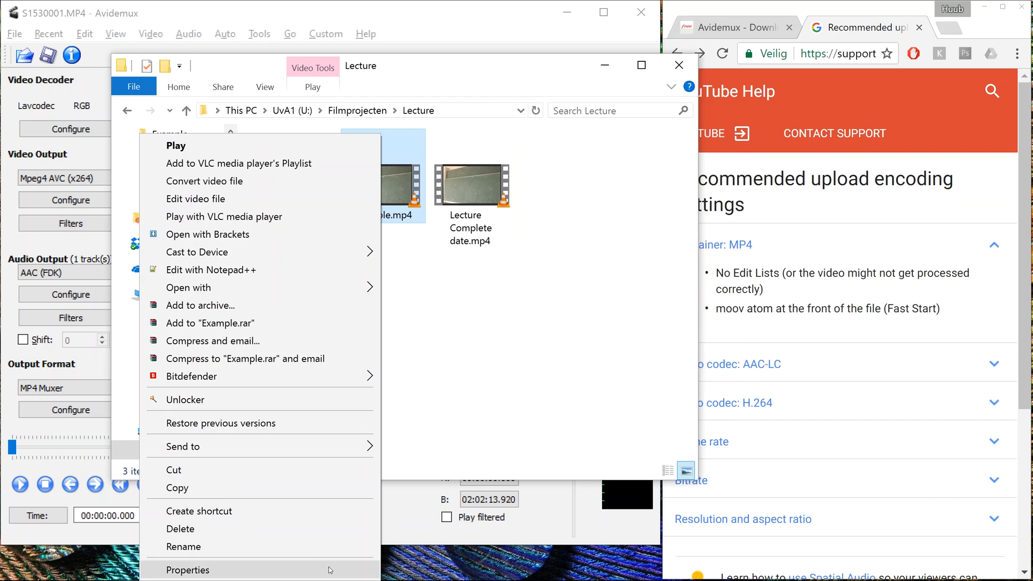
pyautogui.click(188, 570)
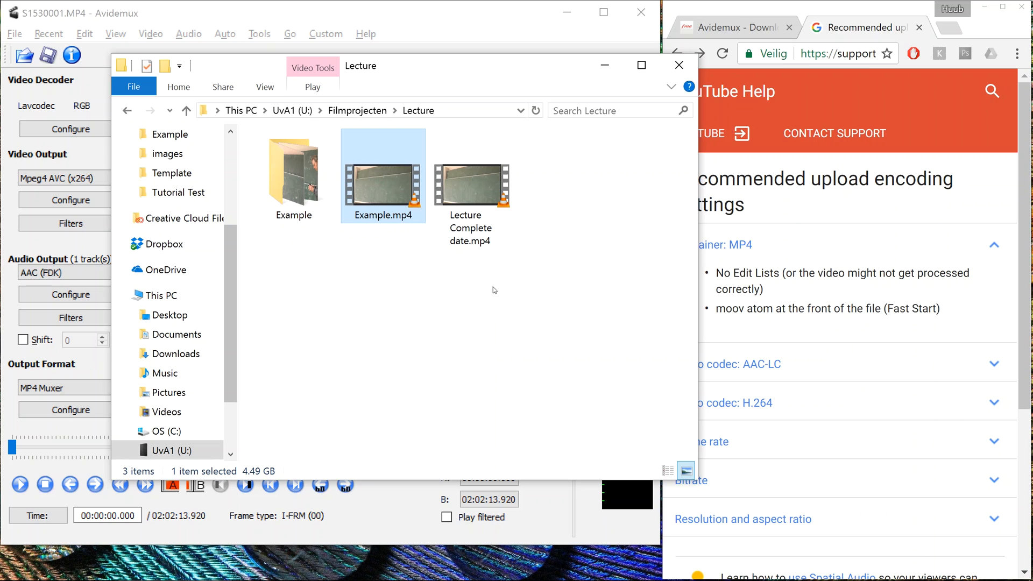
pyautogui.moveTo(394, 351)
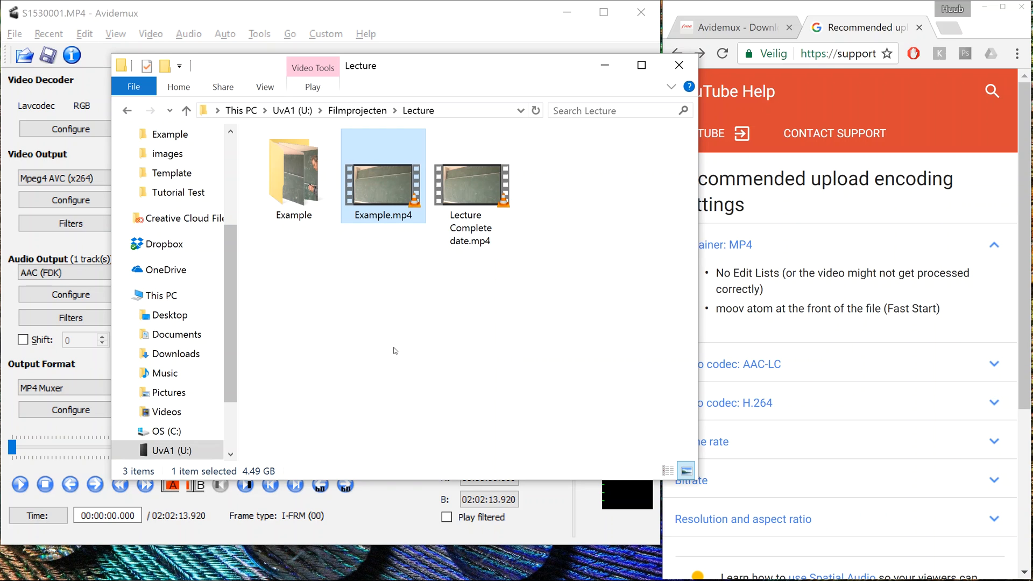
pyautogui.moveTo(389, 318)
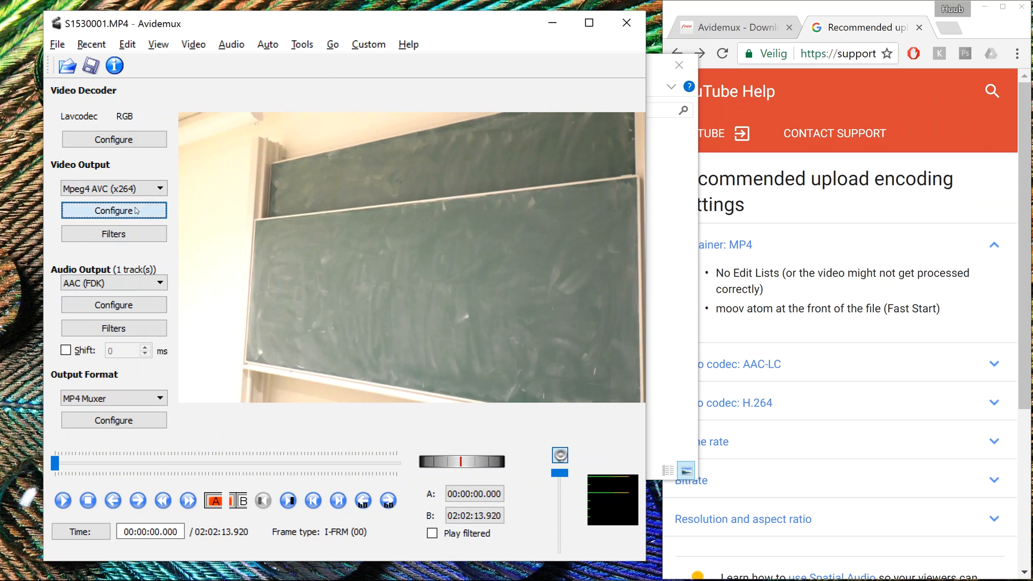
# Edit the x264 target bitrate to 5000 kbit/s in the General tab
pyautogui.click(113, 210)
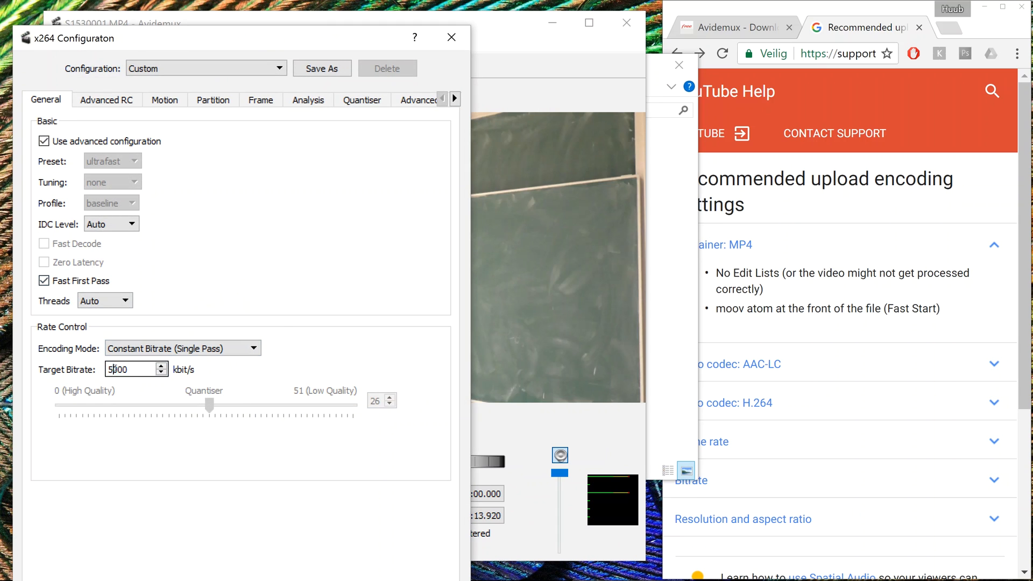
pyautogui.press('BackSpace')
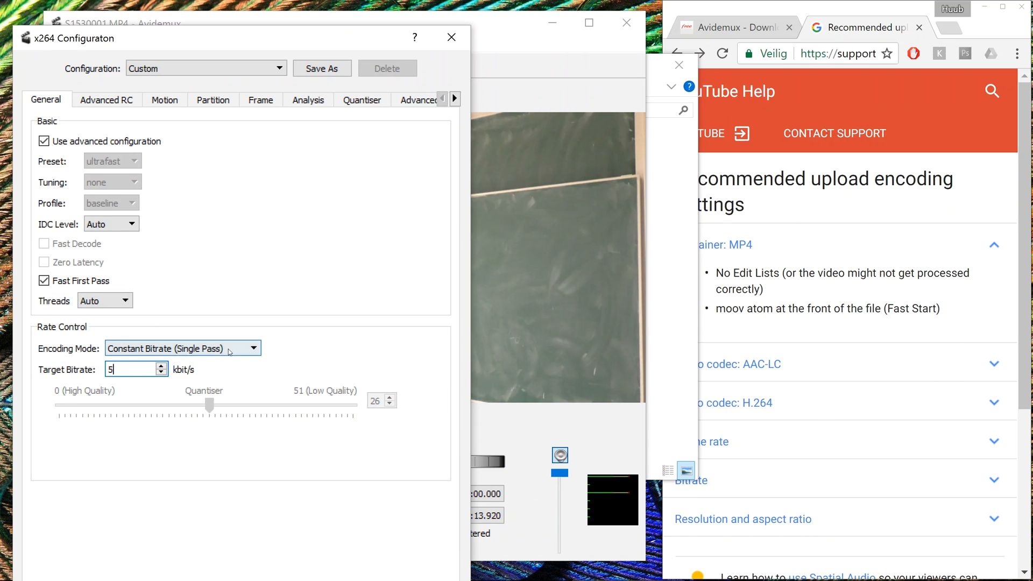
pyautogui.write('0')
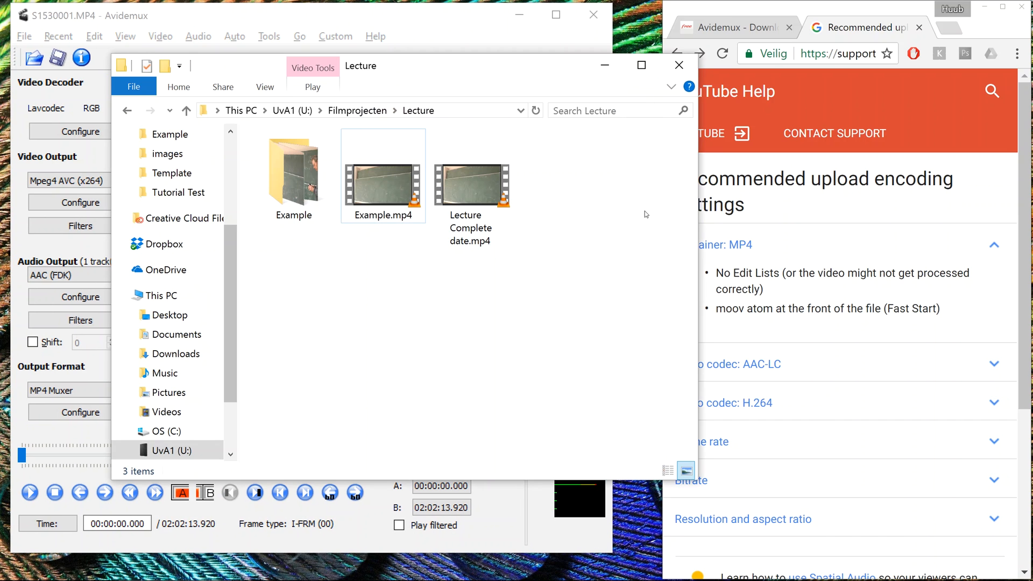
# Select Example.mp4 to read its 4.49 GB size in the status bar
pyautogui.click(383, 175)
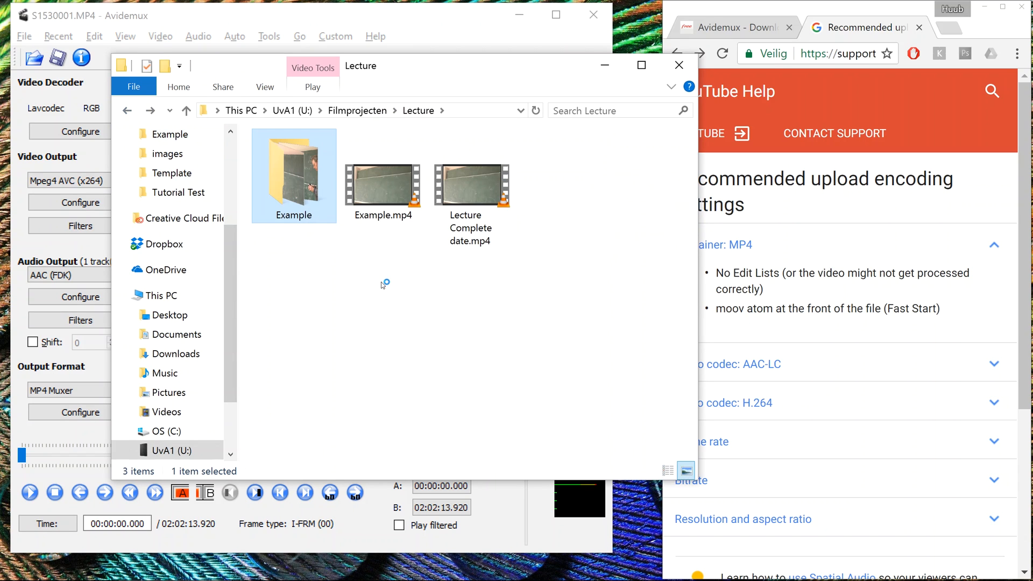
pyautogui.click(382, 184)
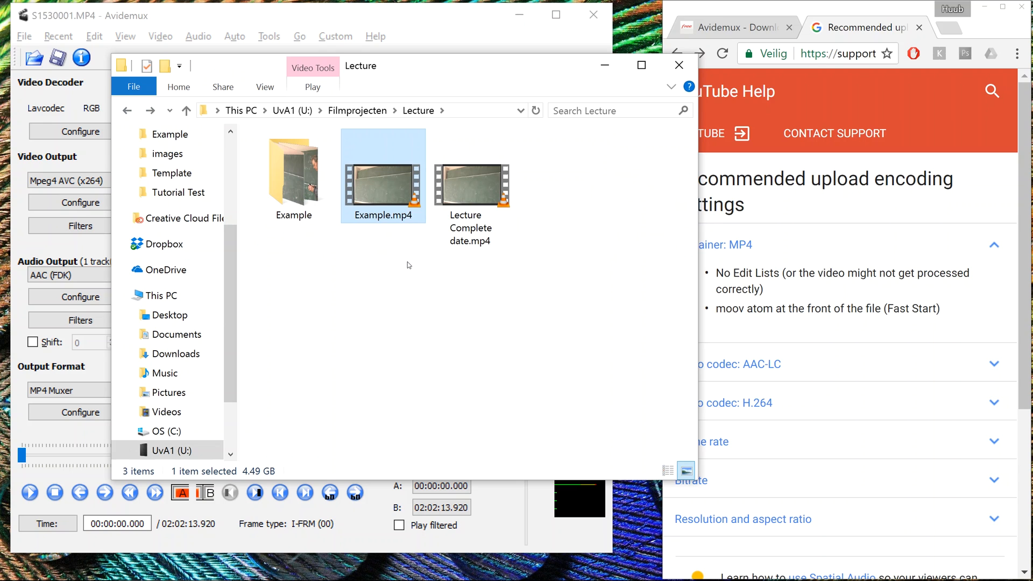
pyautogui.moveTo(373, 263)
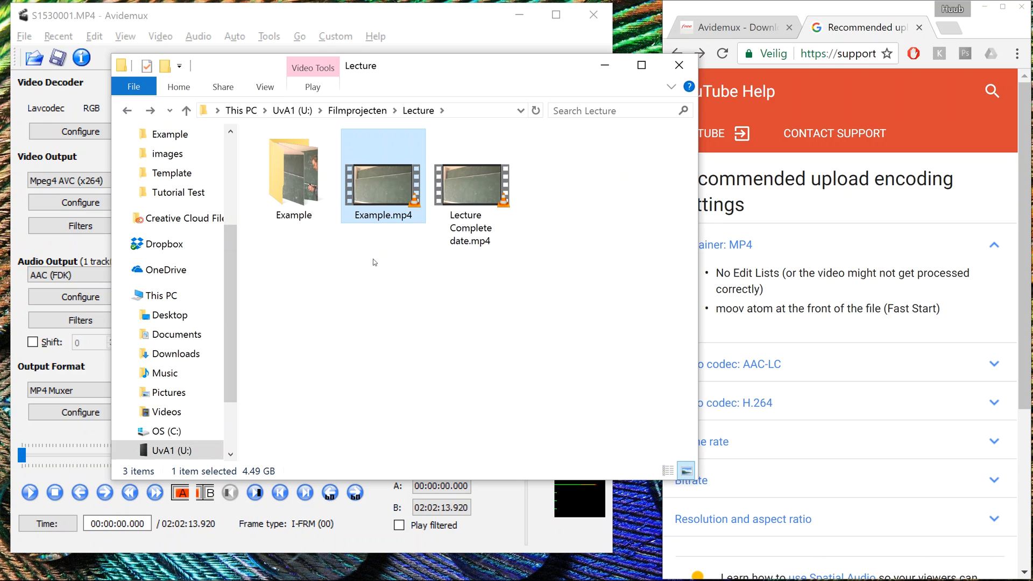